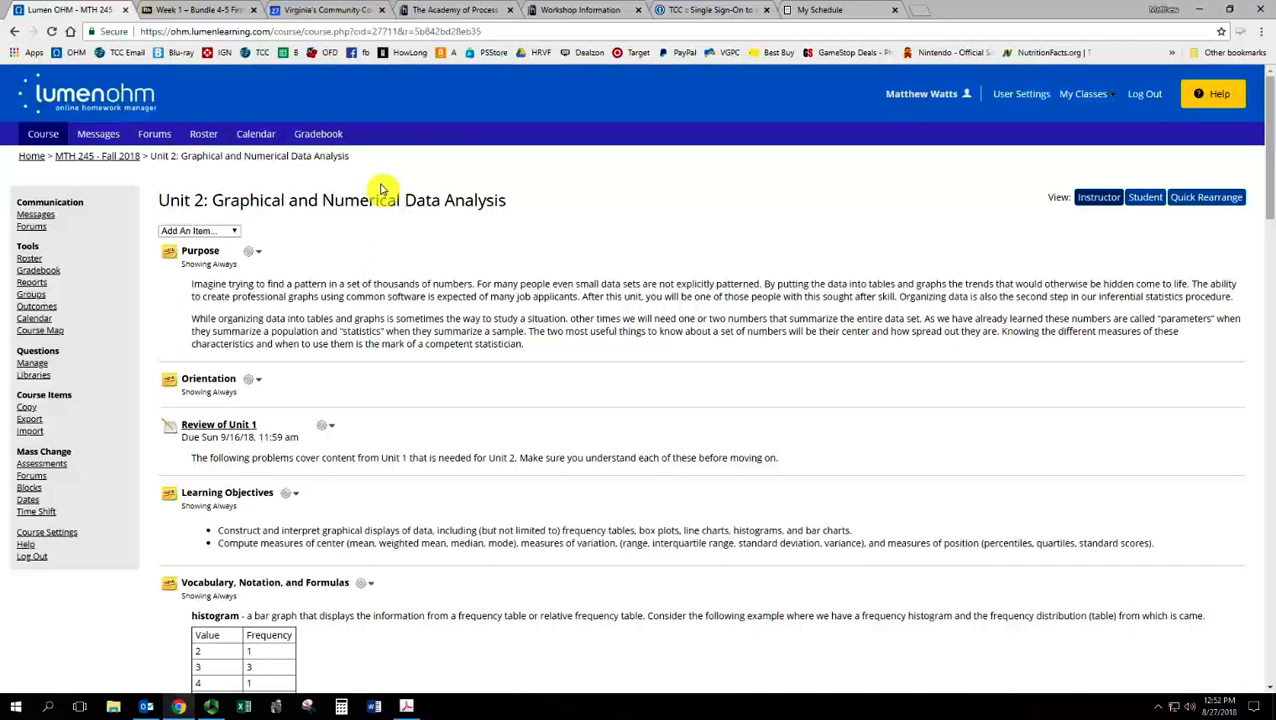
{"action": "mouse_move", "coordinate": [256, 256]}
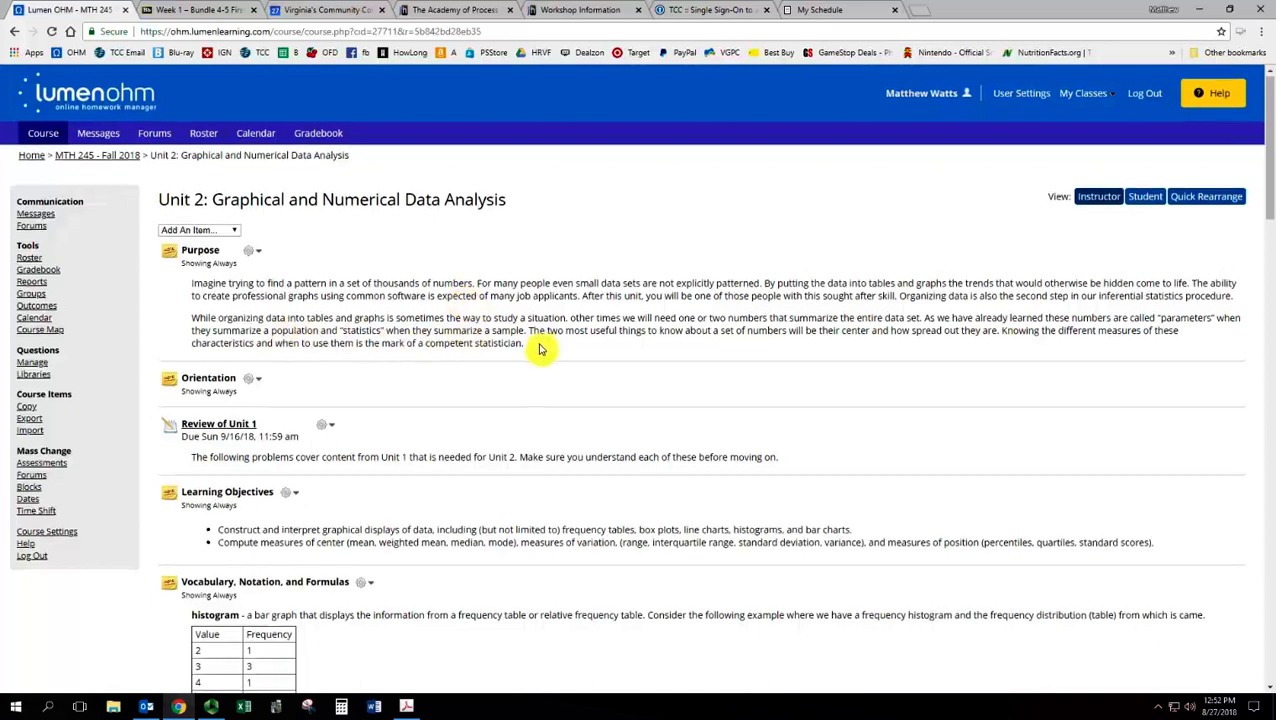
Step: Scroll down the Unit 2 page through the statistics glossary definitions
{"action": "scroll", "scroll_direction": "down", "scroll_amount": 3}
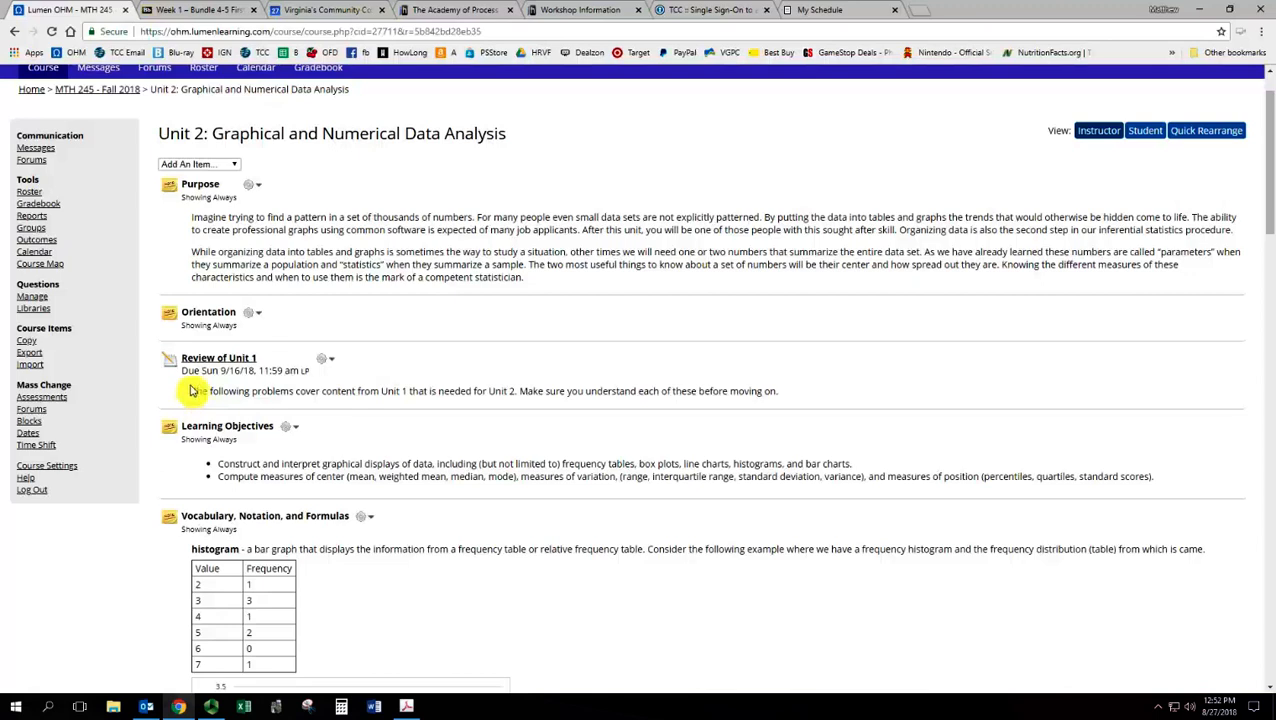
{"action": "mouse_move", "coordinate": [247, 384]}
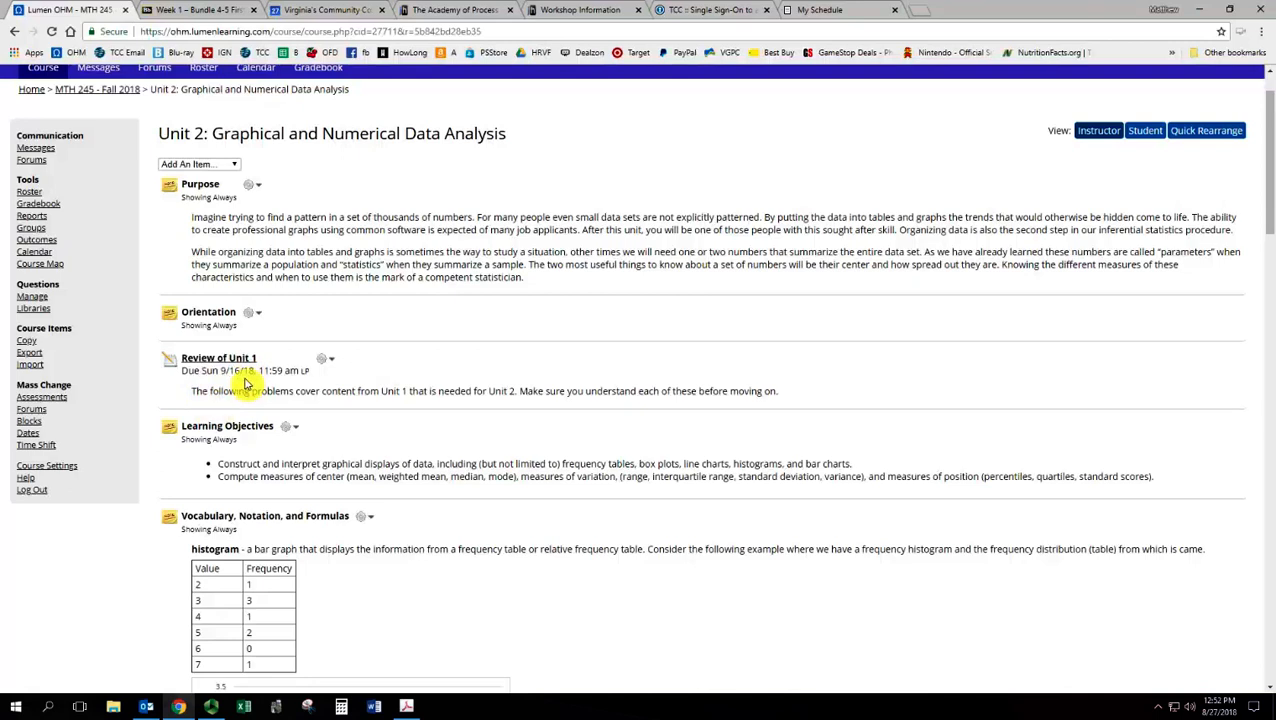
{"action": "mouse_move", "coordinate": [258, 383]}
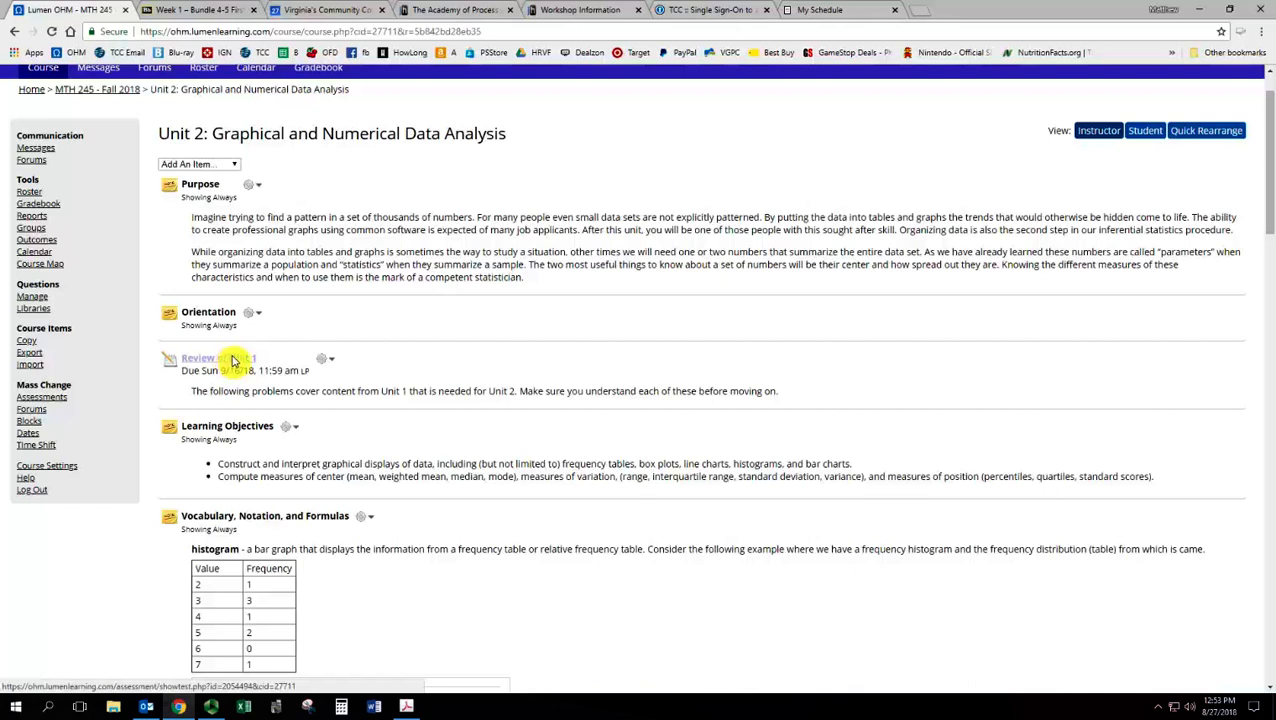
{"action": "scroll", "scroll_direction": "down", "scroll_amount": 3}
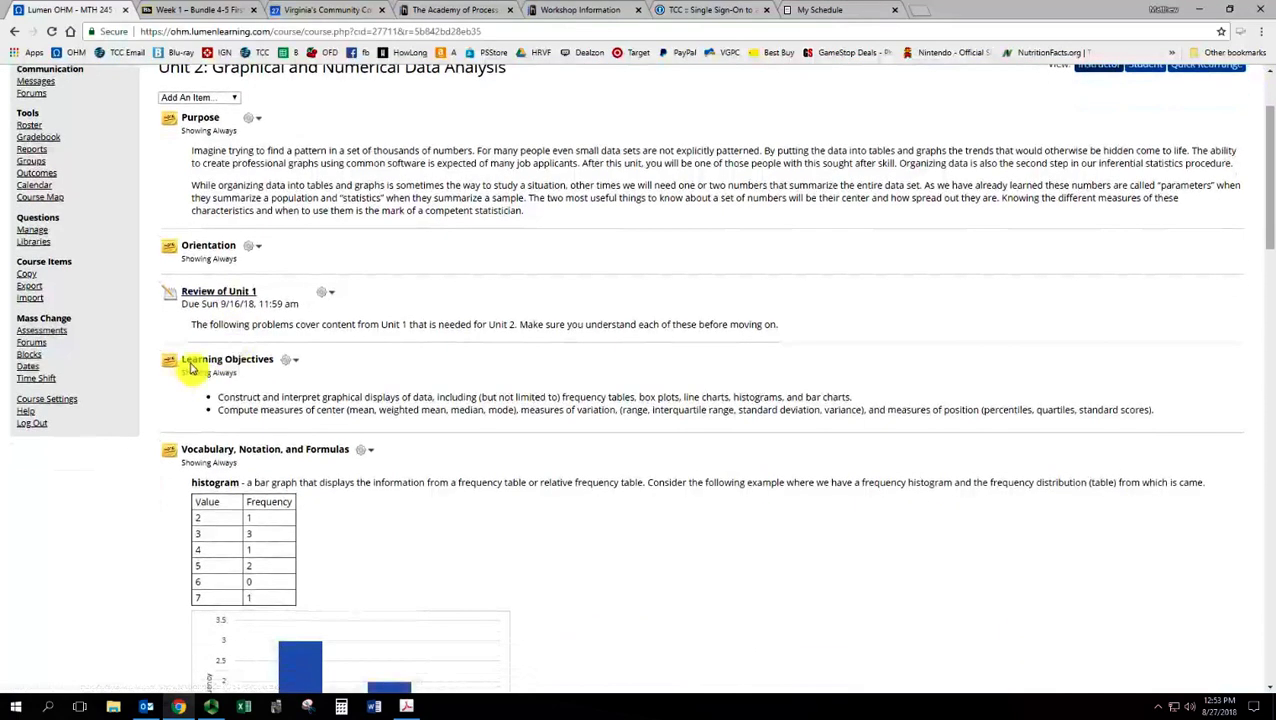
{"action": "mouse_move", "coordinate": [380, 419]}
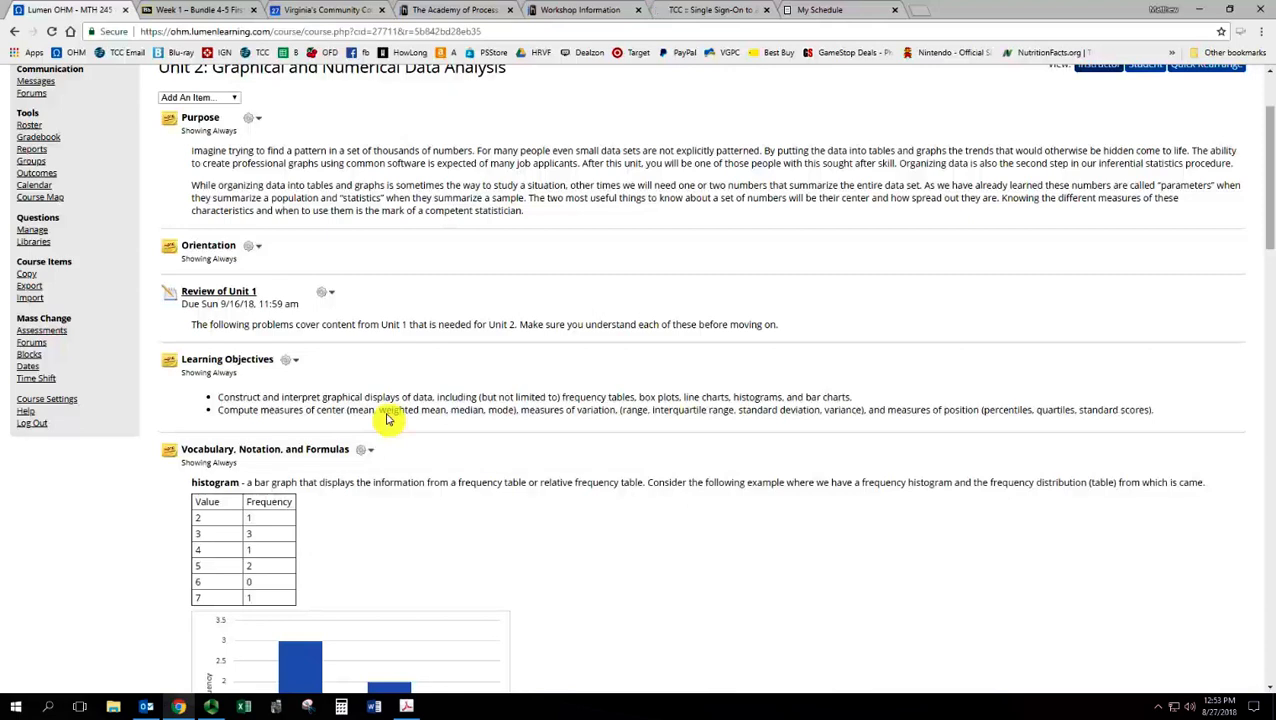
{"action": "left_click", "coordinate": [712, 9]}
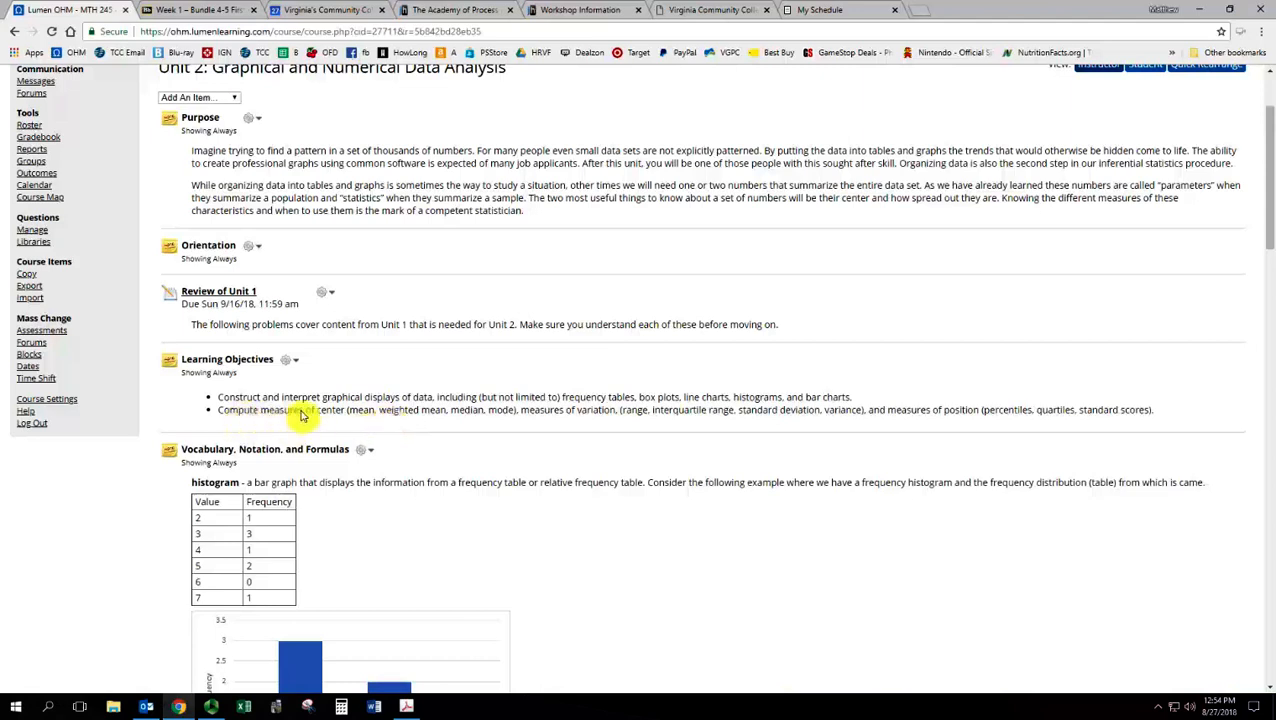
{"action": "mouse_move", "coordinate": [609, 442]}
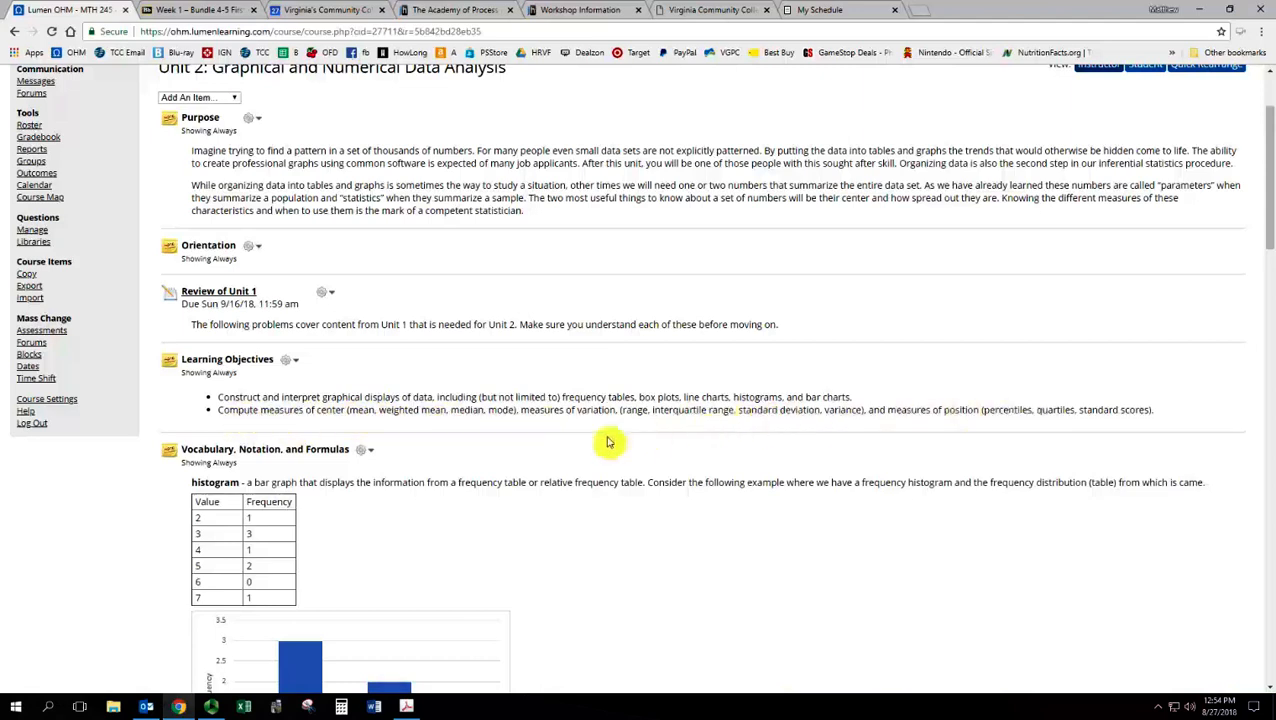
{"action": "mouse_move", "coordinate": [308, 442]}
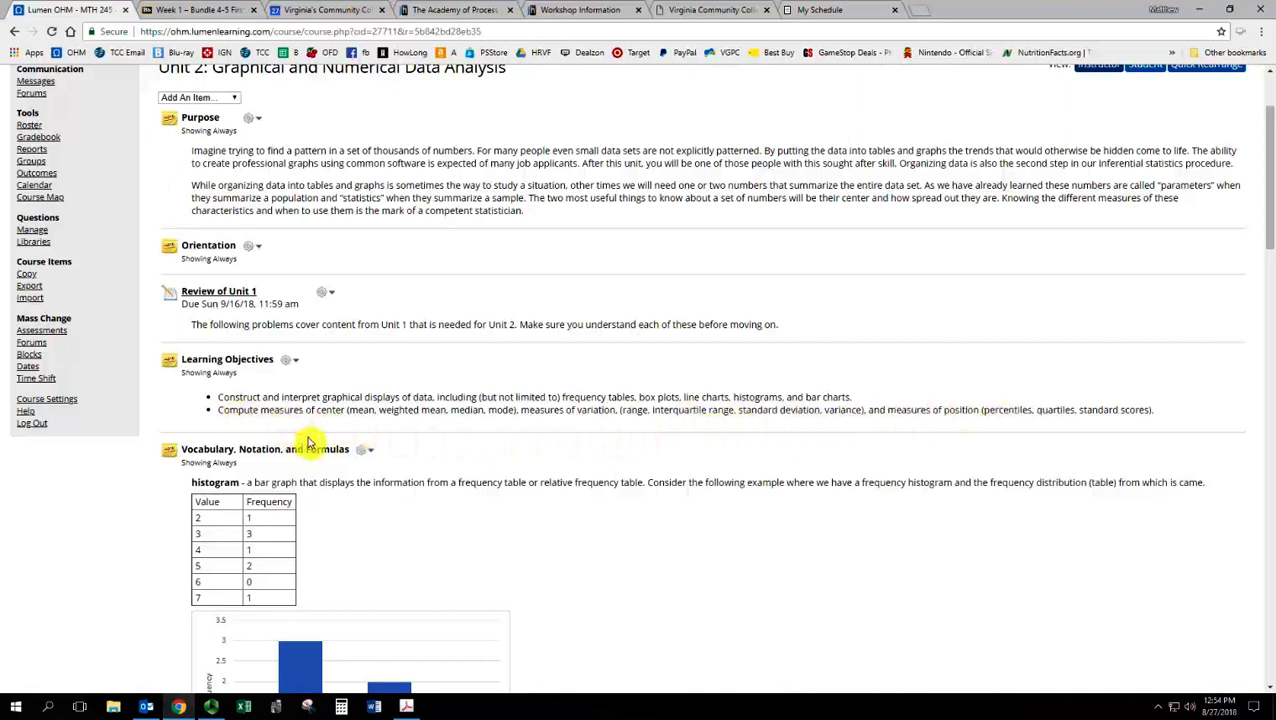
{"action": "scroll", "scroll_direction": "down", "scroll_amount": 3}
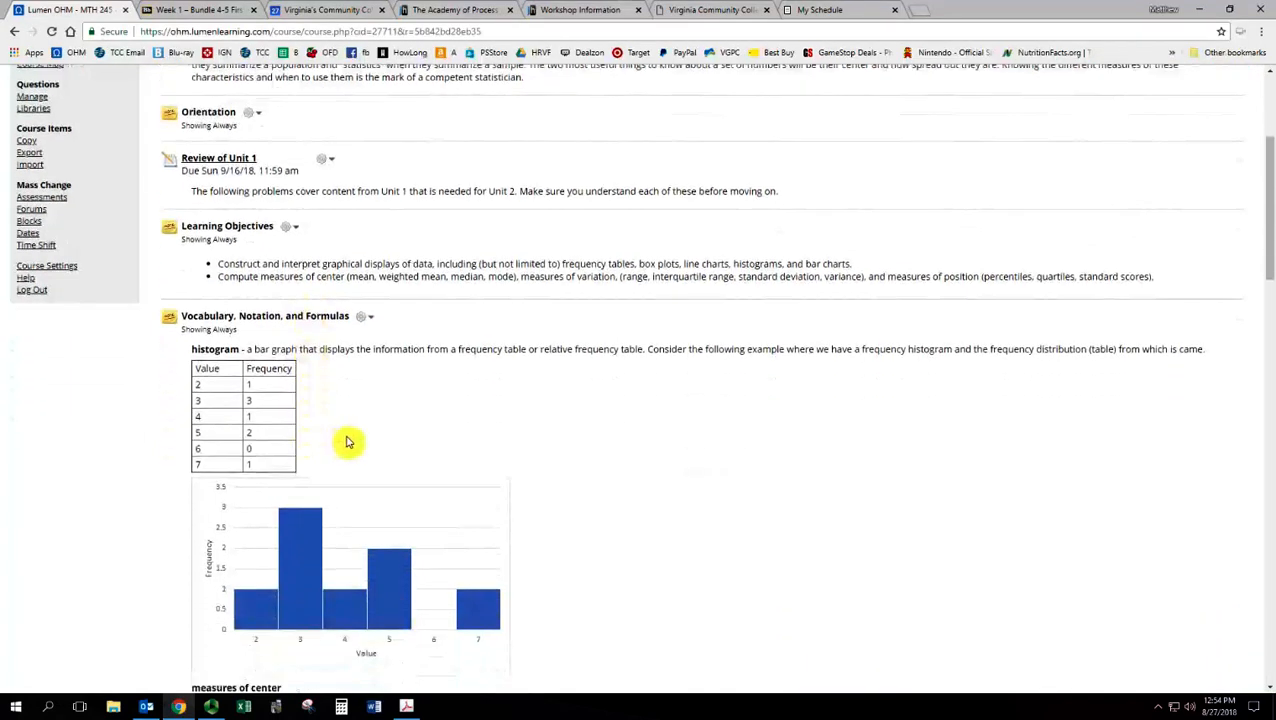
{"action": "mouse_move", "coordinate": [408, 508]}
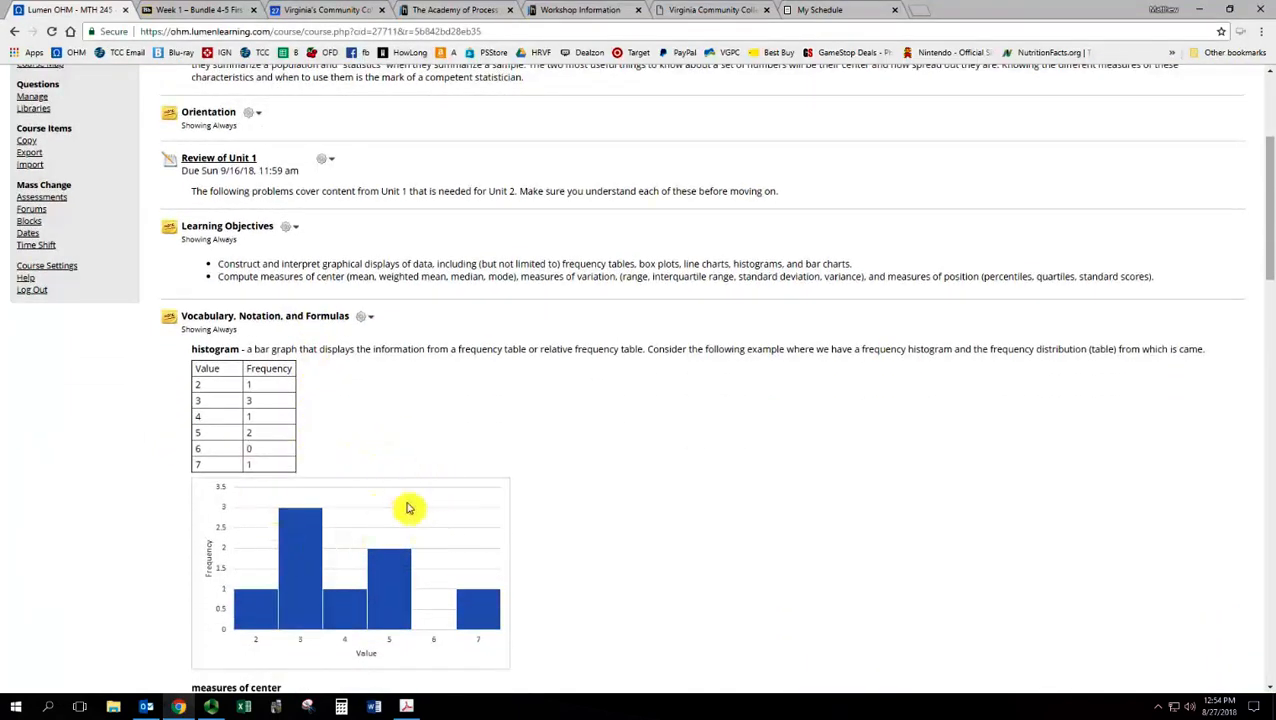
{"action": "mouse_move", "coordinate": [446, 432]}
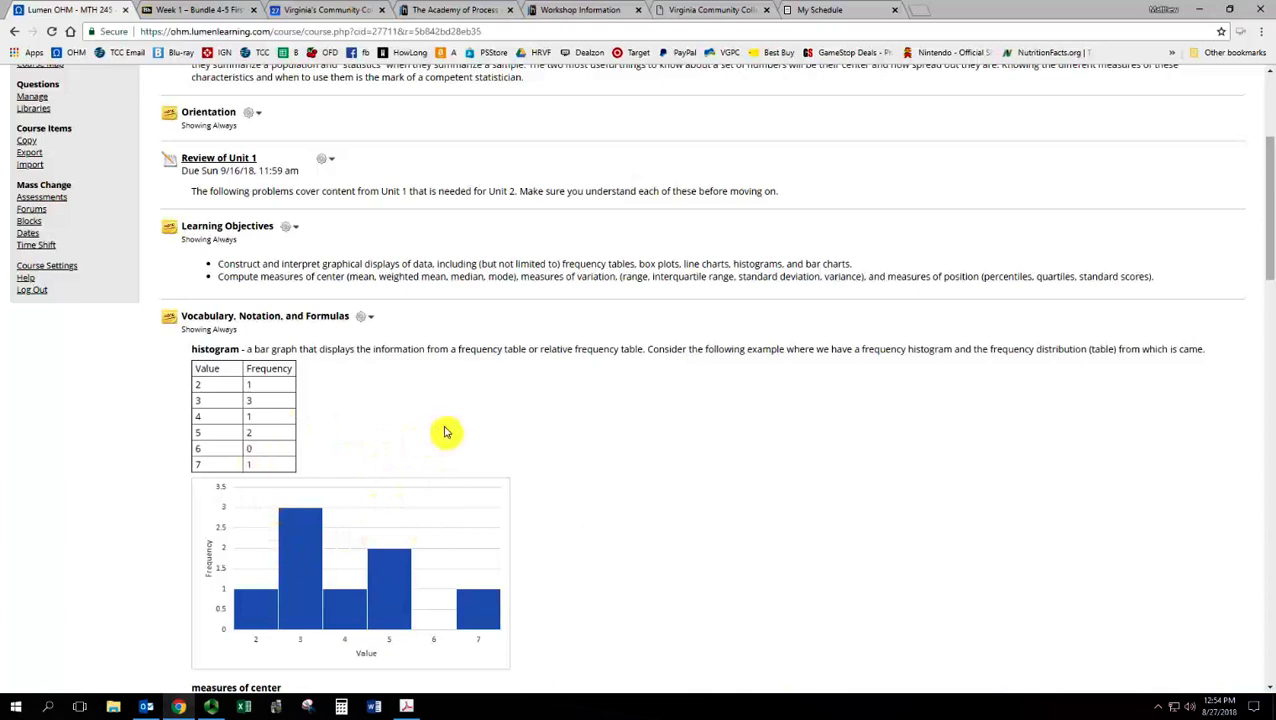
{"action": "mouse_move", "coordinate": [210, 430]}
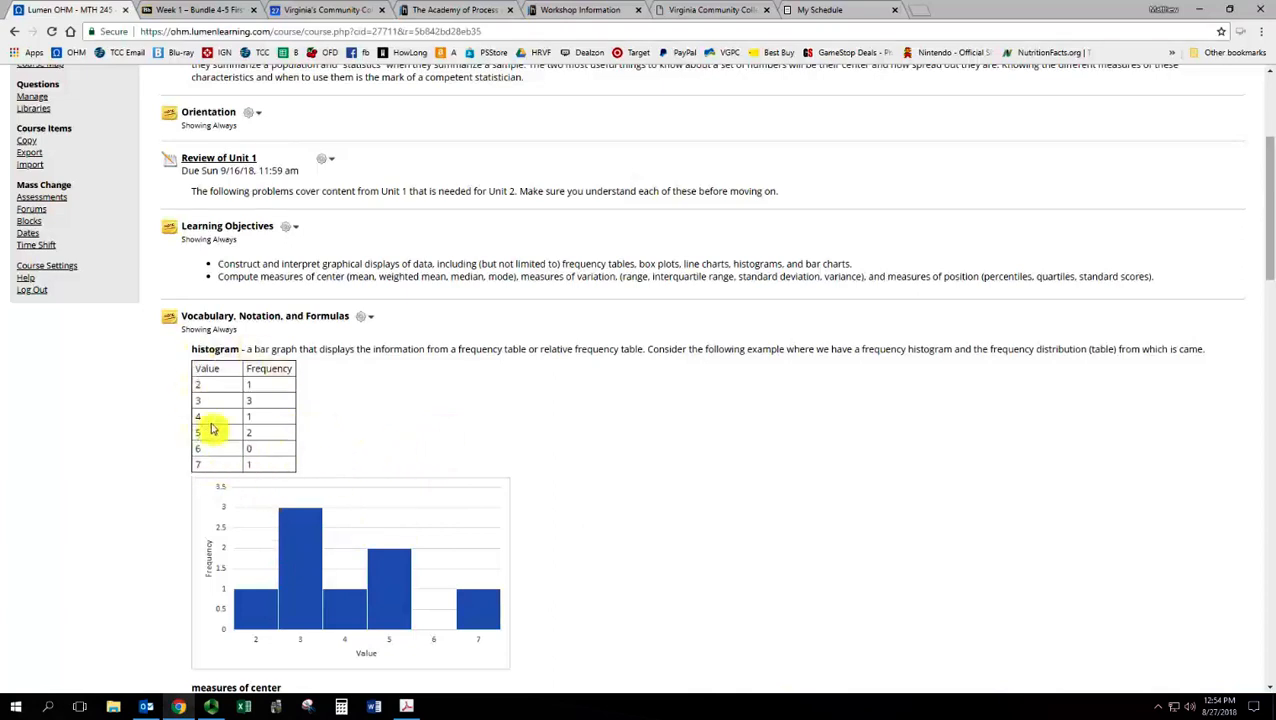
{"action": "scroll", "scroll_direction": "down", "scroll_amount": 3}
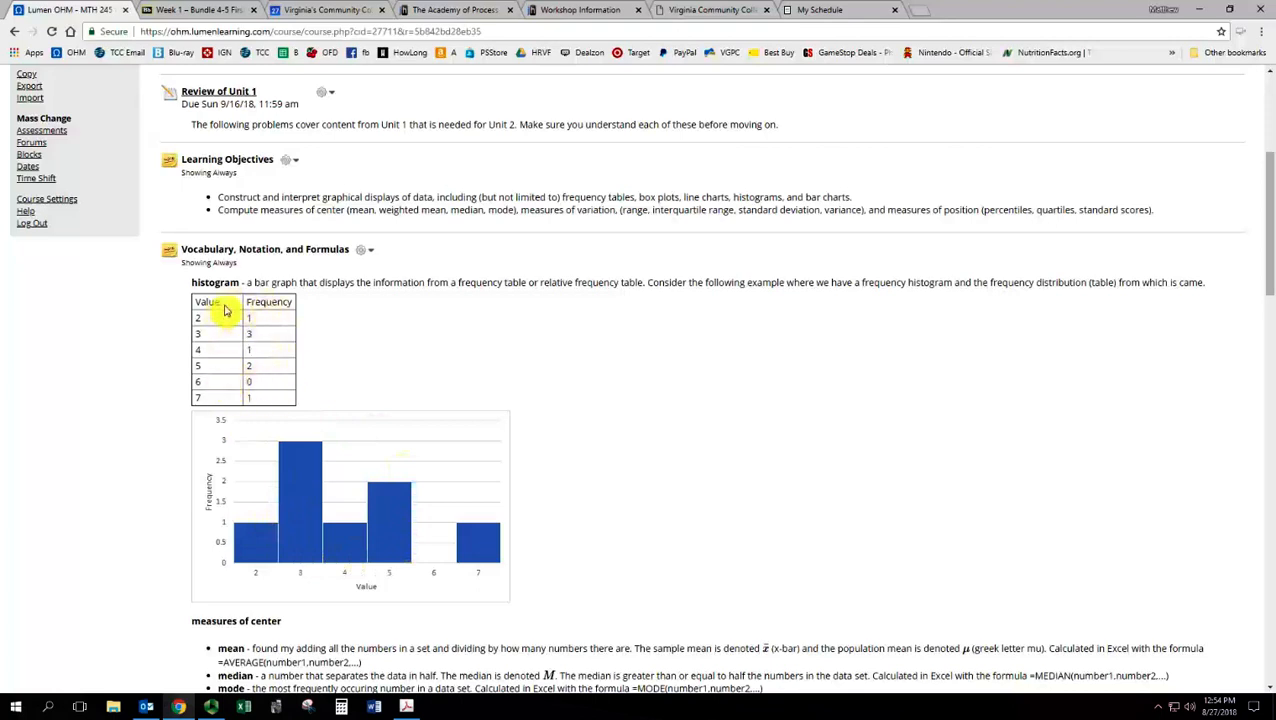
{"action": "mouse_move", "coordinate": [397, 551]}
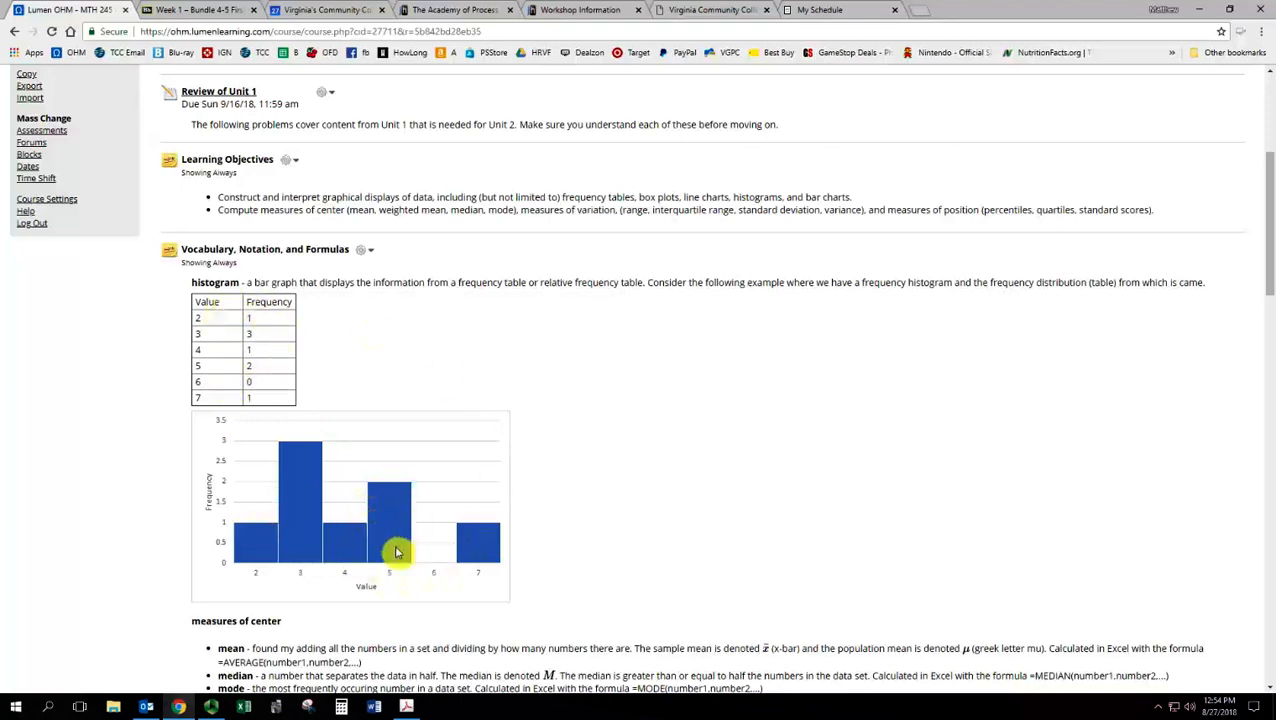
{"action": "mouse_move", "coordinate": [367, 558]}
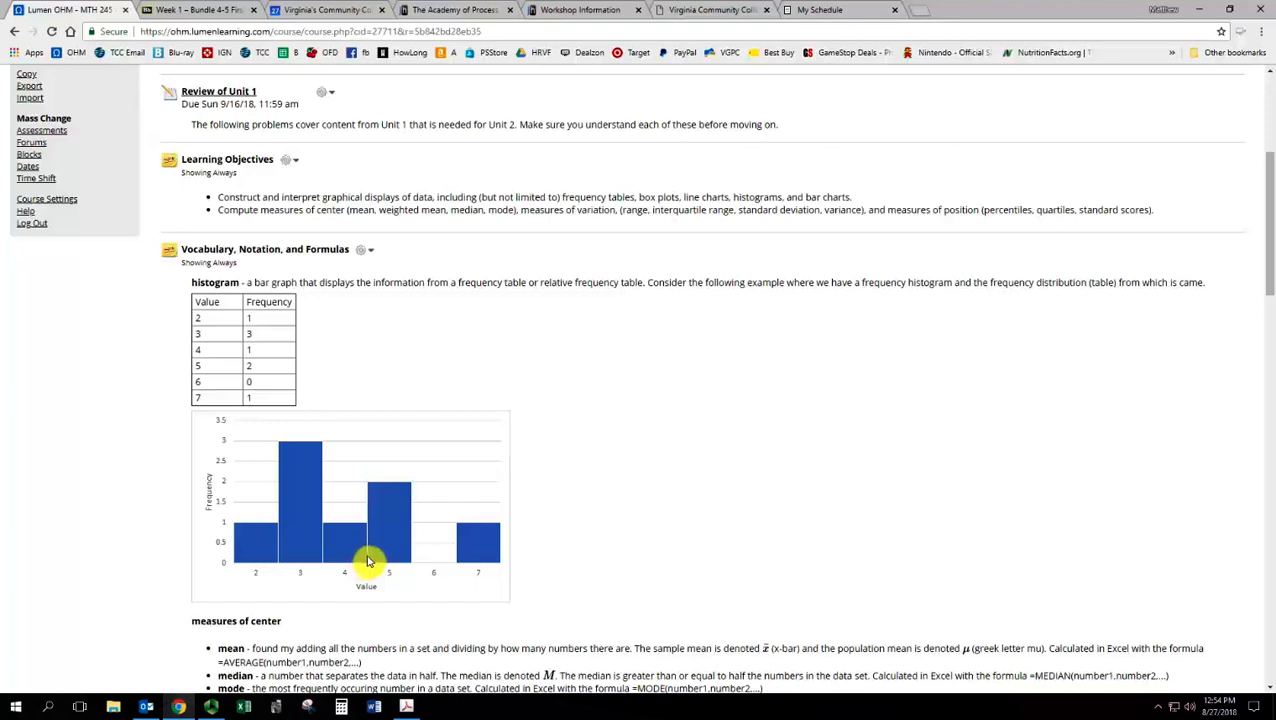
{"action": "mouse_move", "coordinate": [415, 471]}
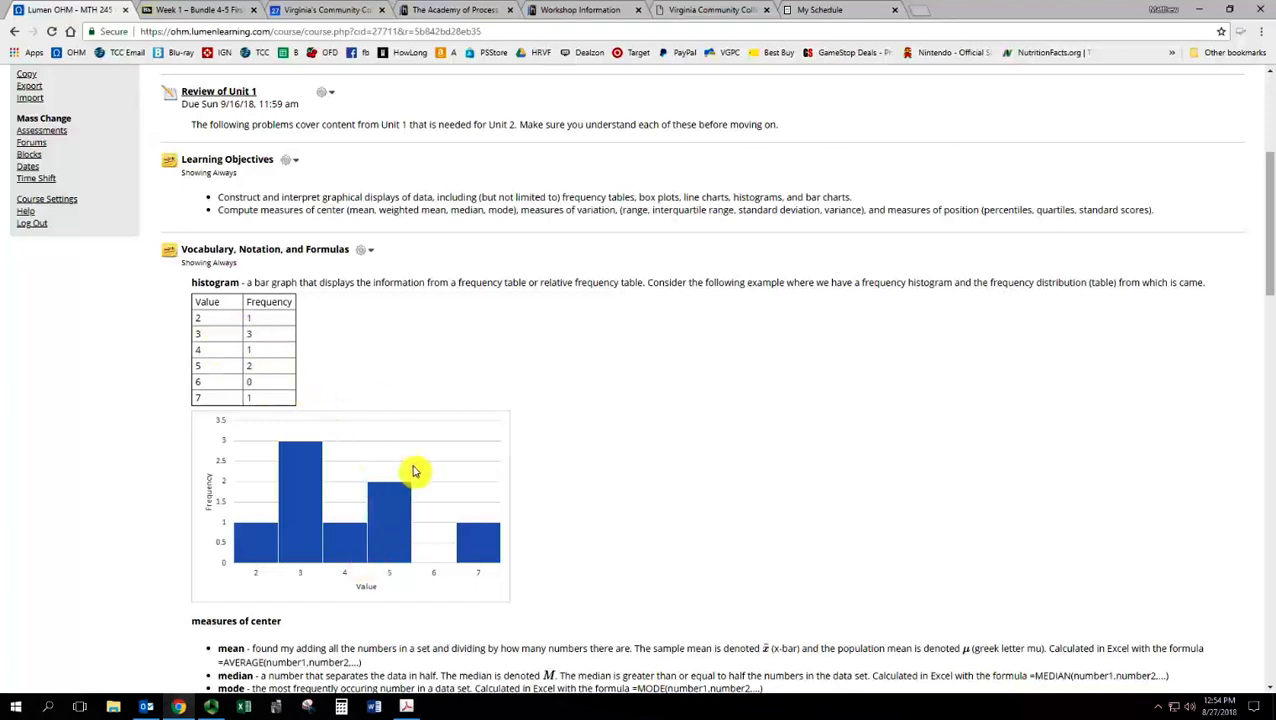
{"action": "mouse_move", "coordinate": [585, 511]}
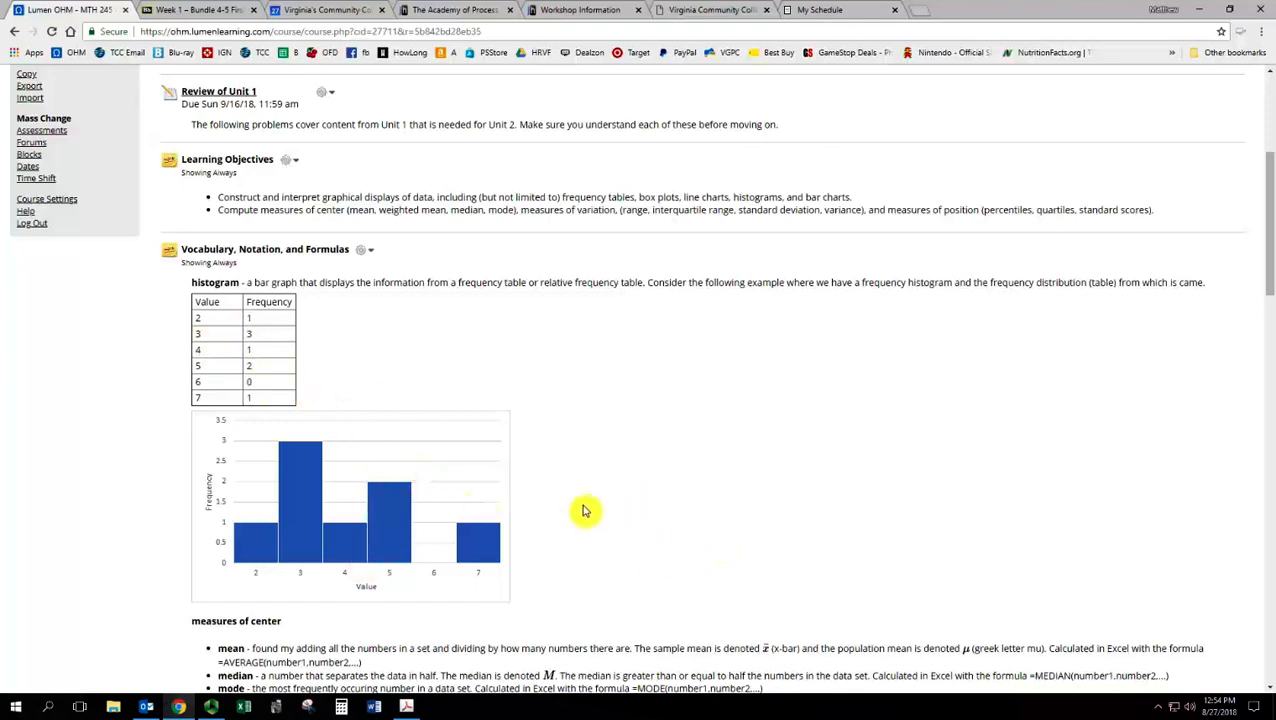
{"action": "scroll", "scroll_direction": "down", "scroll_amount": 3}
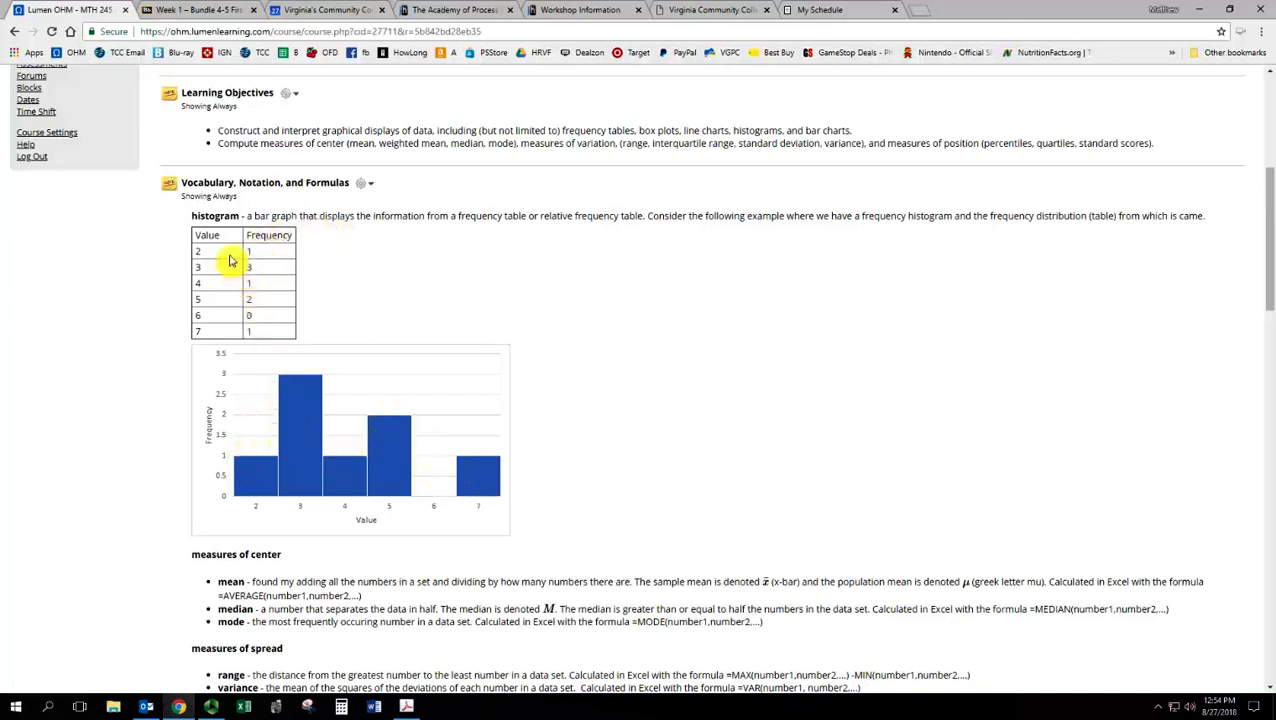
{"action": "mouse_move", "coordinate": [517, 451]}
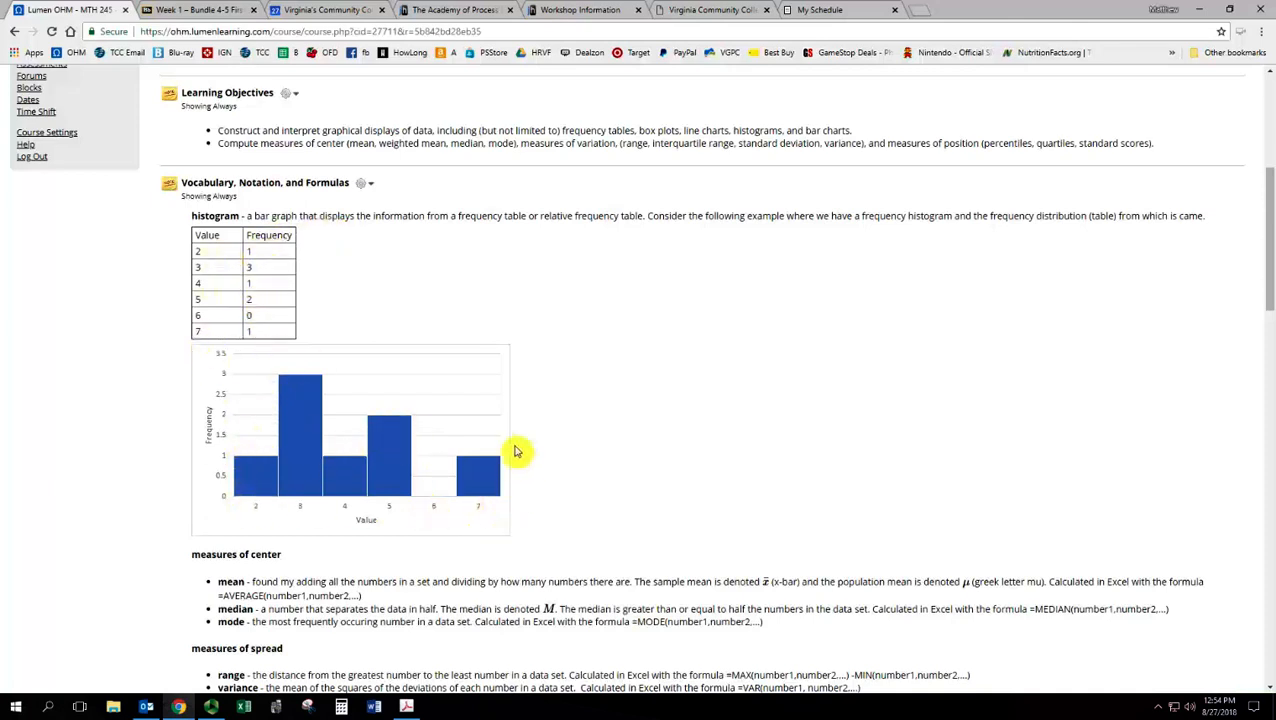
Step: Continue past the box plot, outlier and skewed definitions to the Unit 2 Reading and Videos items
{"action": "scroll", "scroll_direction": "down", "scroll_amount": 3}
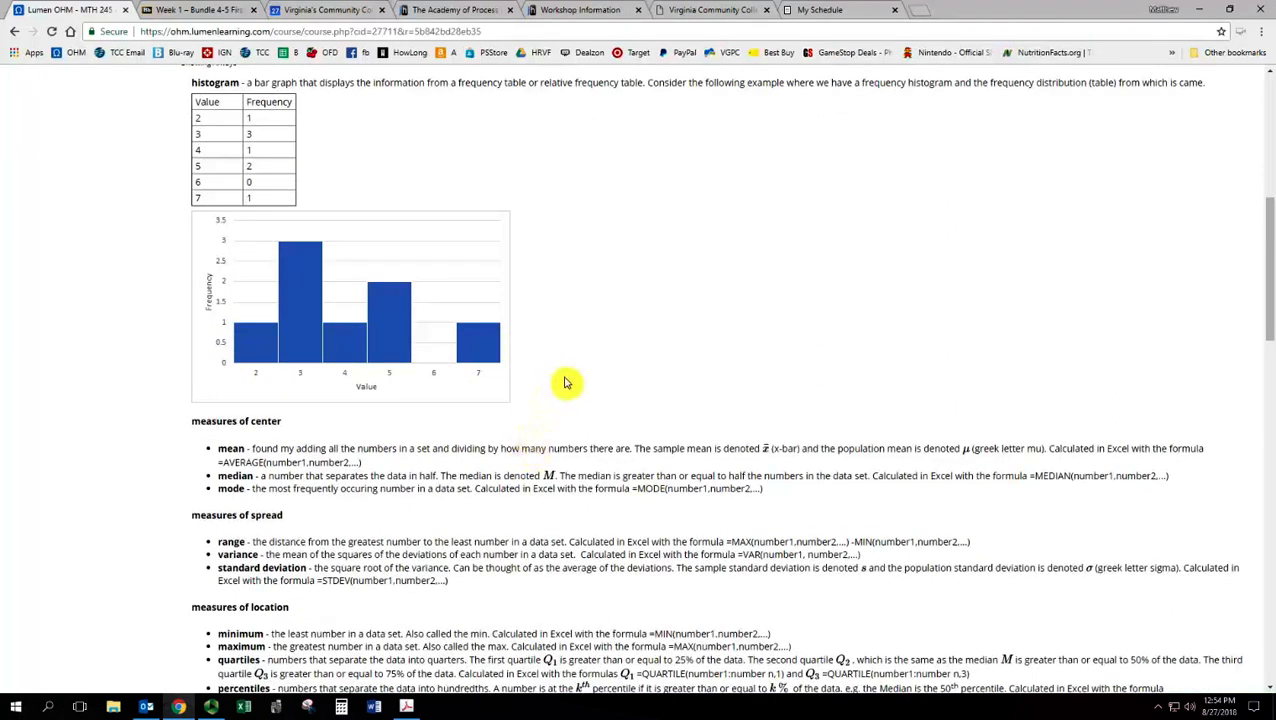
{"action": "scroll", "scroll_direction": "down", "scroll_amount": 3}
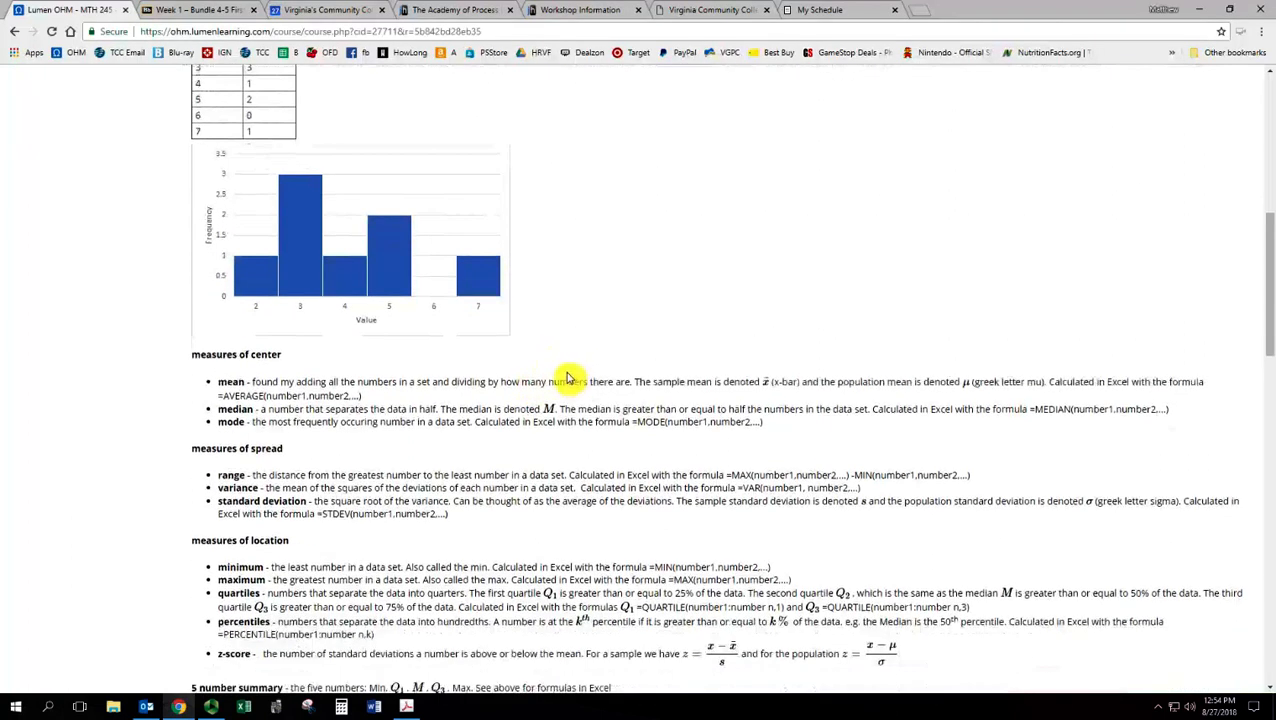
{"action": "scroll", "scroll_direction": "down", "scroll_amount": 3}
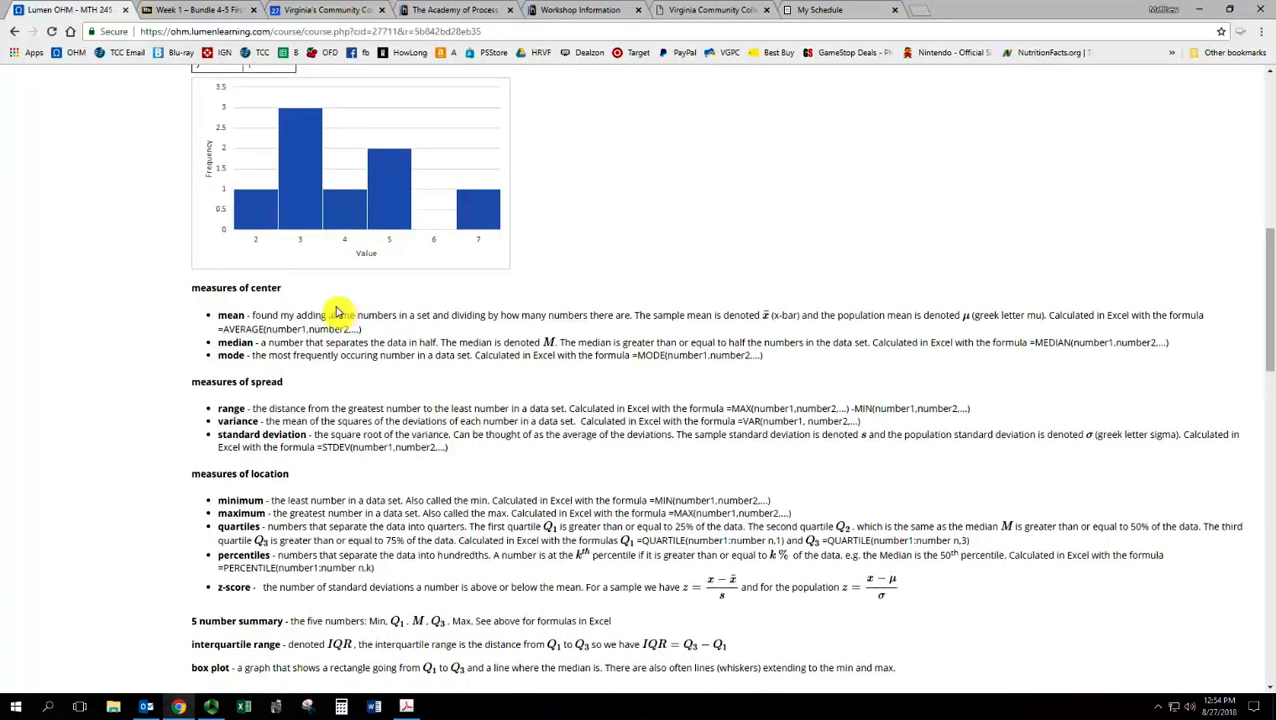
{"action": "mouse_move", "coordinate": [283, 322]}
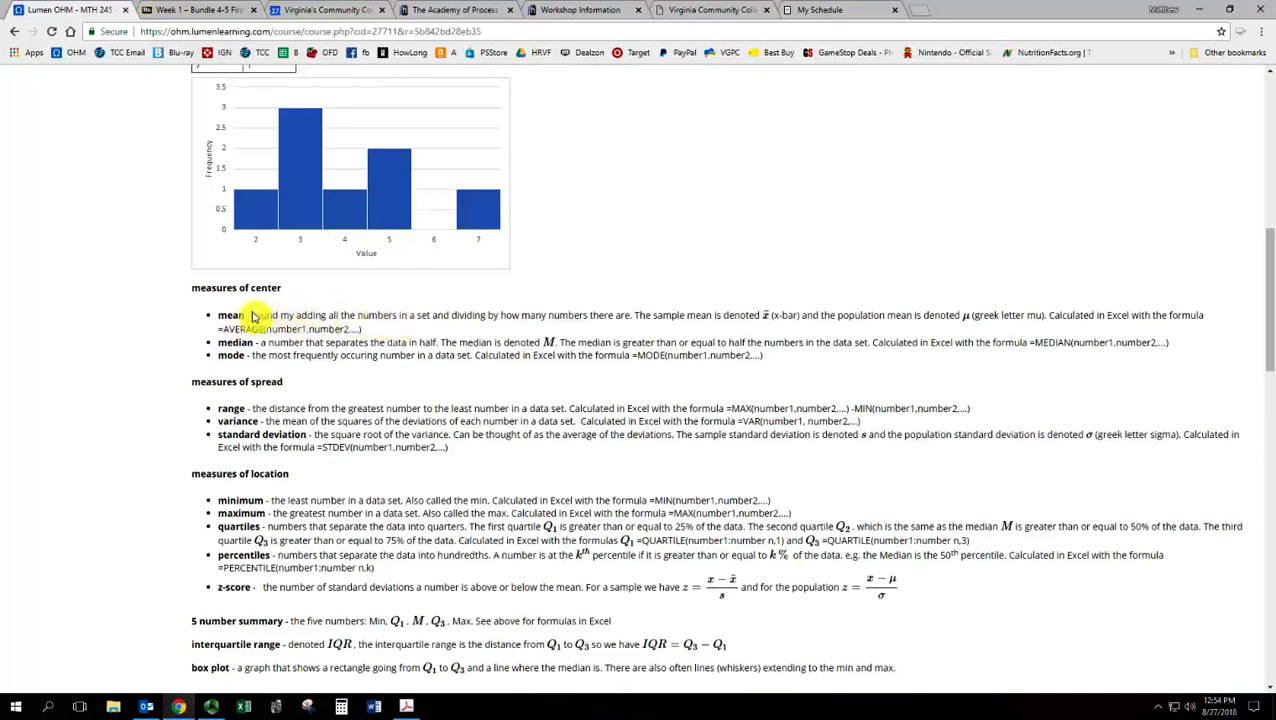
{"action": "left_click_drag", "start_coordinate": [252, 315], "coordinate": [632, 315]}
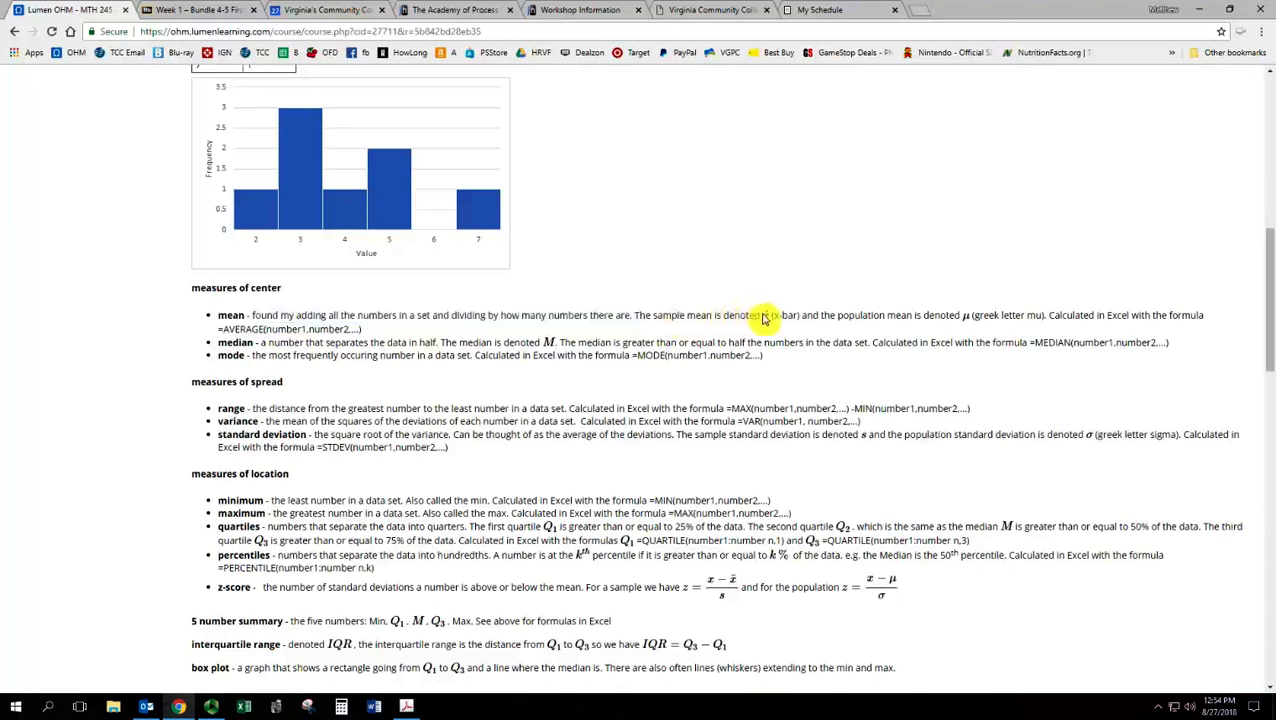
{"action": "mouse_move", "coordinate": [786, 330]}
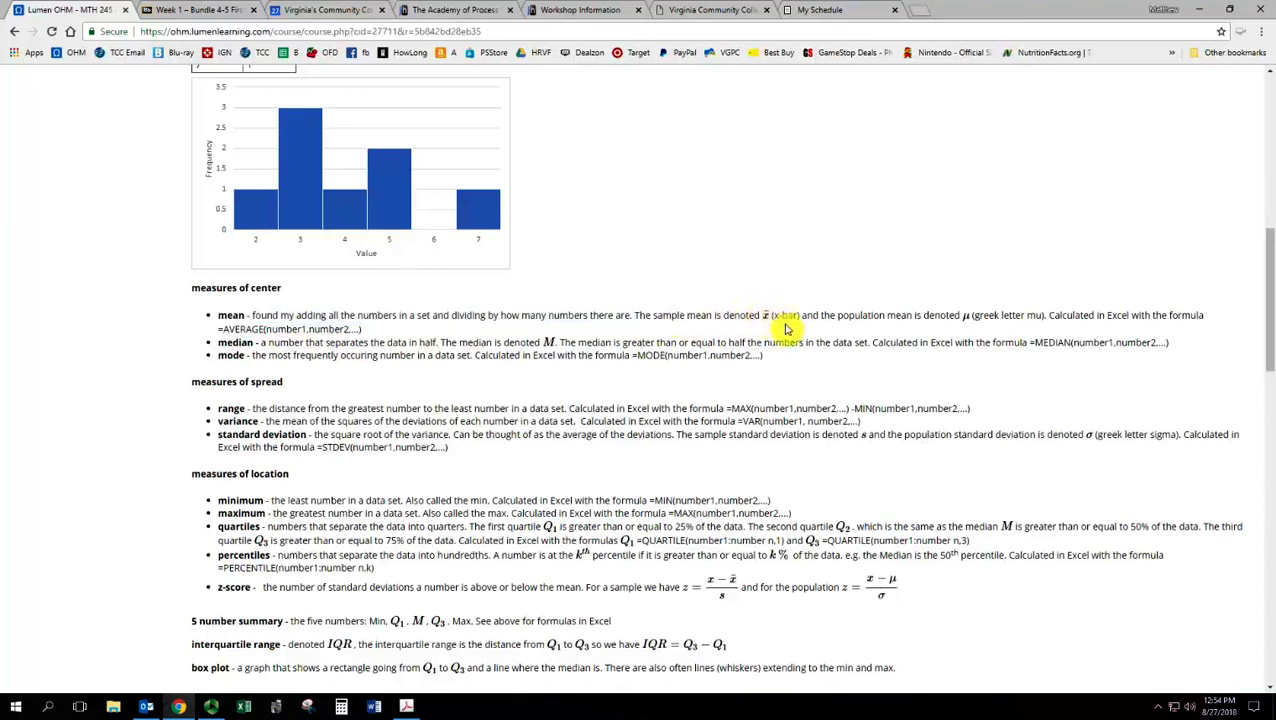
{"action": "mouse_move", "coordinate": [966, 324]}
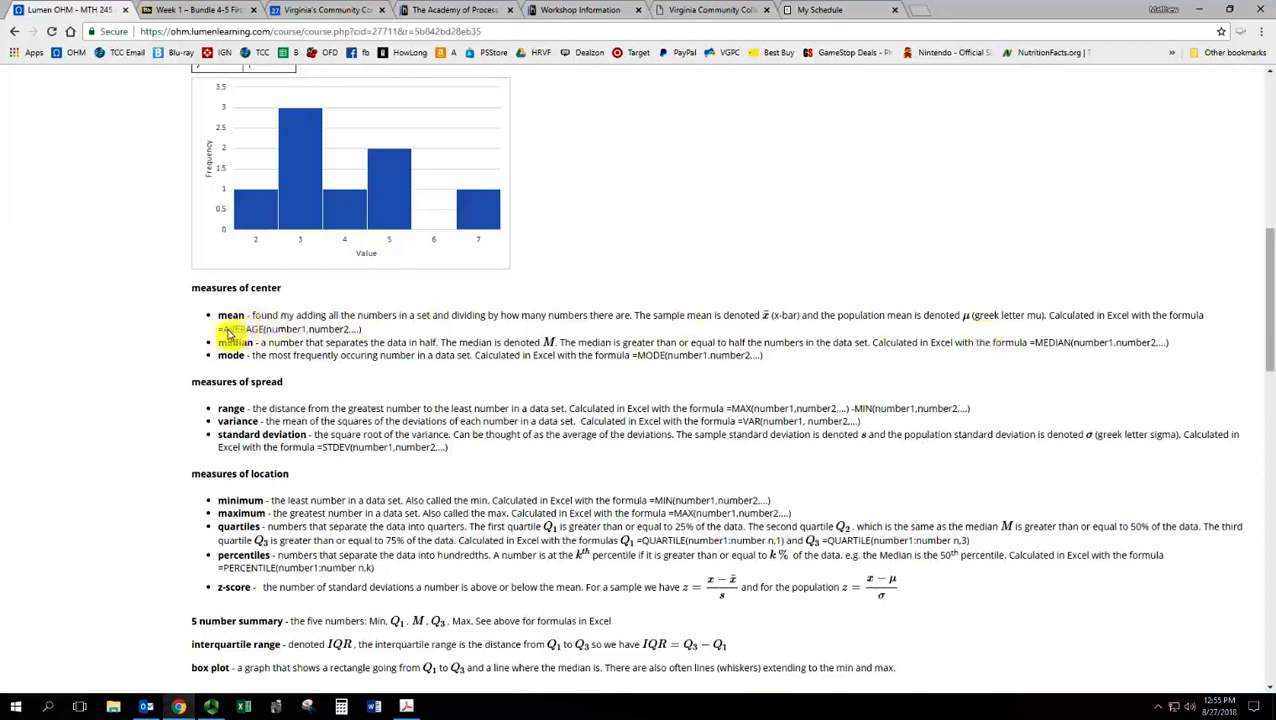
{"action": "mouse_move", "coordinate": [400, 342]}
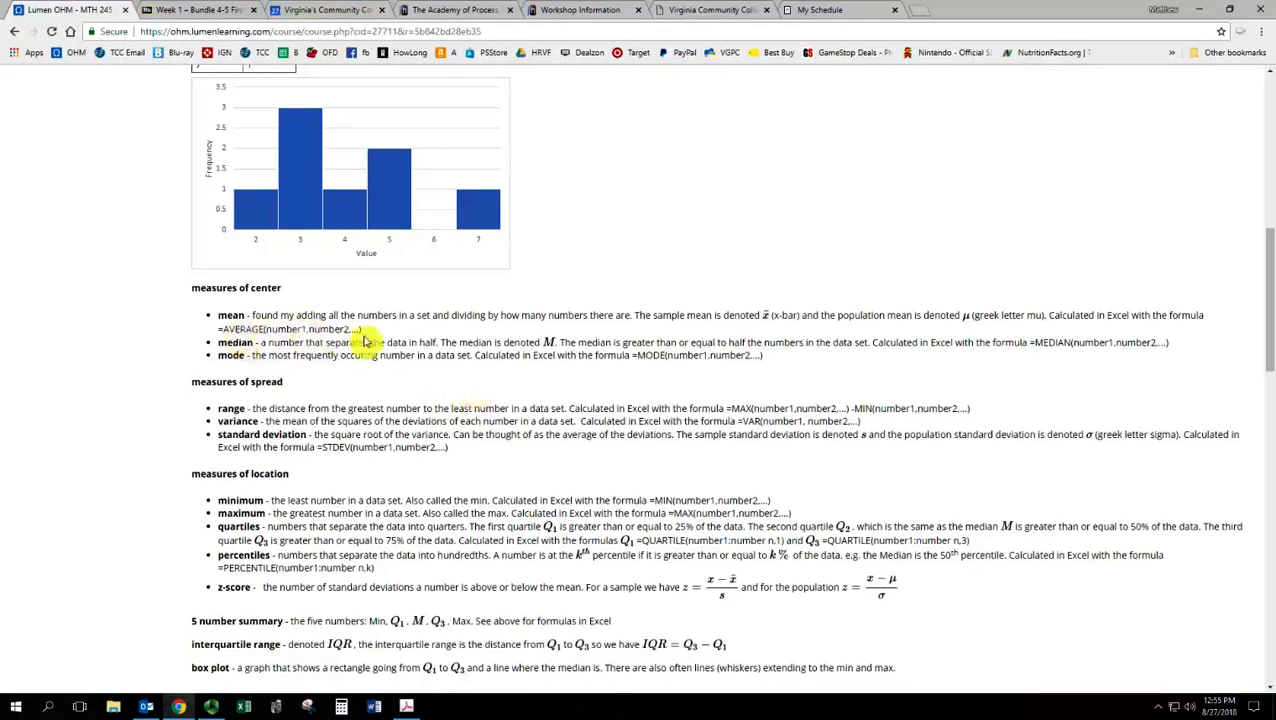
{"action": "mouse_move", "coordinate": [525, 445]}
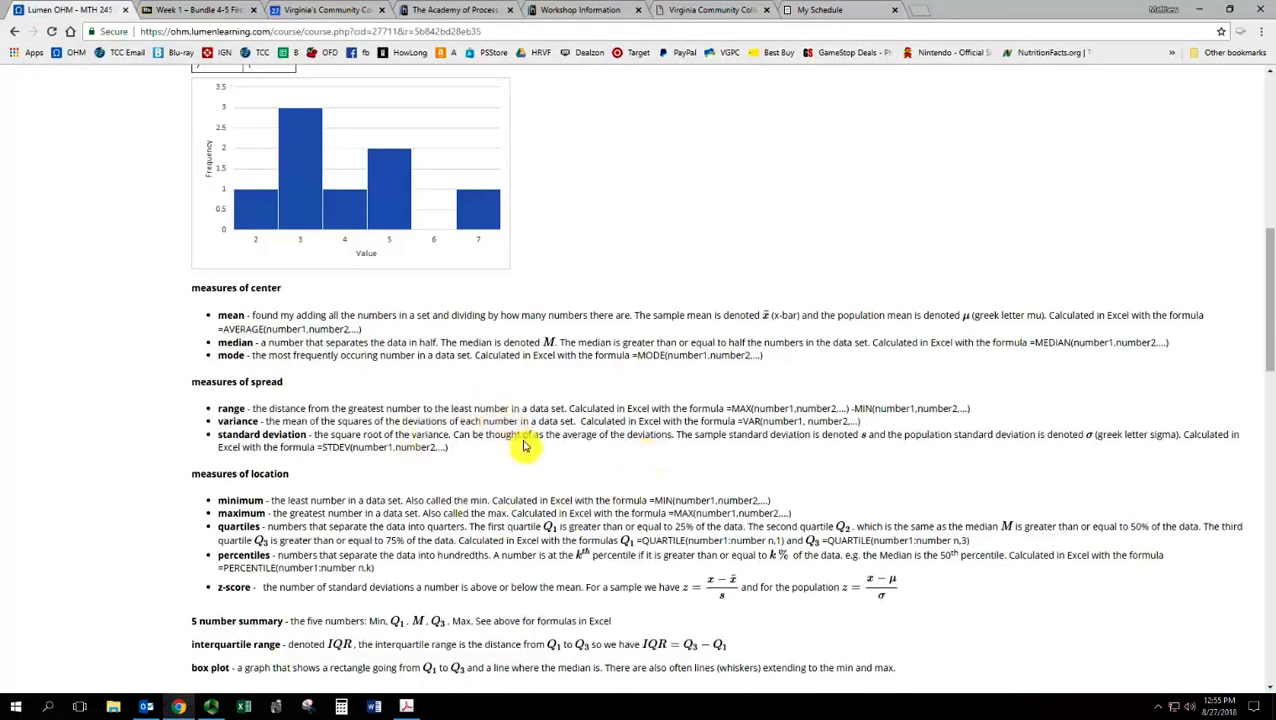
{"action": "mouse_move", "coordinate": [300, 353]}
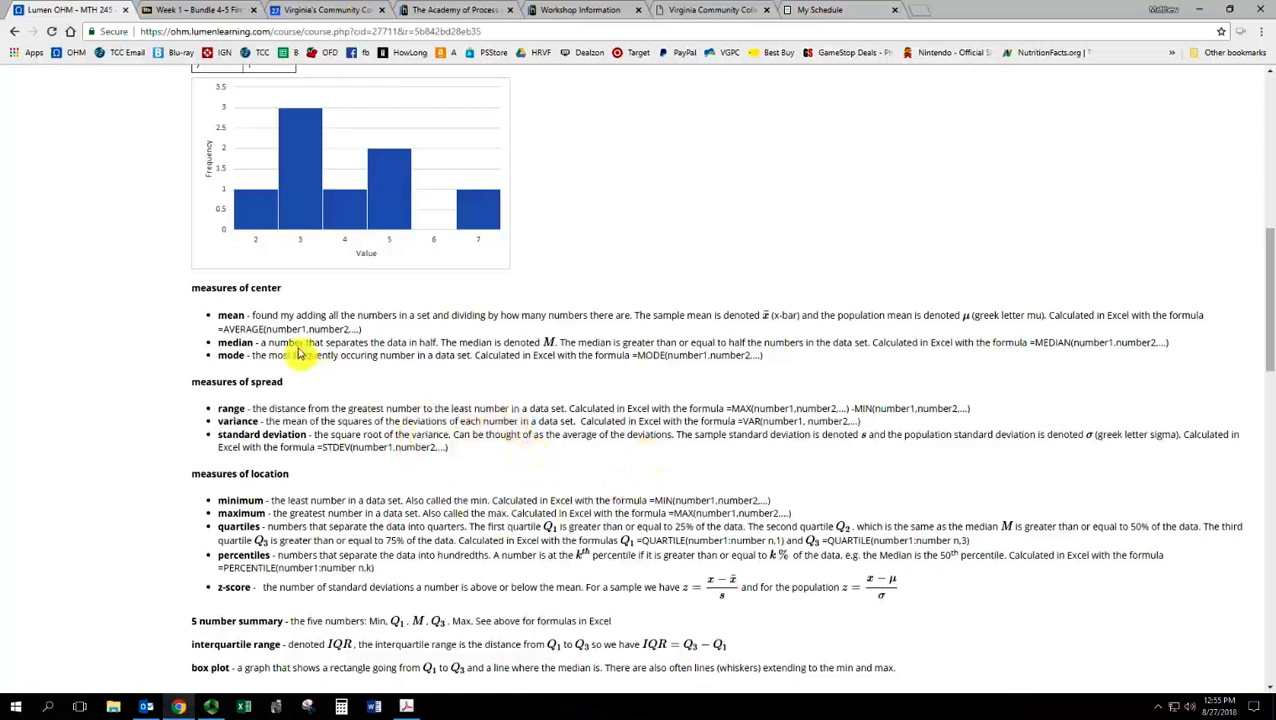
{"action": "mouse_move", "coordinate": [528, 492]}
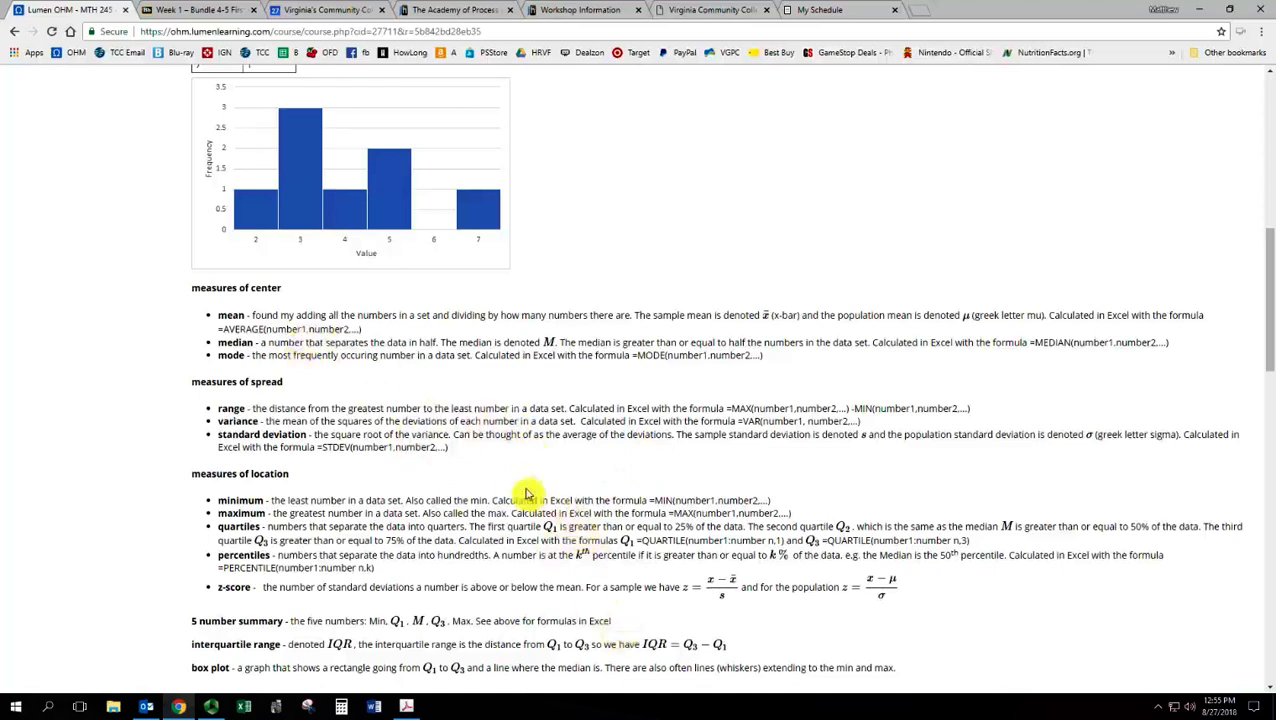
{"action": "scroll", "scroll_direction": "down", "scroll_amount": 3}
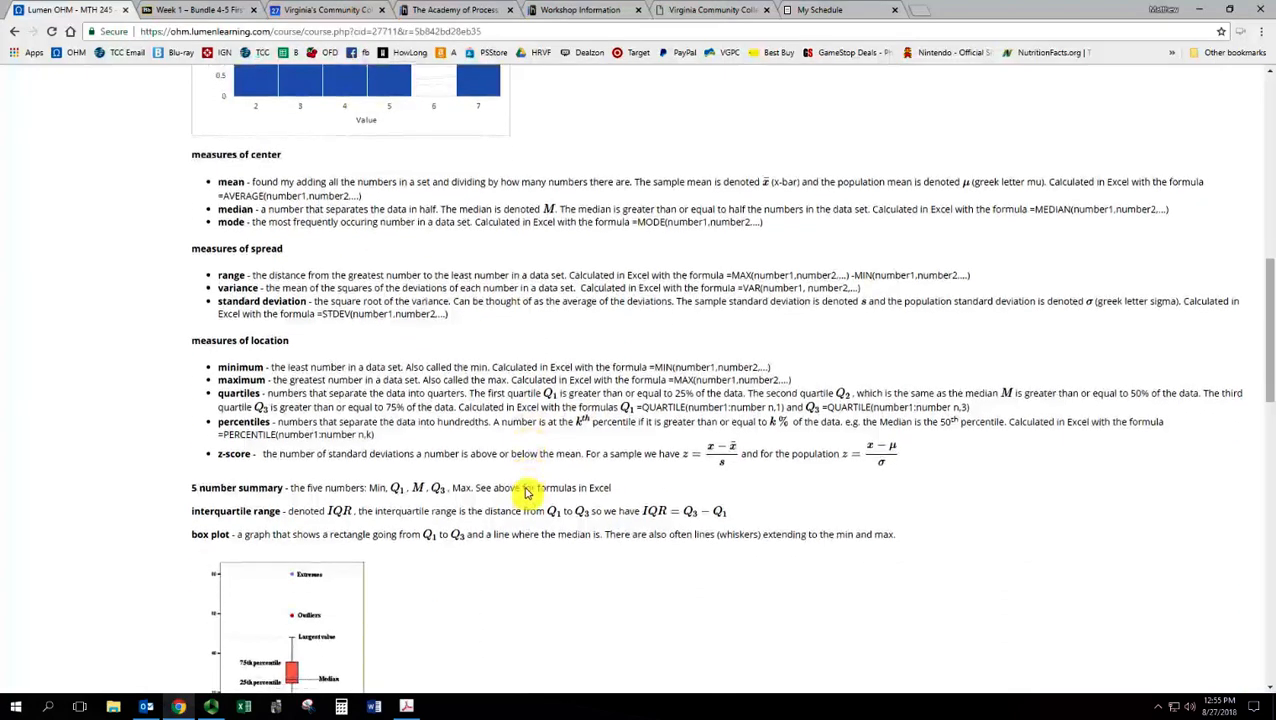
{"action": "scroll", "scroll_direction": "down", "scroll_amount": 3}
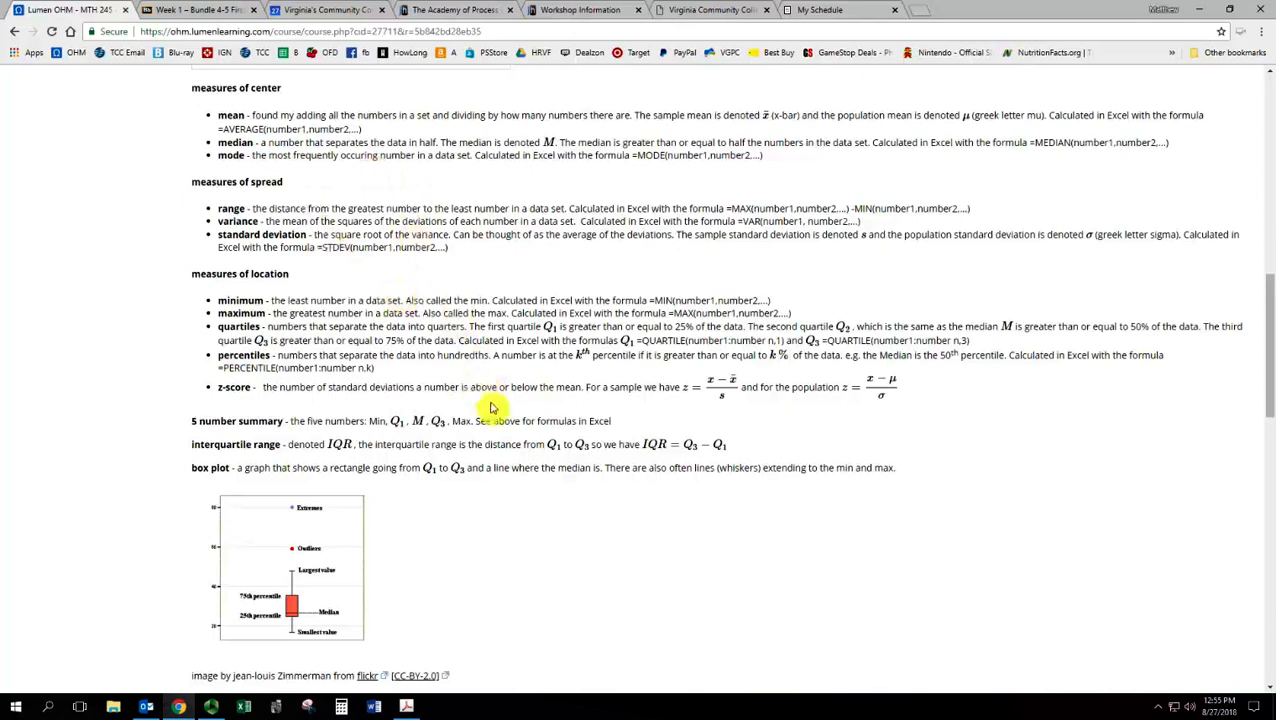
{"action": "scroll", "scroll_direction": "down", "scroll_amount": 3}
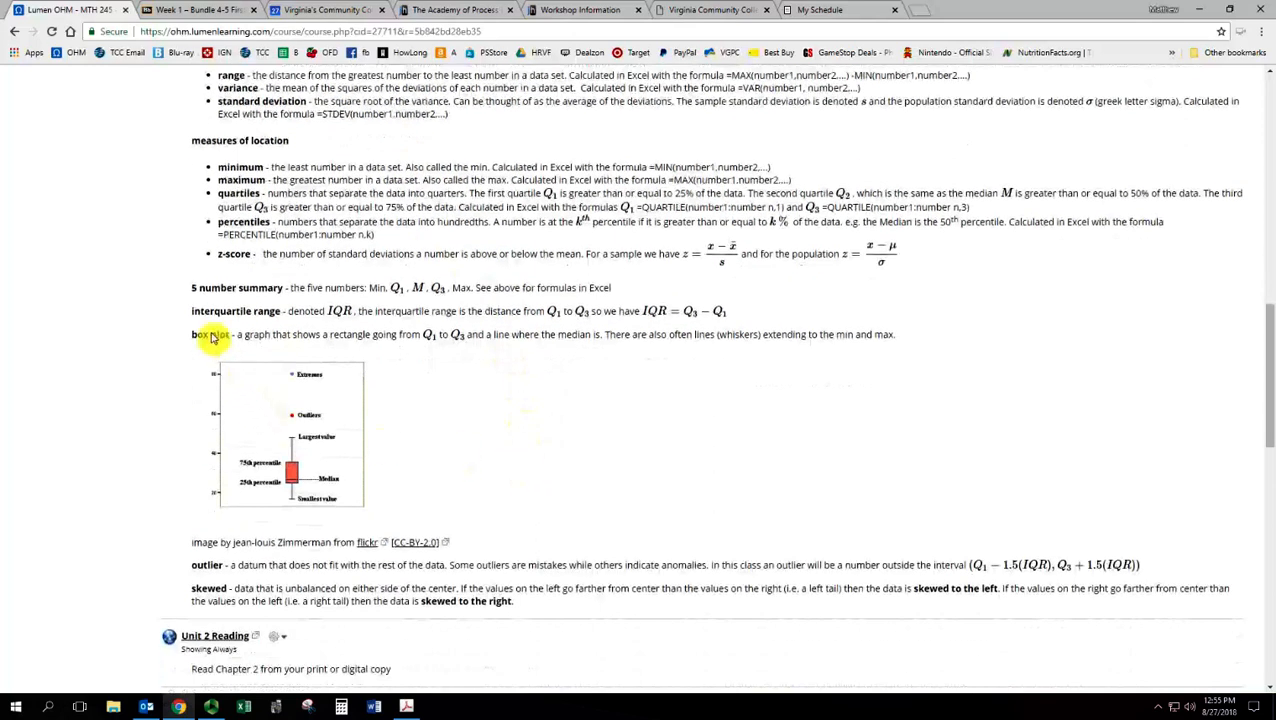
{"action": "mouse_move", "coordinate": [422, 344]}
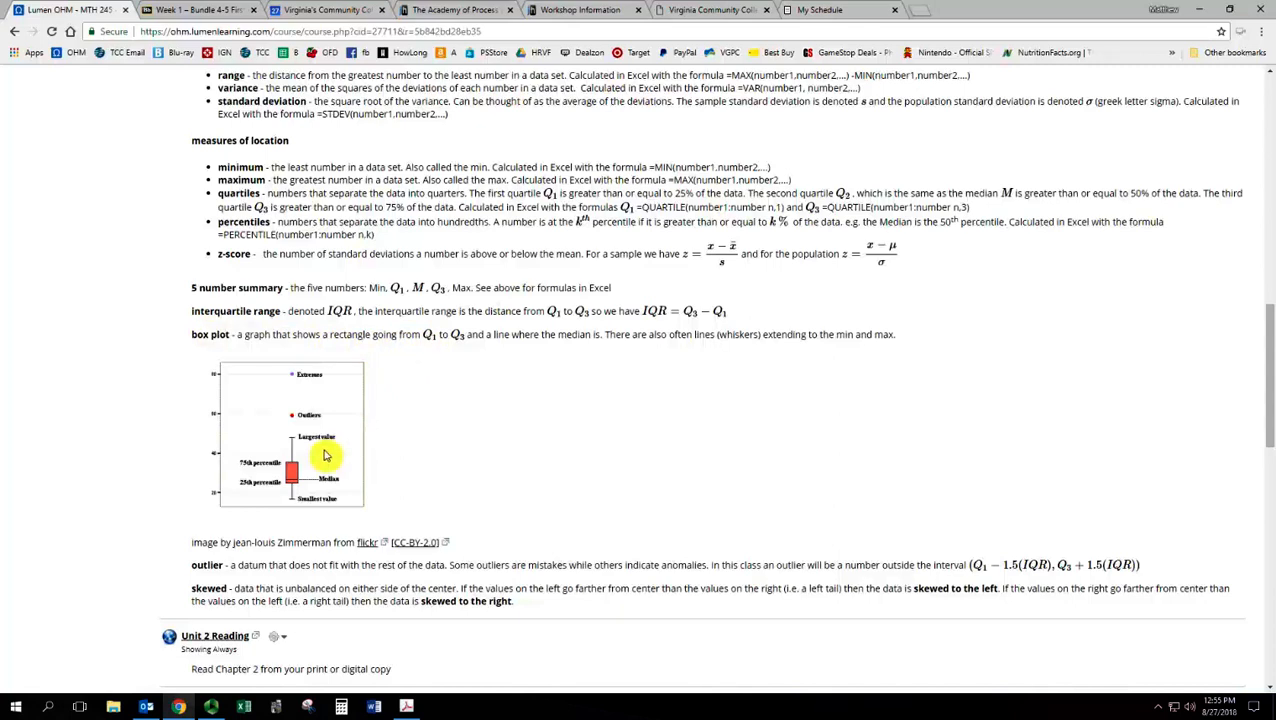
{"action": "mouse_move", "coordinate": [445, 337]}
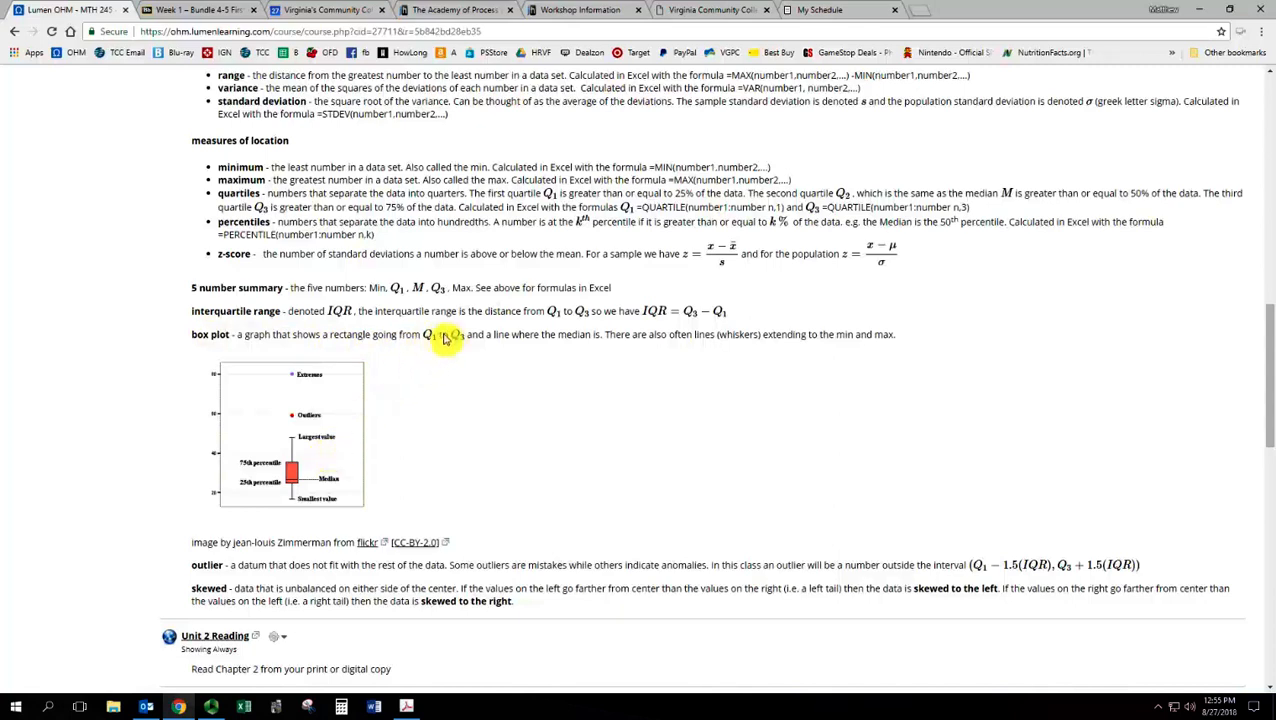
{"action": "mouse_move", "coordinate": [392, 405]}
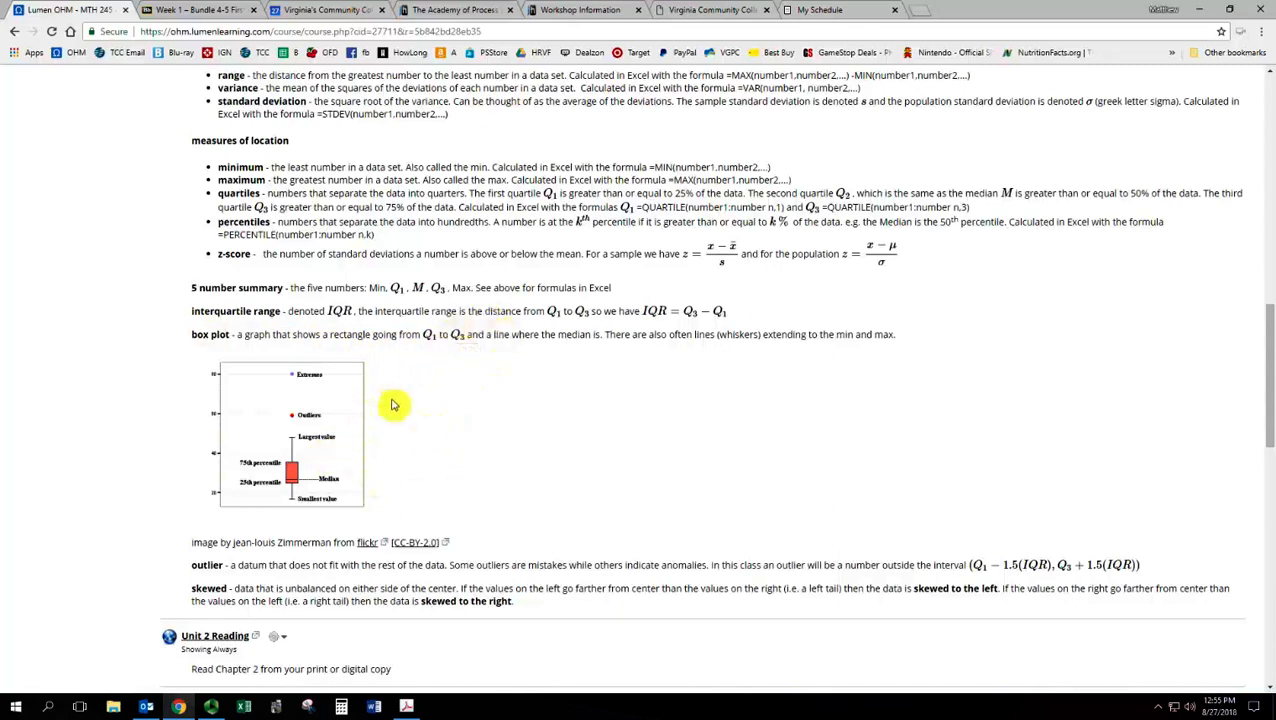
{"action": "scroll", "scroll_direction": "down", "scroll_amount": 3}
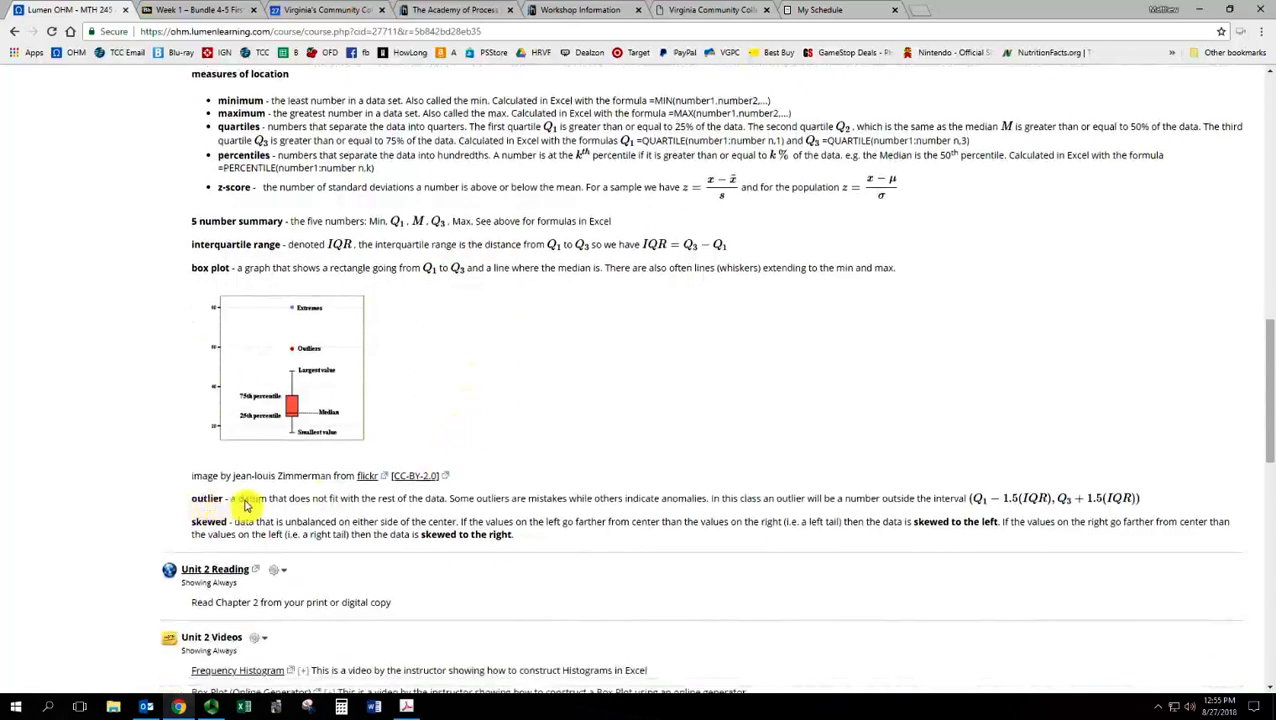
{"action": "mouse_move", "coordinate": [548, 527]}
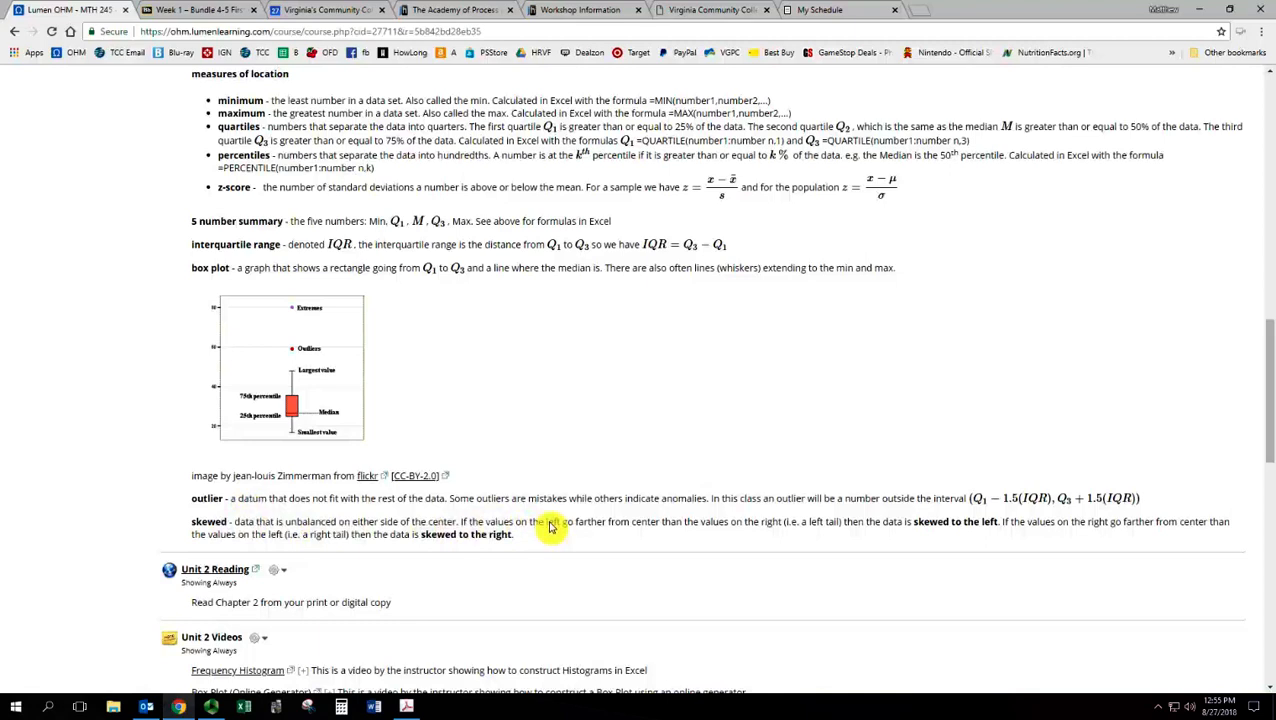
{"action": "scroll", "scroll_direction": "down", "scroll_amount": 3}
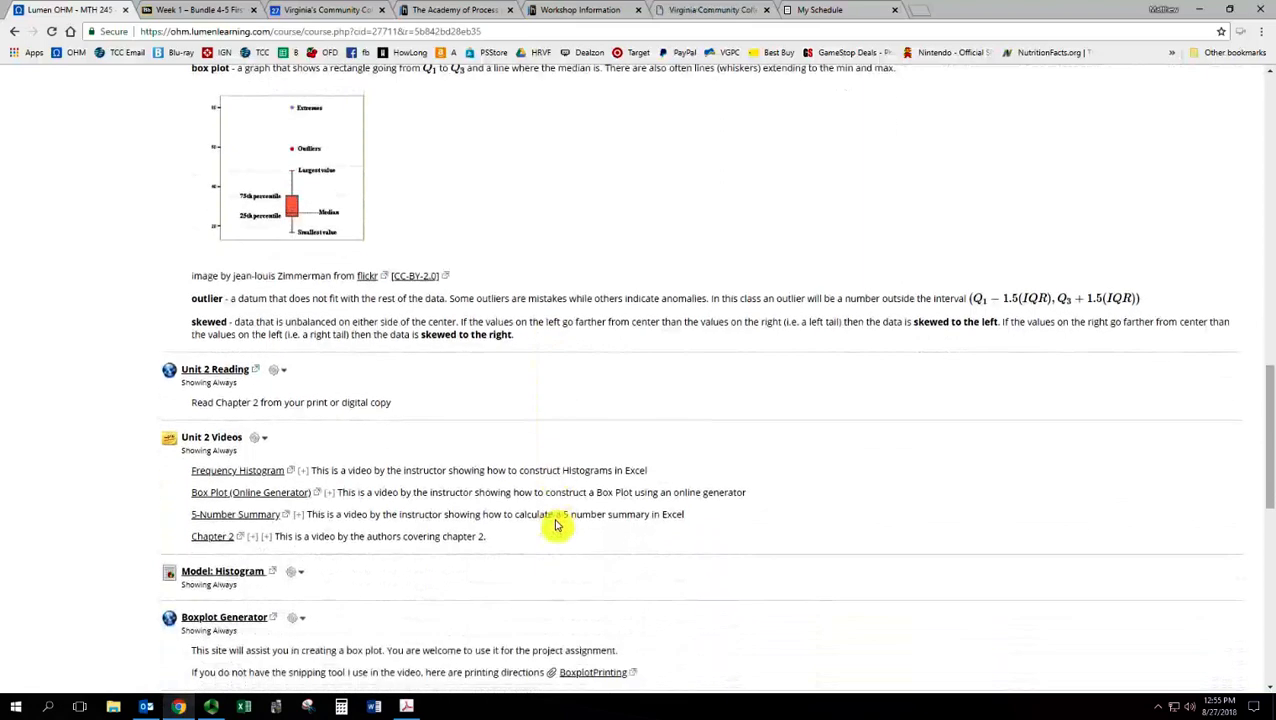
{"action": "mouse_move", "coordinate": [215, 369]}
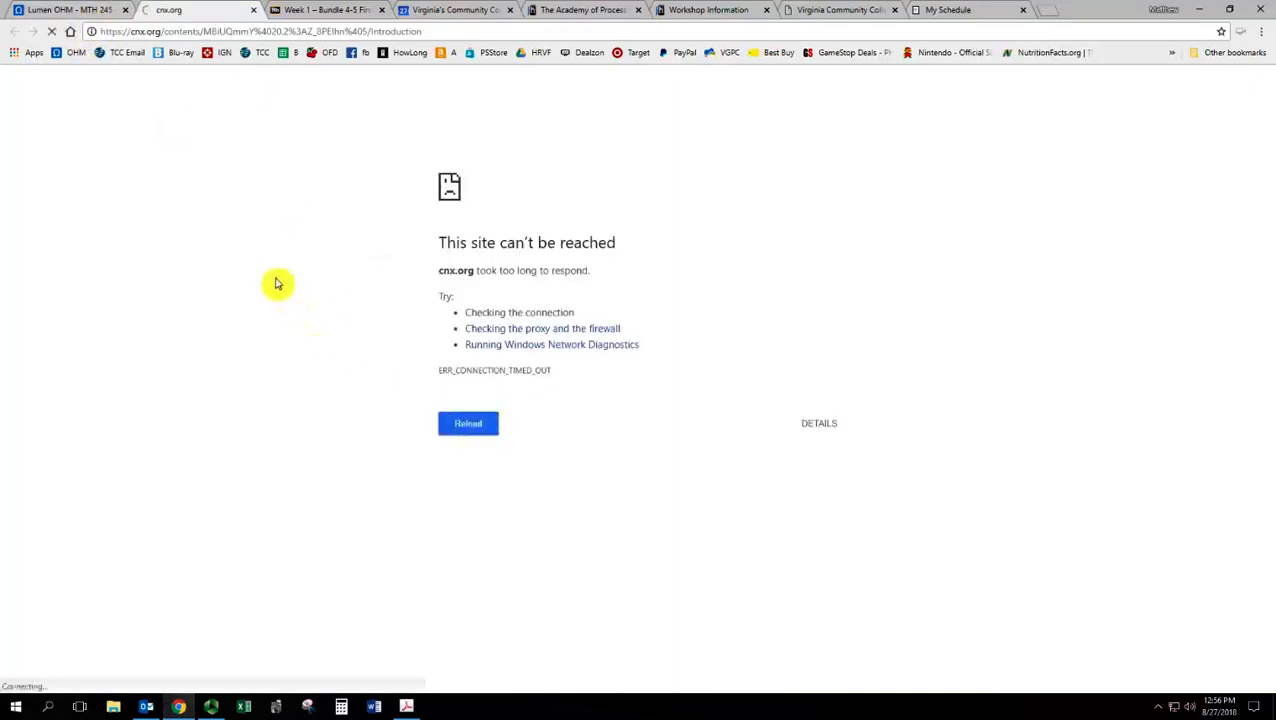
Step: Back on the Unit 2 course page, dismiss the Panopto window and reopen Unit 2 Reading
{"action": "left_click", "coordinate": [468, 423]}
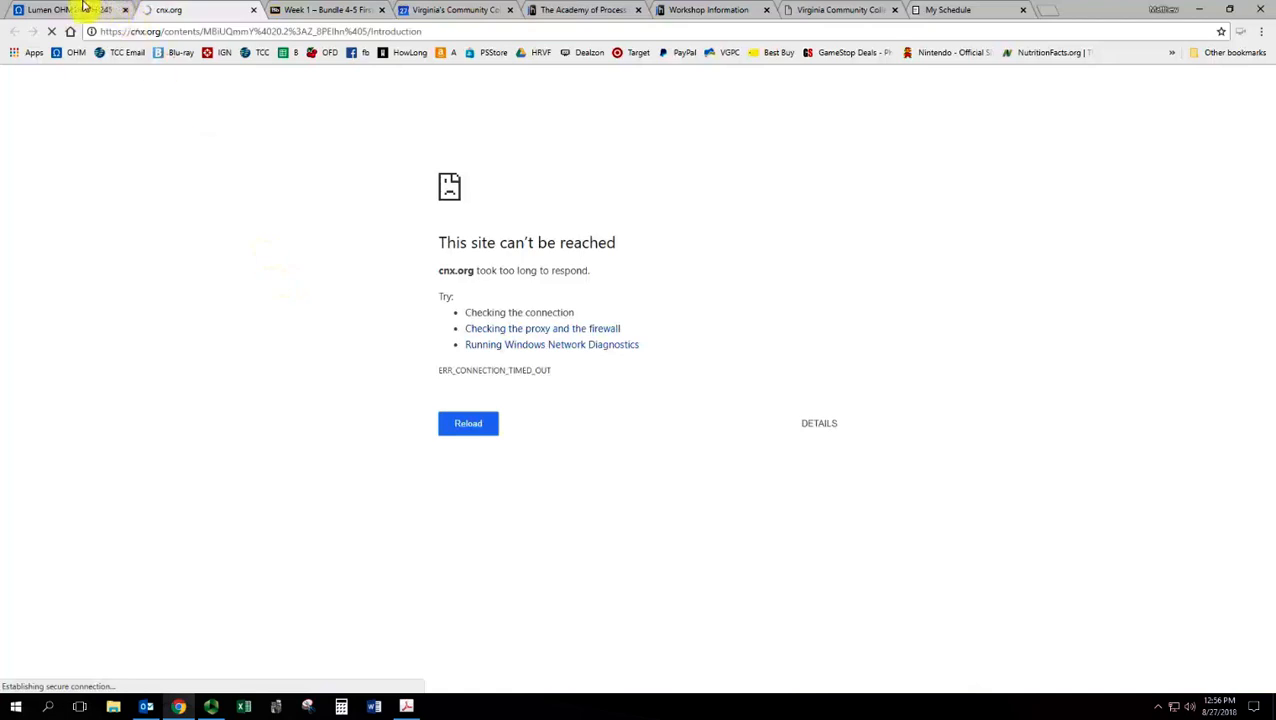
{"action": "left_click", "coordinate": [55, 9]}
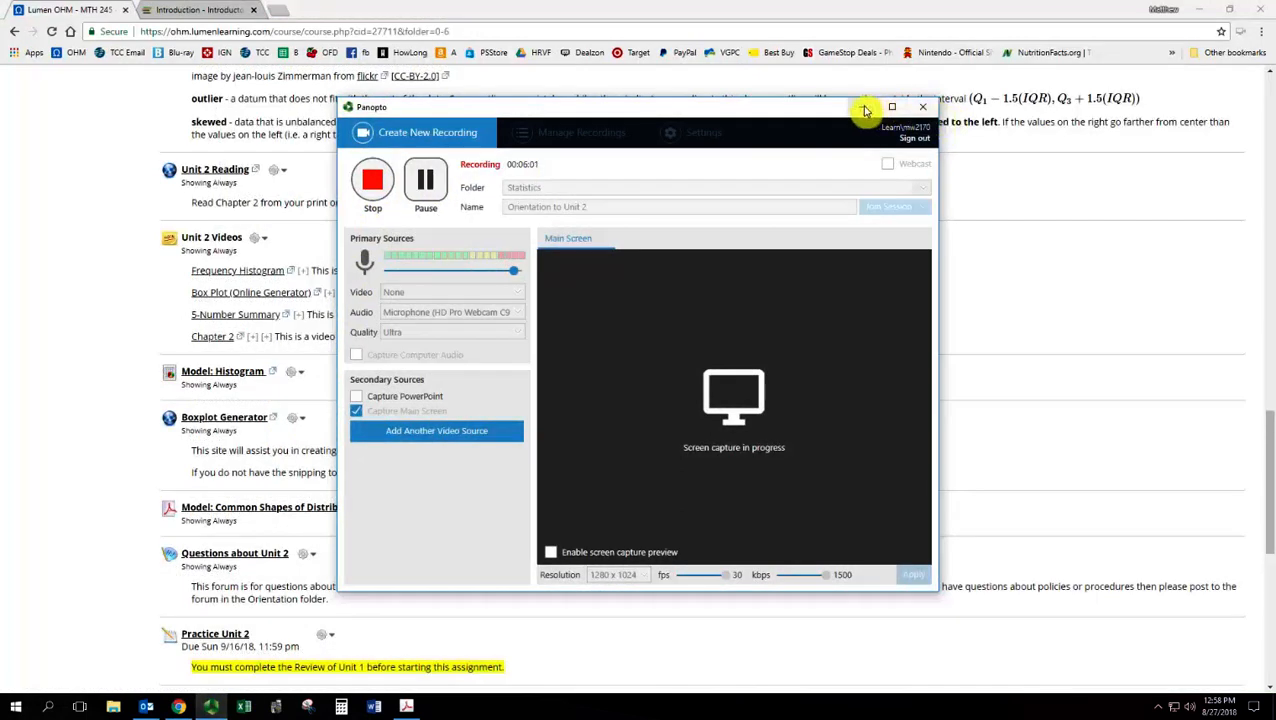
{"action": "left_click", "coordinate": [892, 107]}
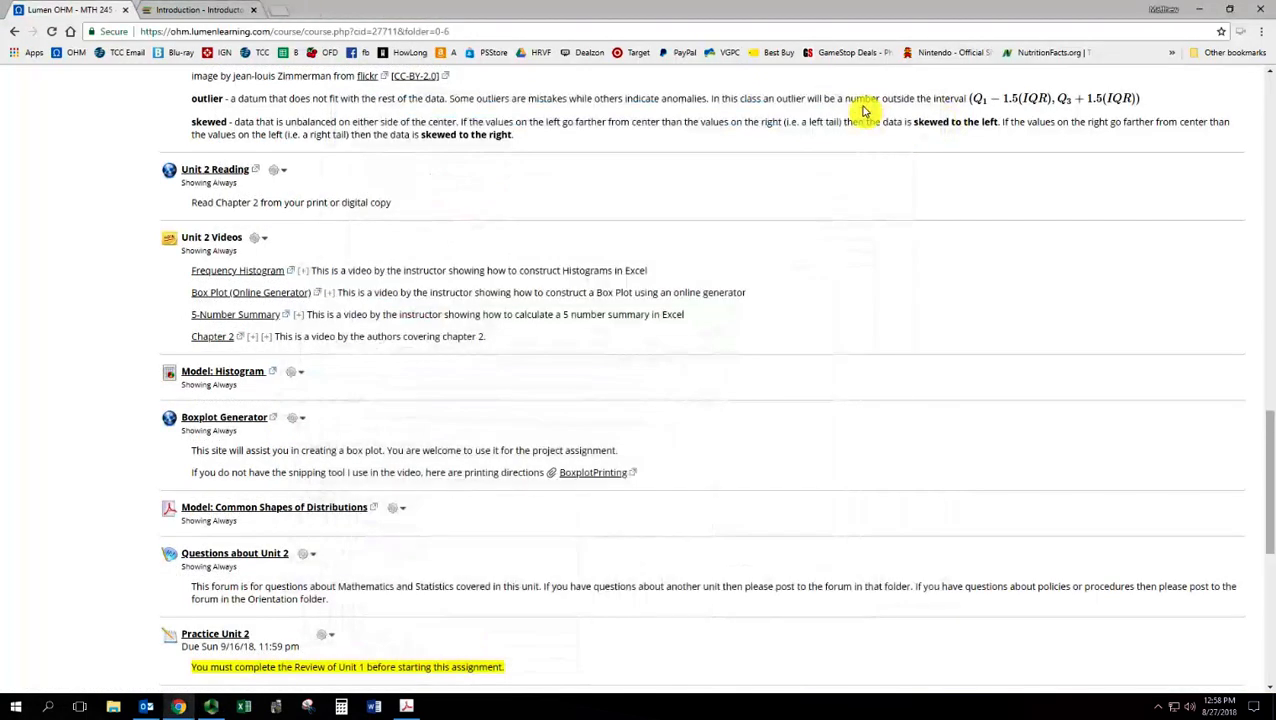
{"action": "mouse_move", "coordinate": [705, 200]}
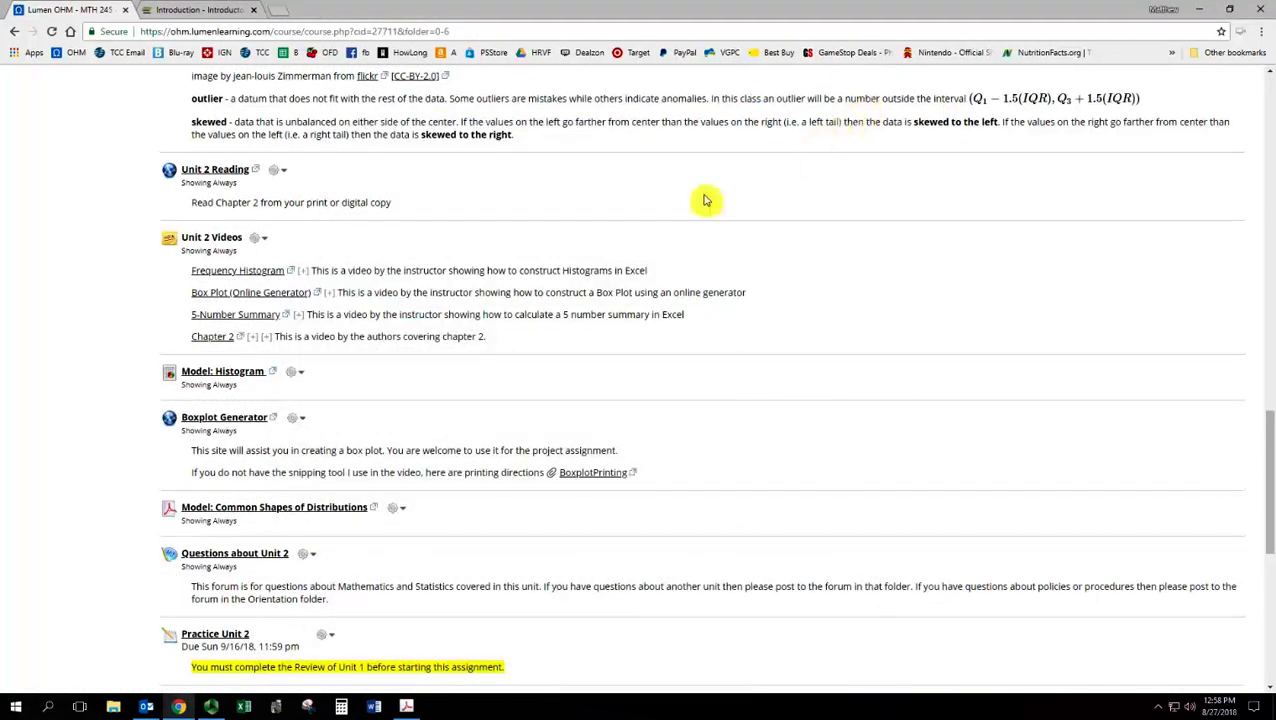
{"action": "scroll", "scroll_direction": "up", "scroll_amount": 3}
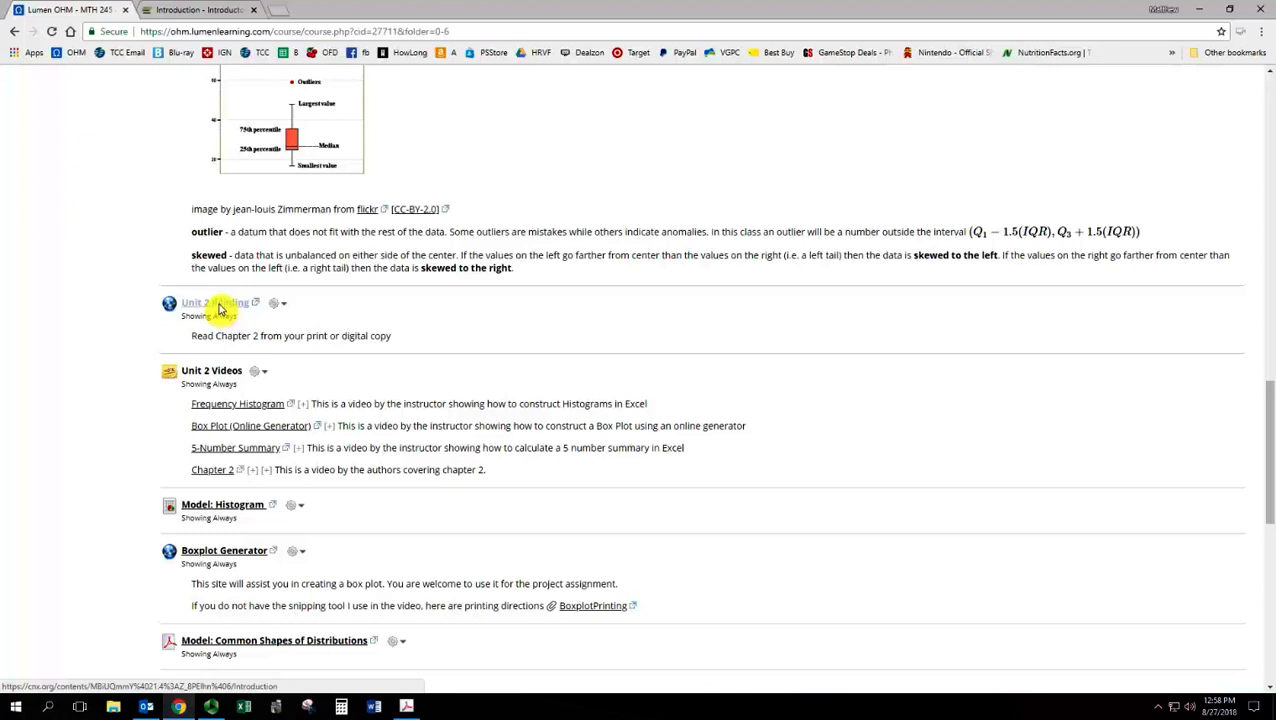
{"action": "left_click", "coordinate": [215, 302]}
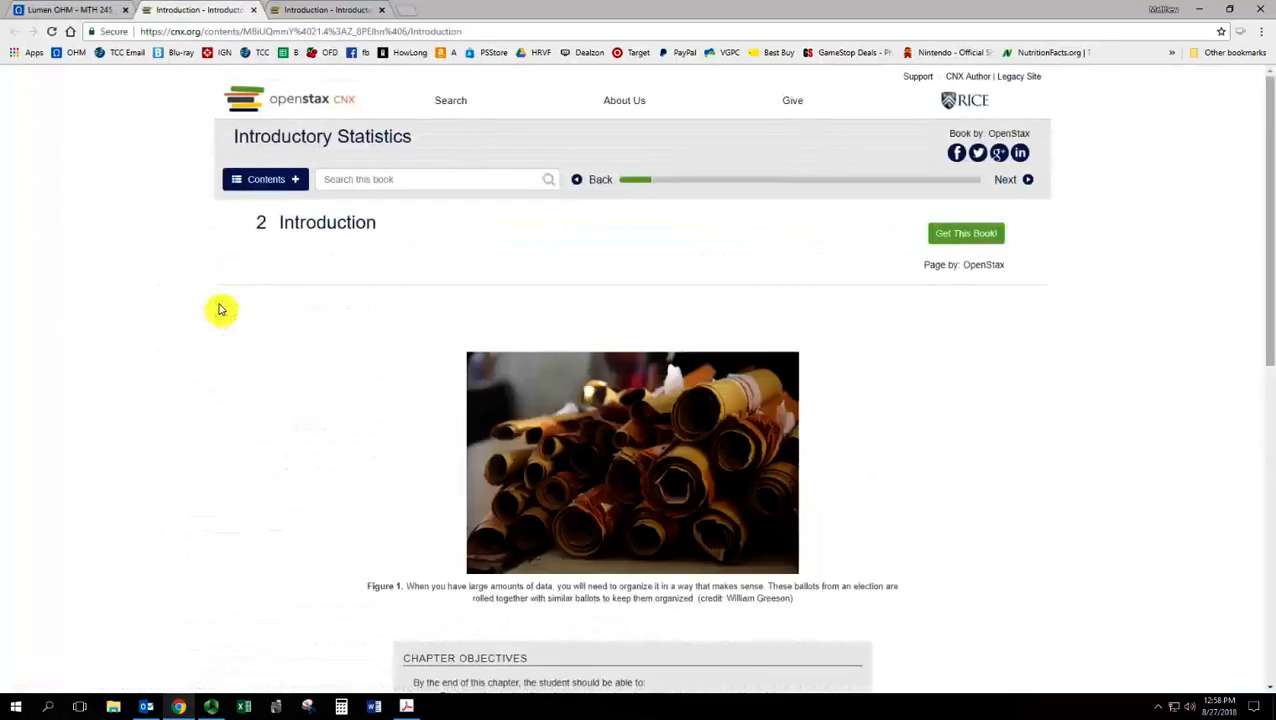
{"action": "mouse_move", "coordinate": [416, 291]}
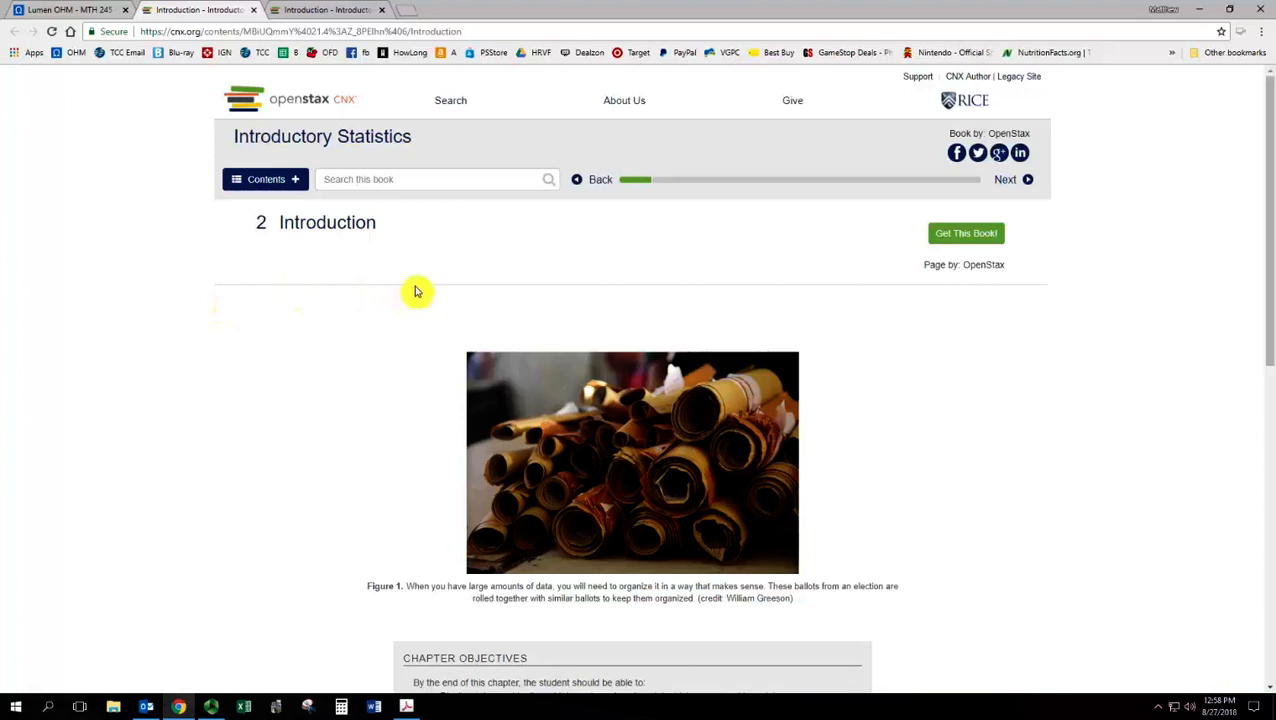
Step: Expand the Chapter 2 table of contents on OpenStax CNX, then return to the Unit 2 page
{"action": "left_click", "coordinate": [264, 179]}
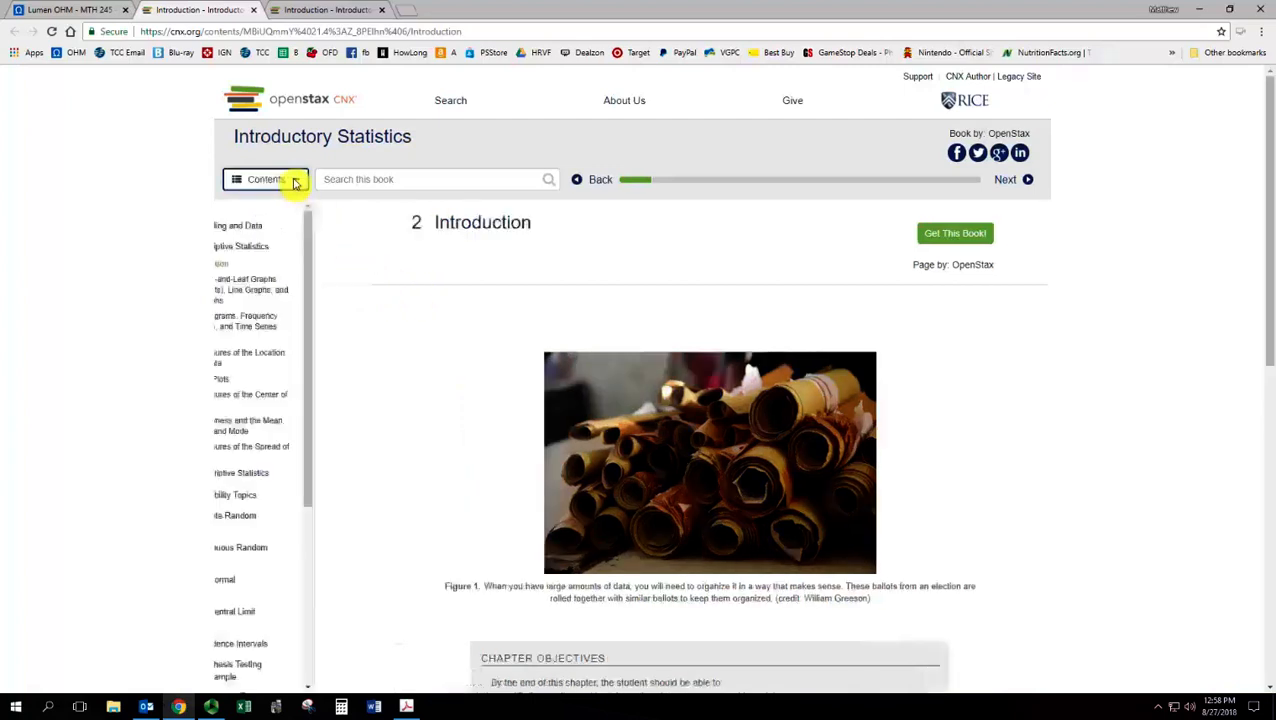
{"action": "left_click", "coordinate": [265, 179]}
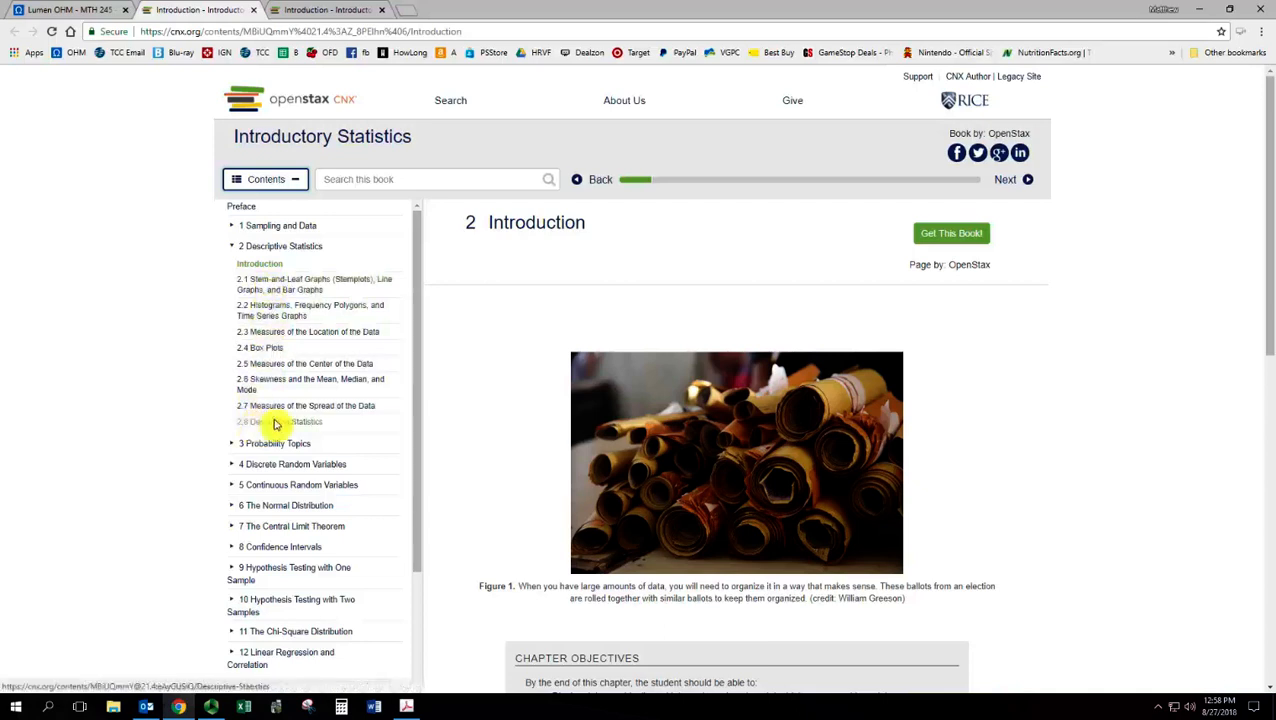
{"action": "mouse_move", "coordinate": [440, 381]}
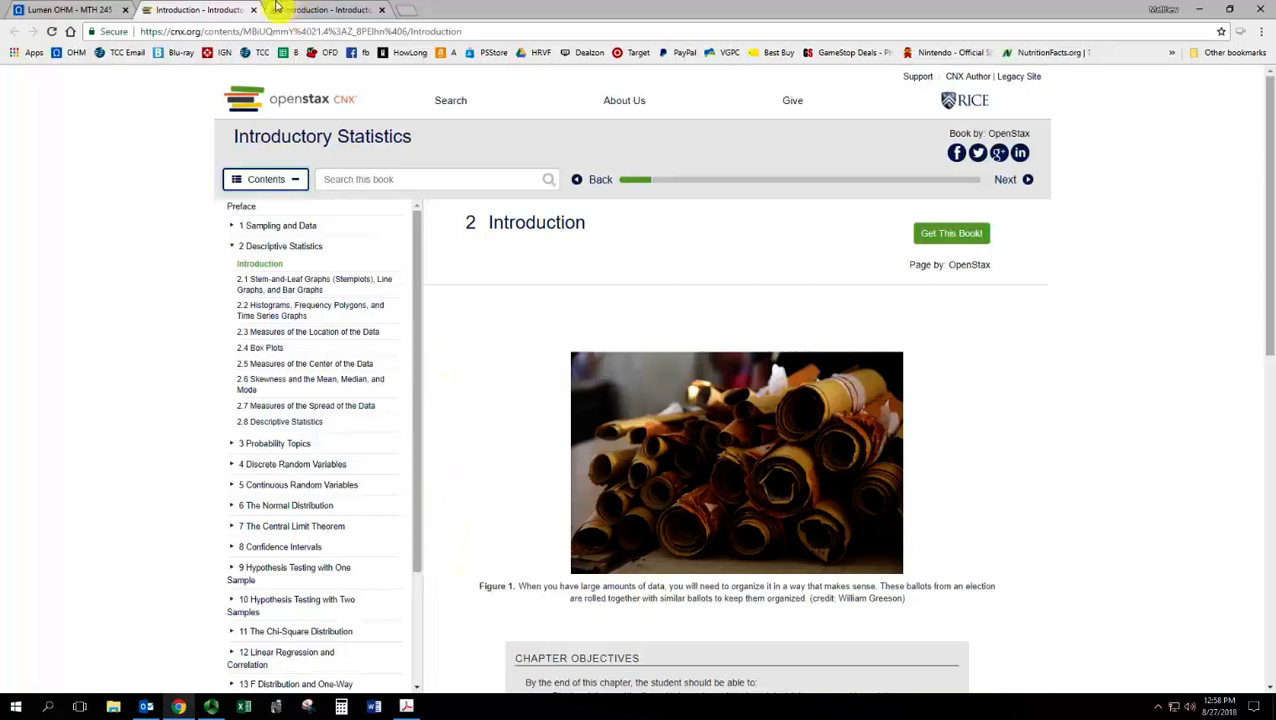
{"action": "mouse_move", "coordinate": [67, 9]}
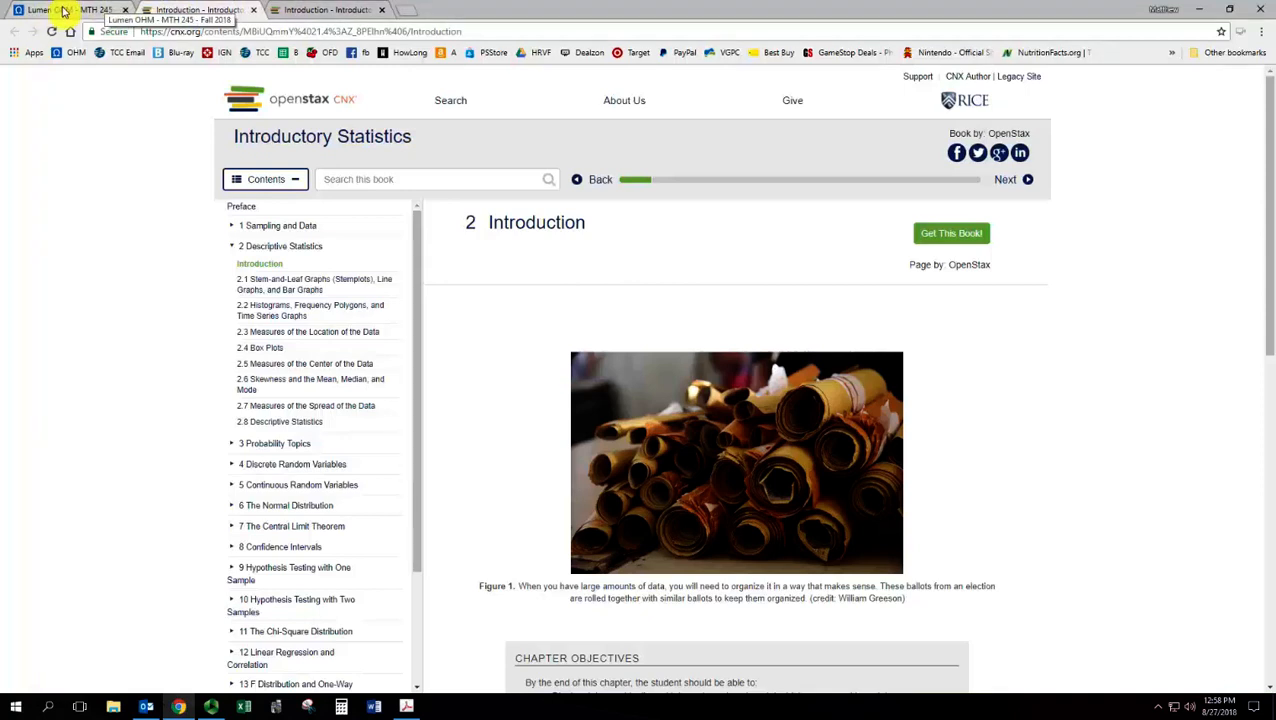
{"action": "left_click", "coordinate": [60, 10]}
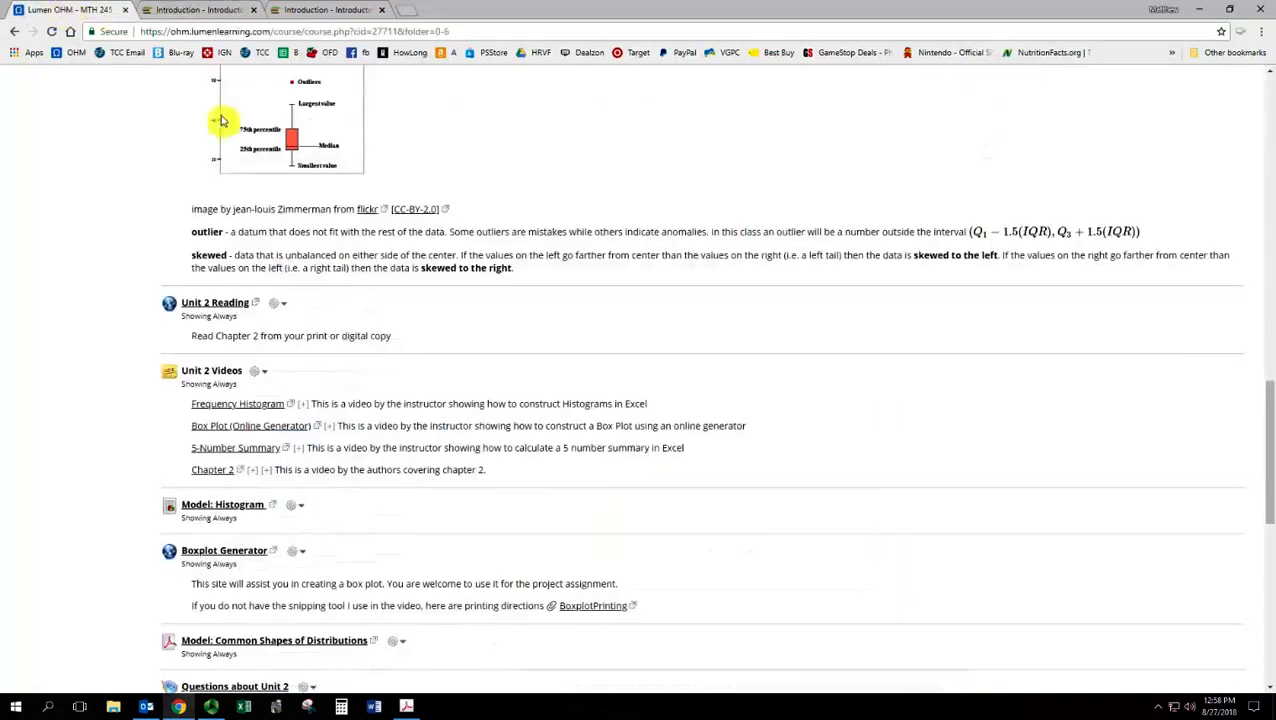
{"action": "mouse_move", "coordinate": [438, 336]}
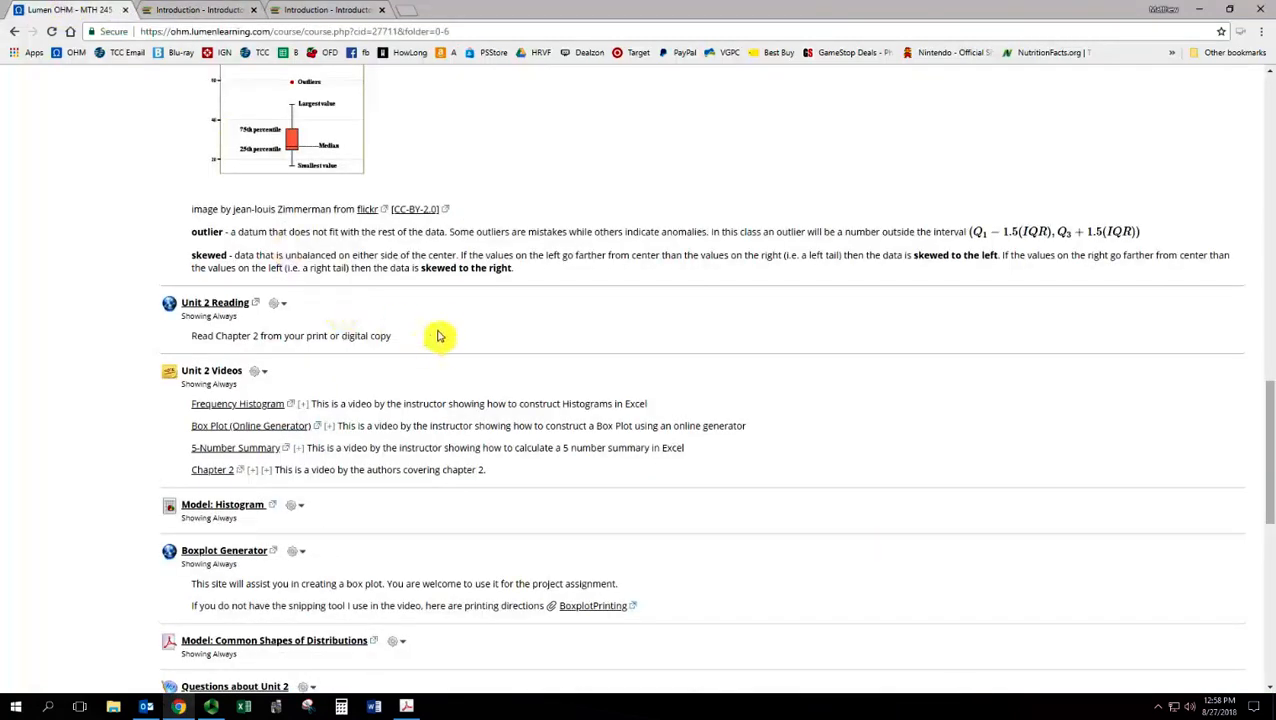
{"action": "mouse_move", "coordinate": [212, 470]}
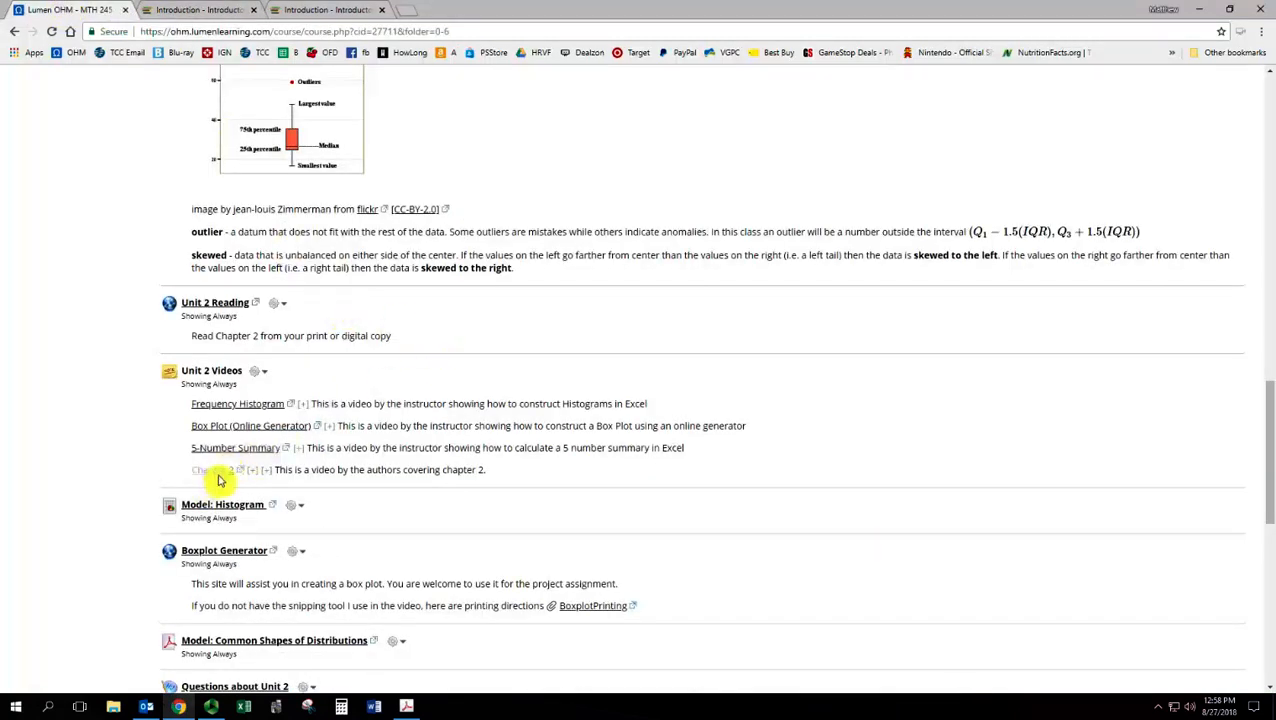
{"action": "mouse_move", "coordinate": [210, 470]}
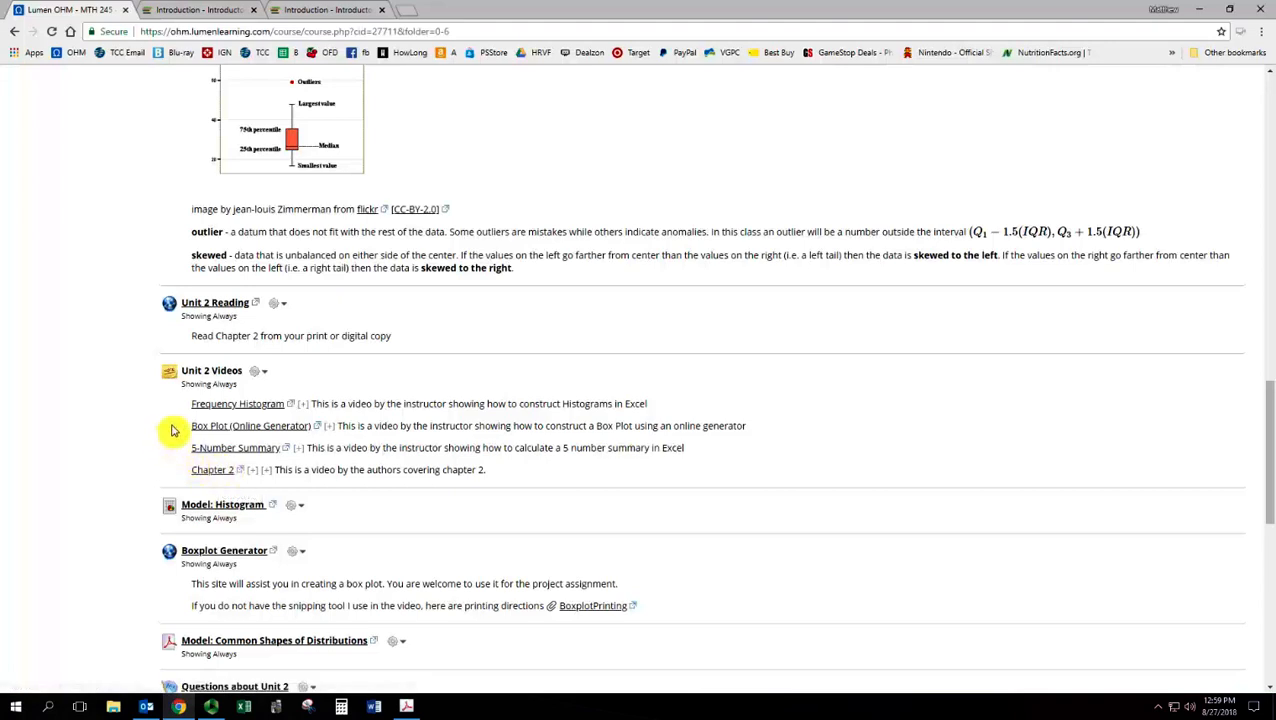
{"action": "mouse_move", "coordinate": [220, 408]}
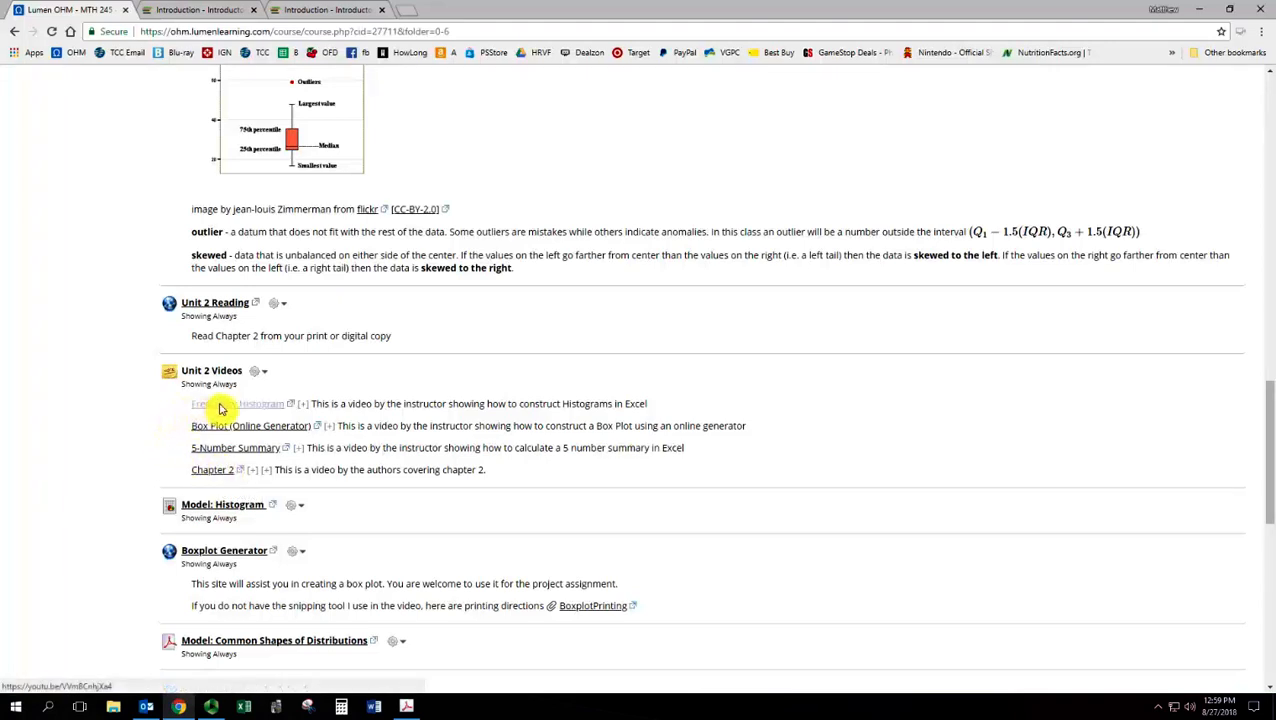
{"action": "mouse_move", "coordinate": [255, 410]}
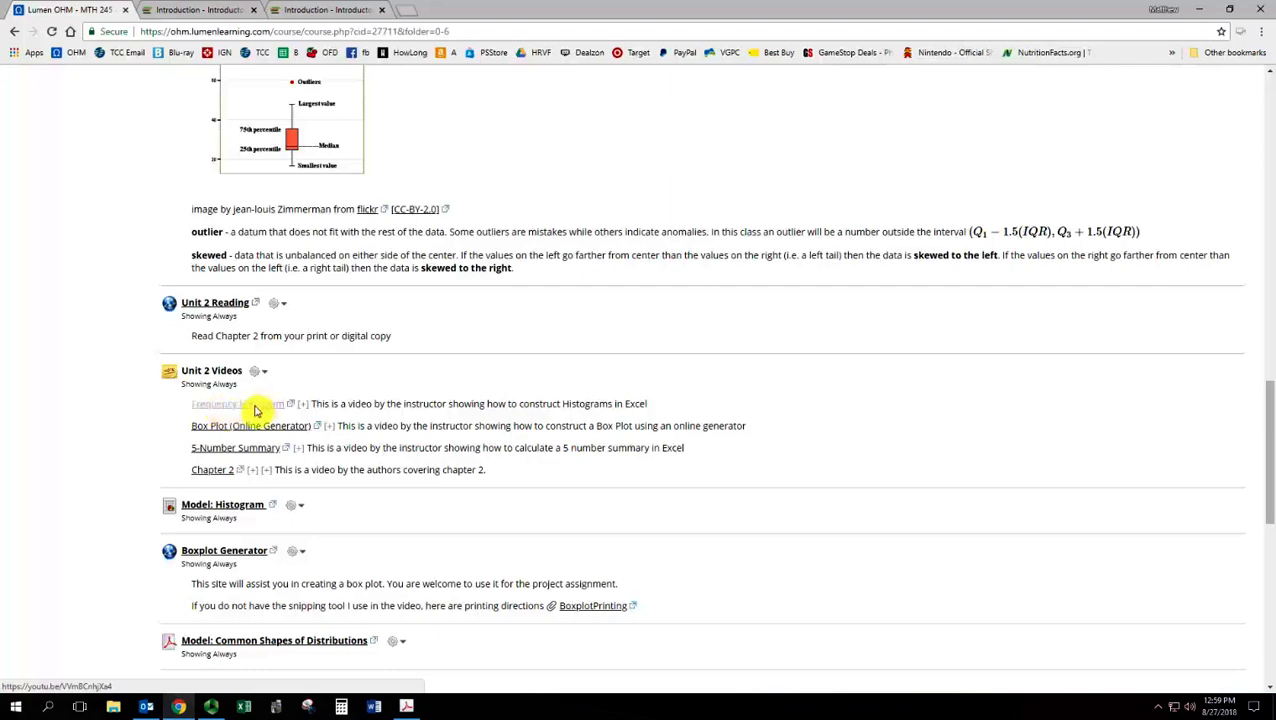
{"action": "scroll", "scroll_direction": "up", "scroll_amount": 3}
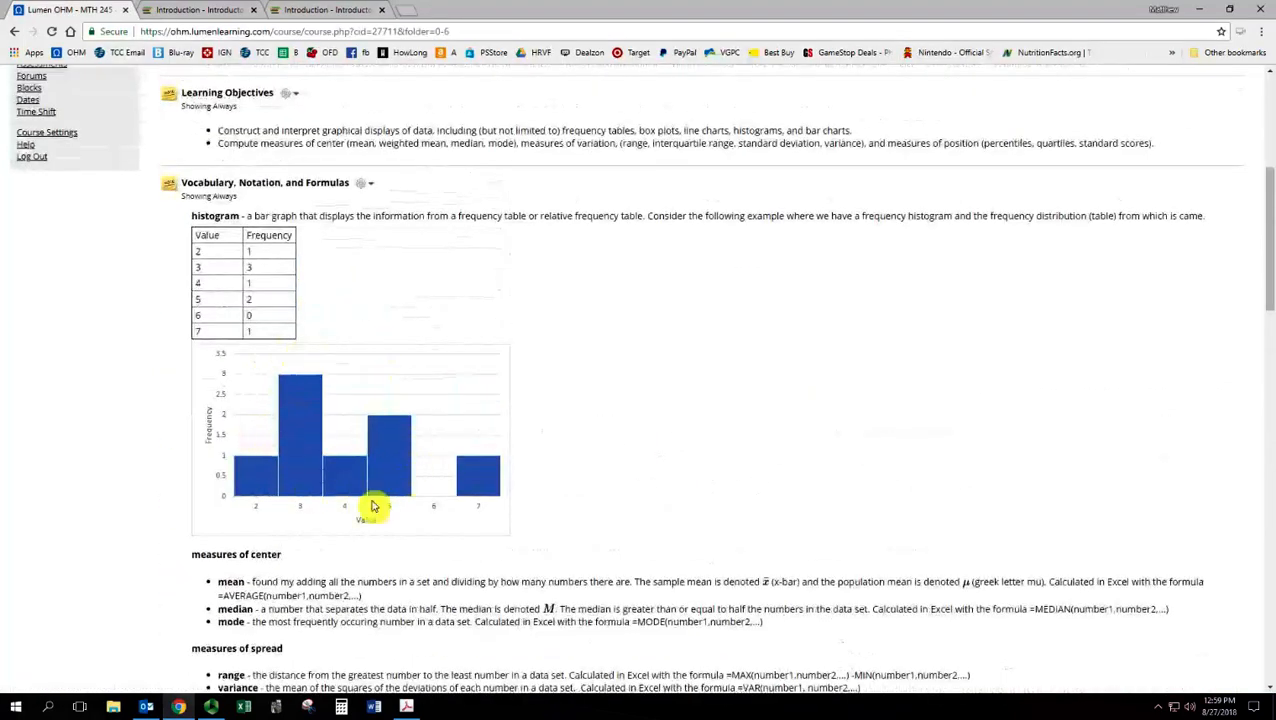
{"action": "scroll", "scroll_direction": "down", "scroll_amount": 3}
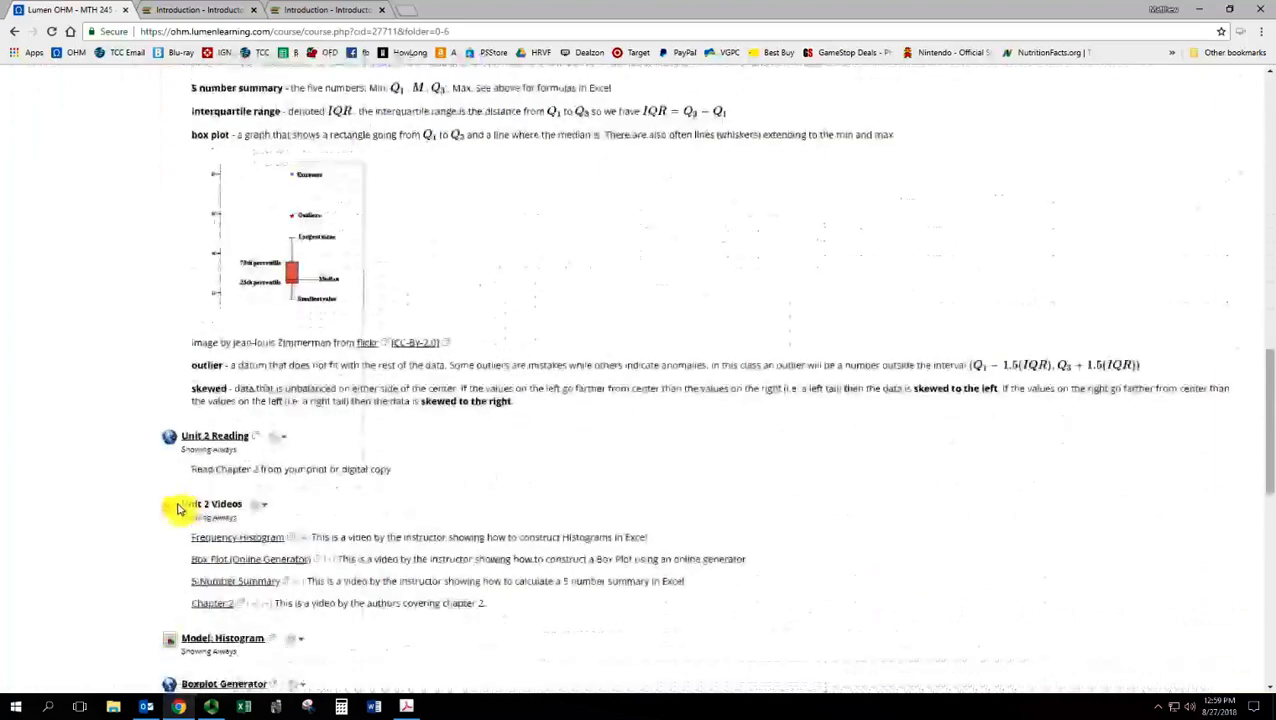
{"action": "scroll", "scroll_direction": "down", "scroll_amount": 3}
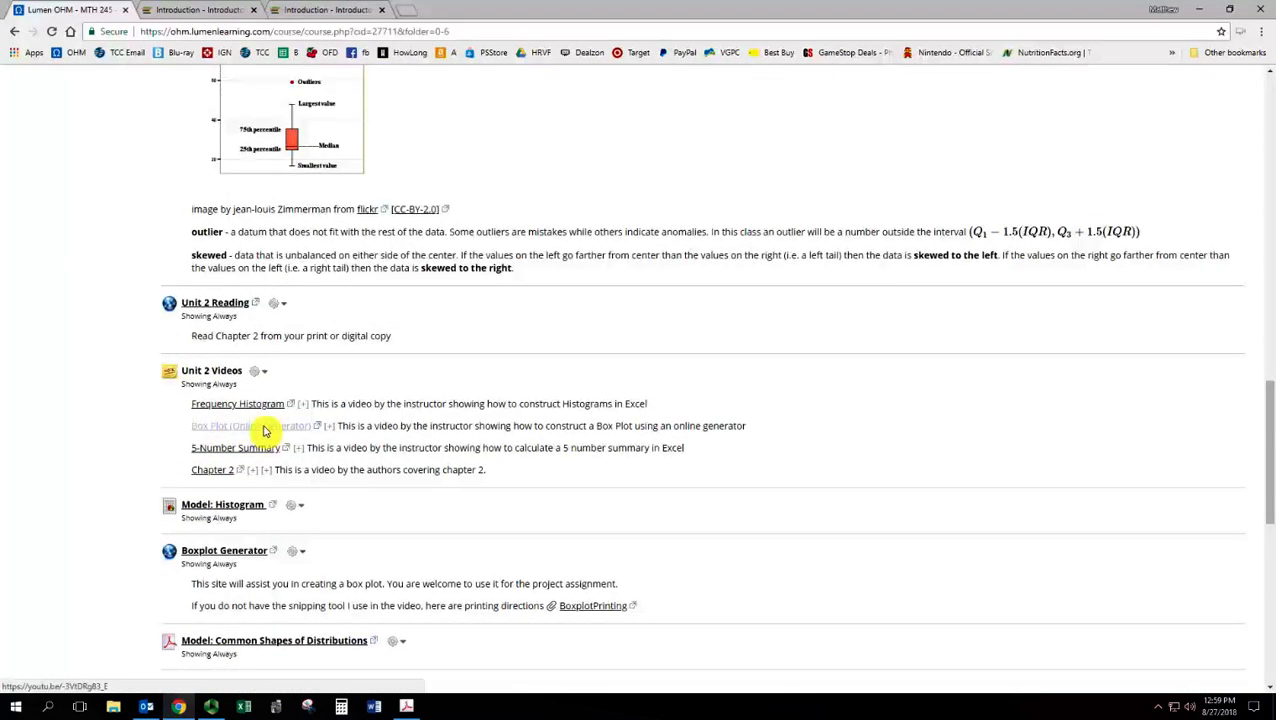
{"action": "mouse_move", "coordinate": [225, 558]}
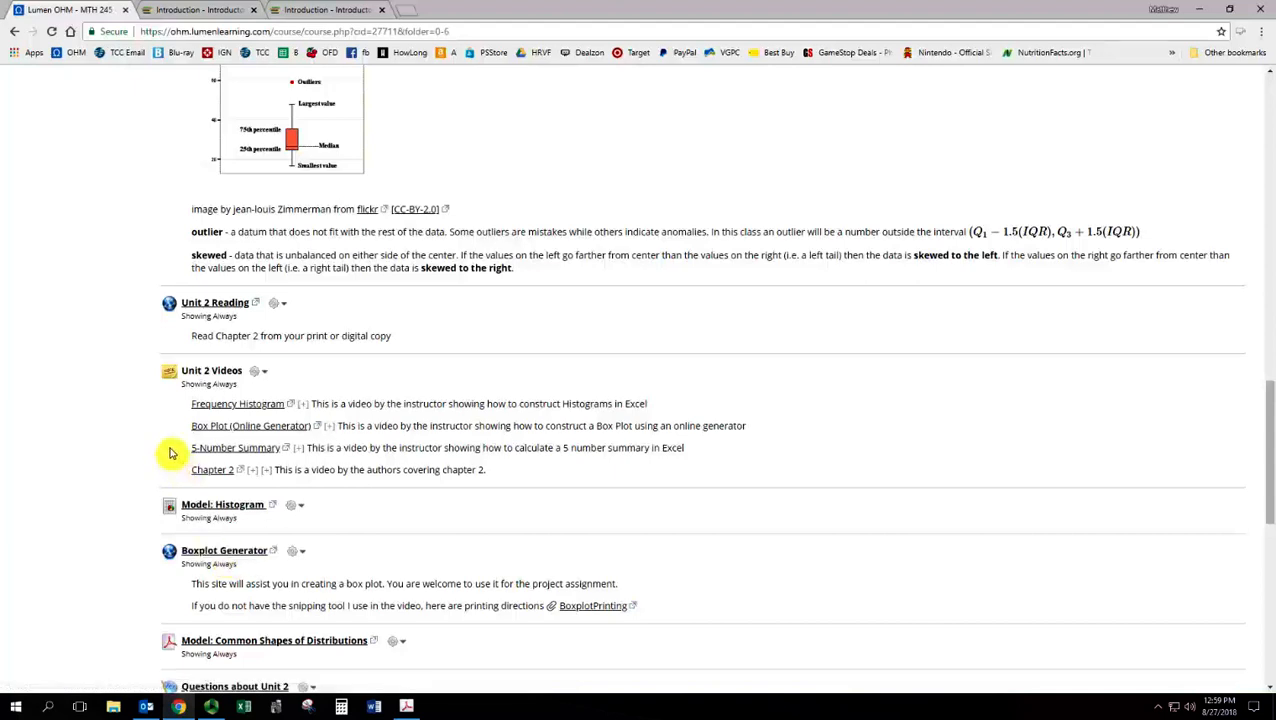
{"action": "mouse_move", "coordinate": [235, 447]}
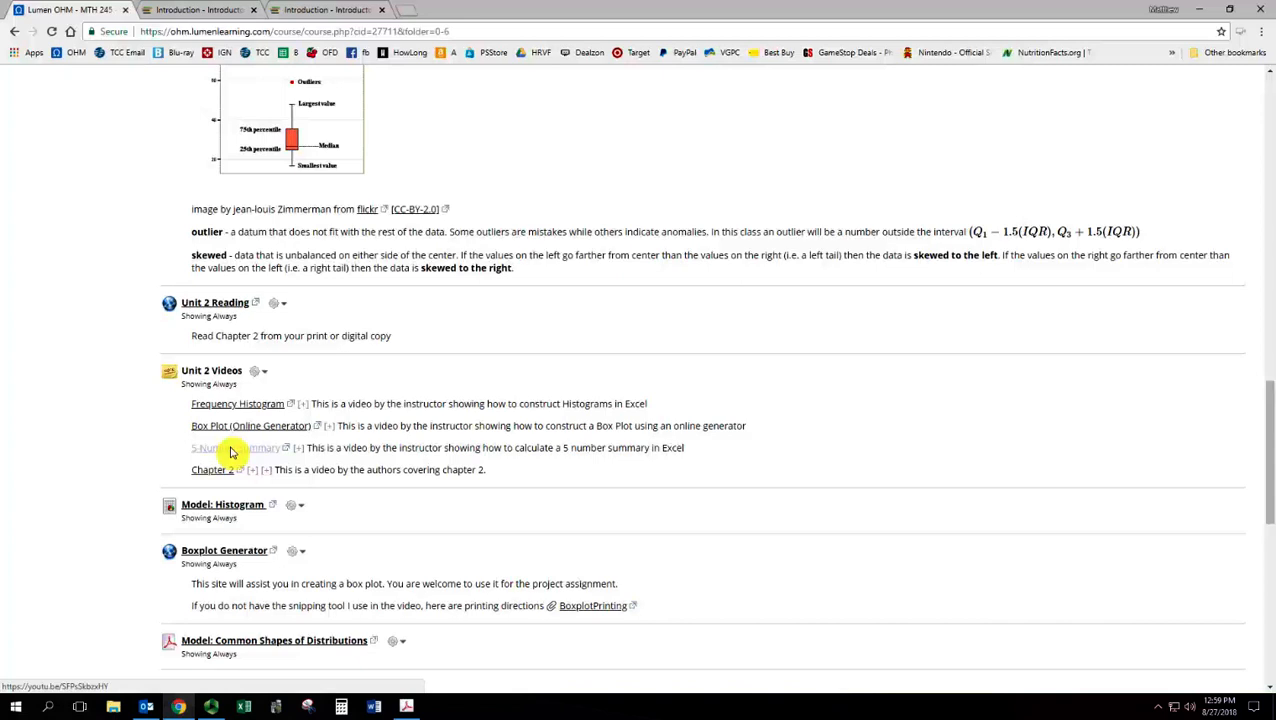
{"action": "scroll", "scroll_direction": "down", "scroll_amount": 3}
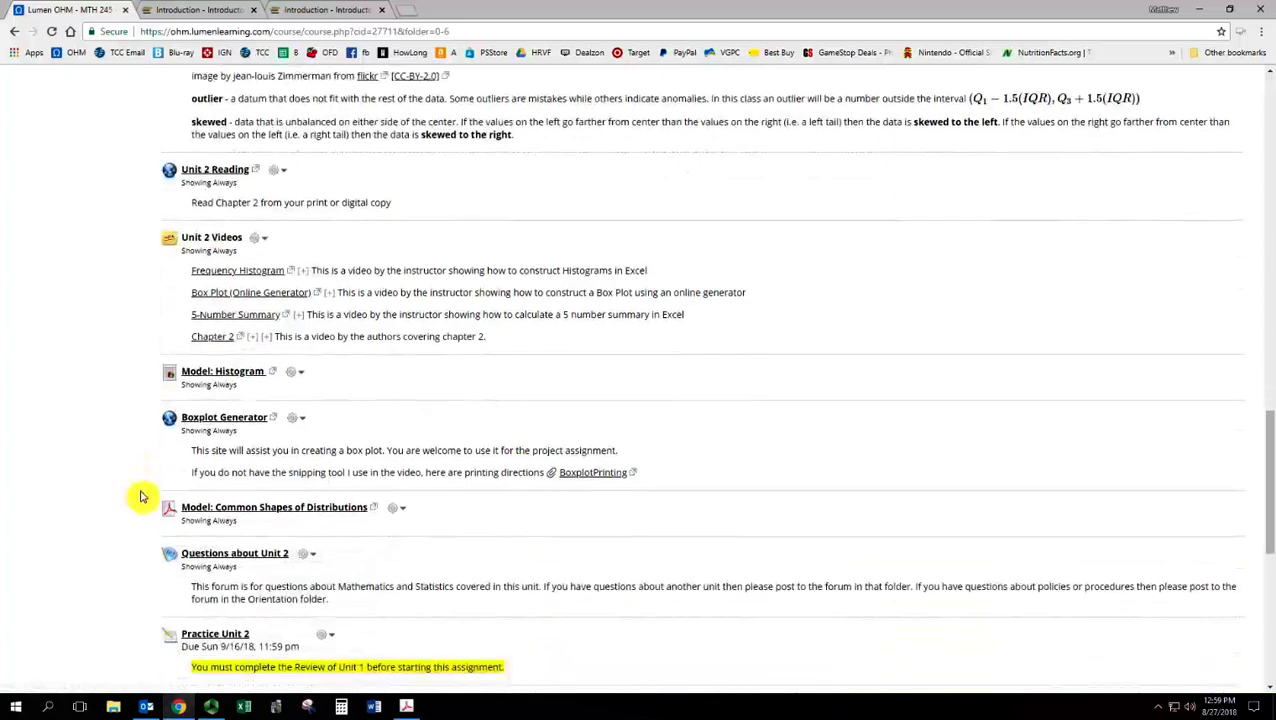
{"action": "mouse_move", "coordinate": [237, 270]}
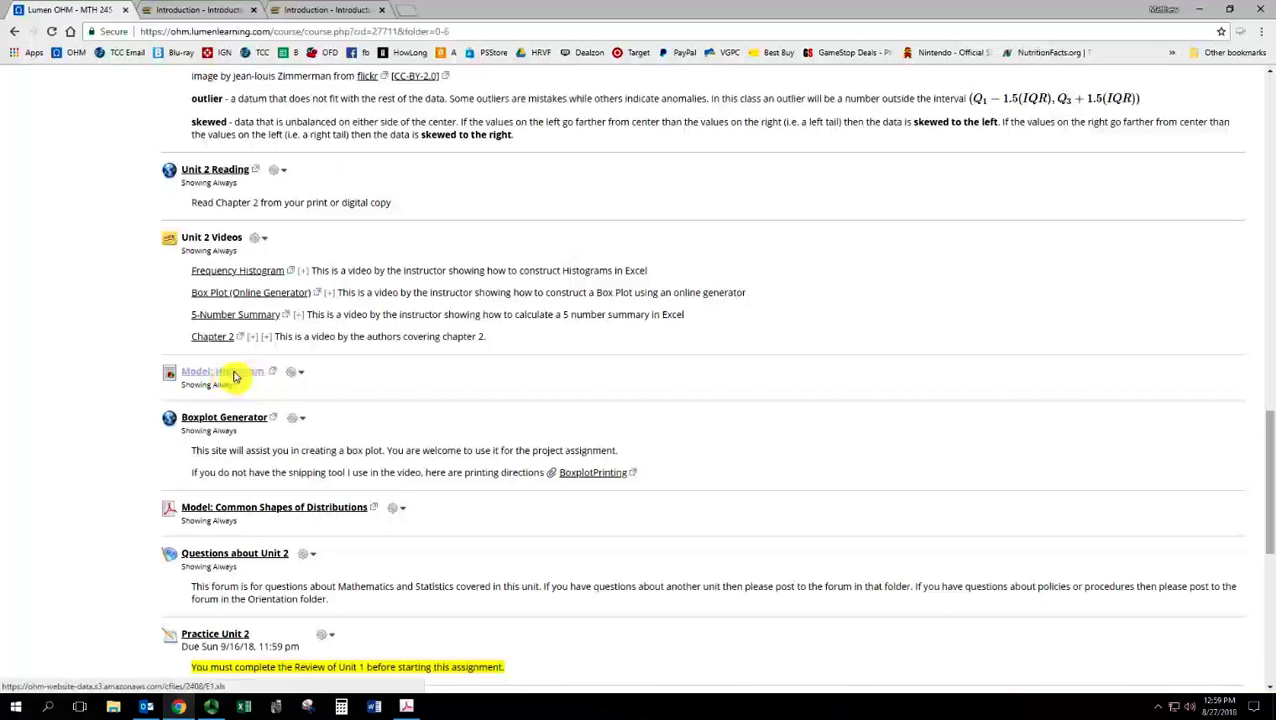
{"action": "mouse_move", "coordinate": [262, 440]}
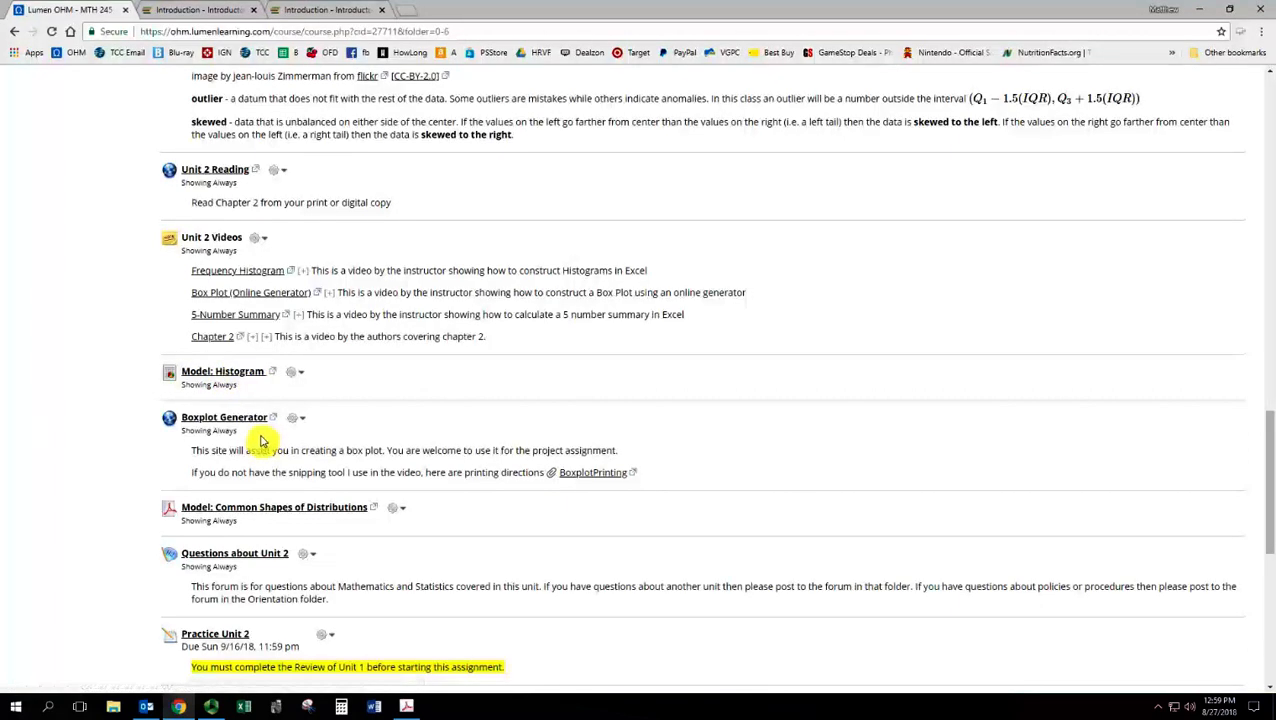
{"action": "mouse_move", "coordinate": [224, 417]}
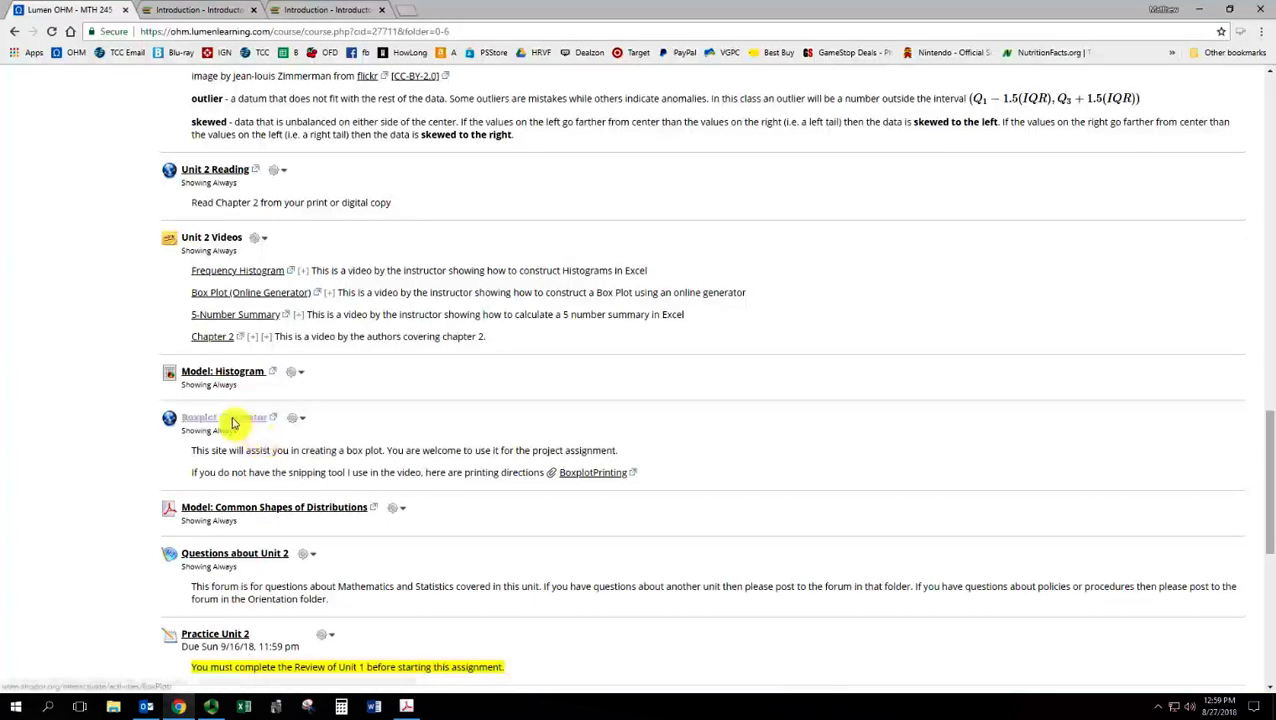
{"action": "mouse_move", "coordinate": [595, 472]}
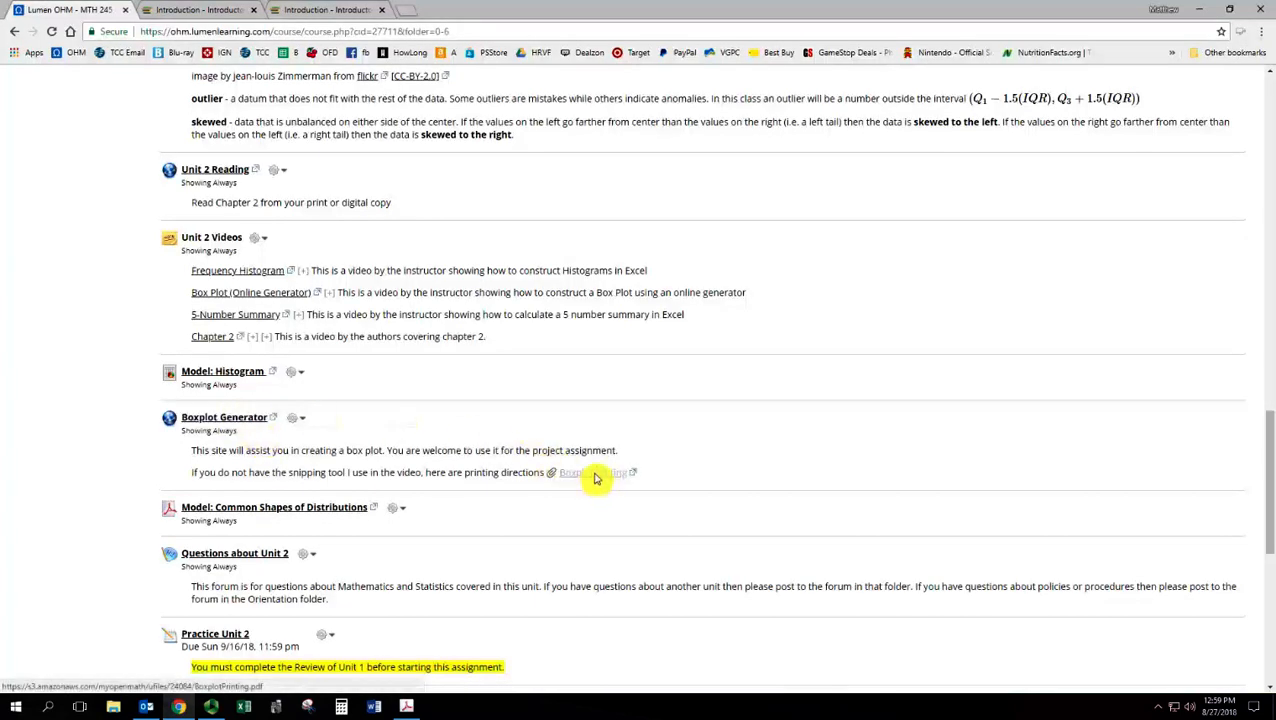
{"action": "mouse_move", "coordinate": [160, 460]}
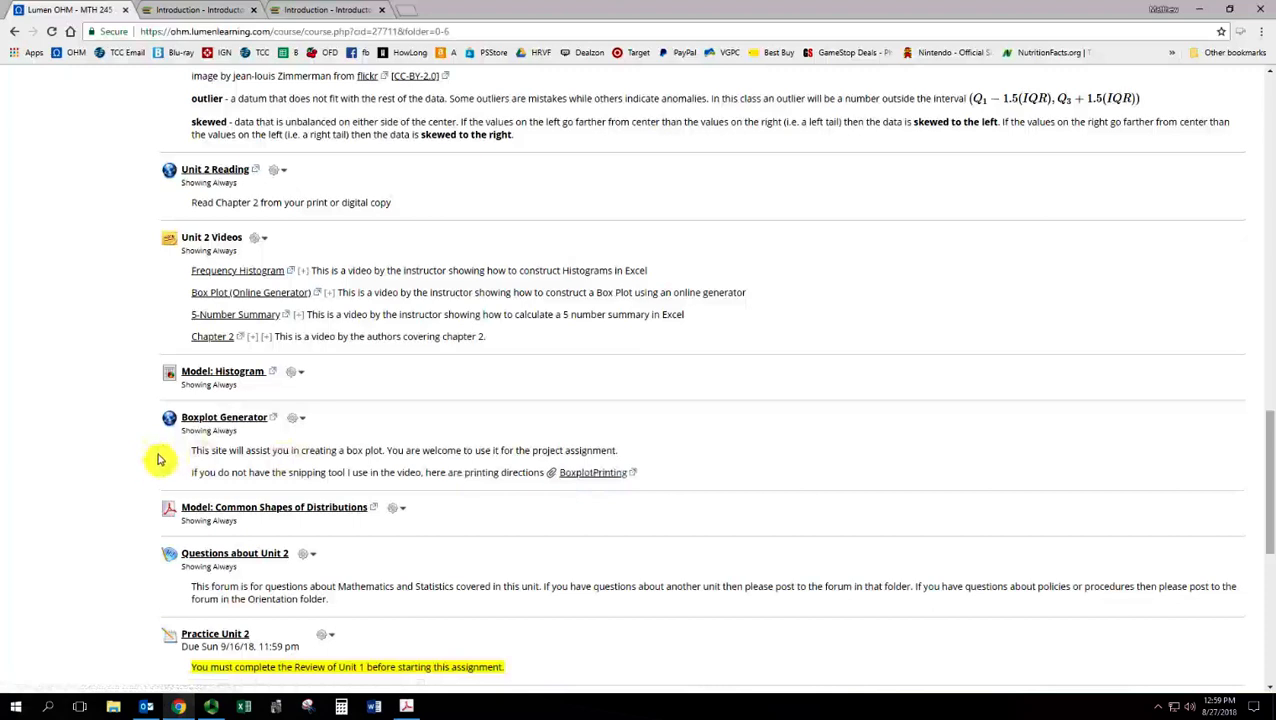
{"action": "scroll", "scroll_direction": "down", "scroll_amount": 3}
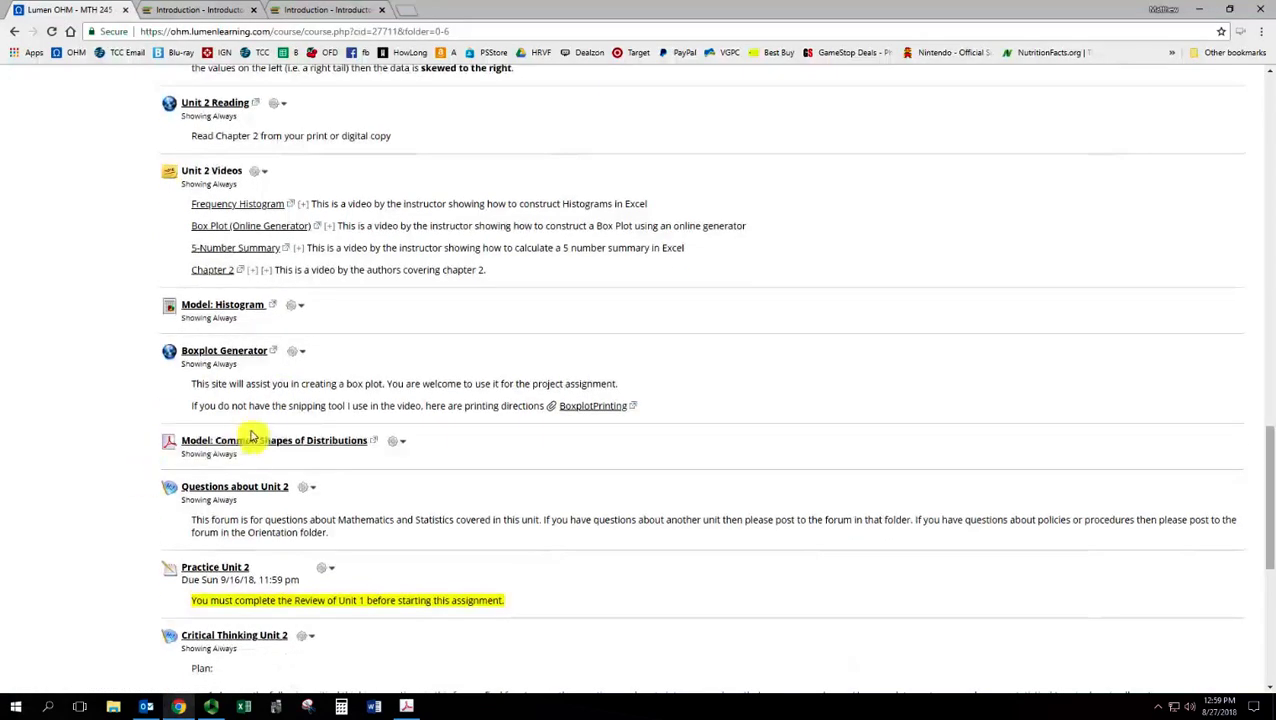
{"action": "mouse_move", "coordinate": [265, 448]}
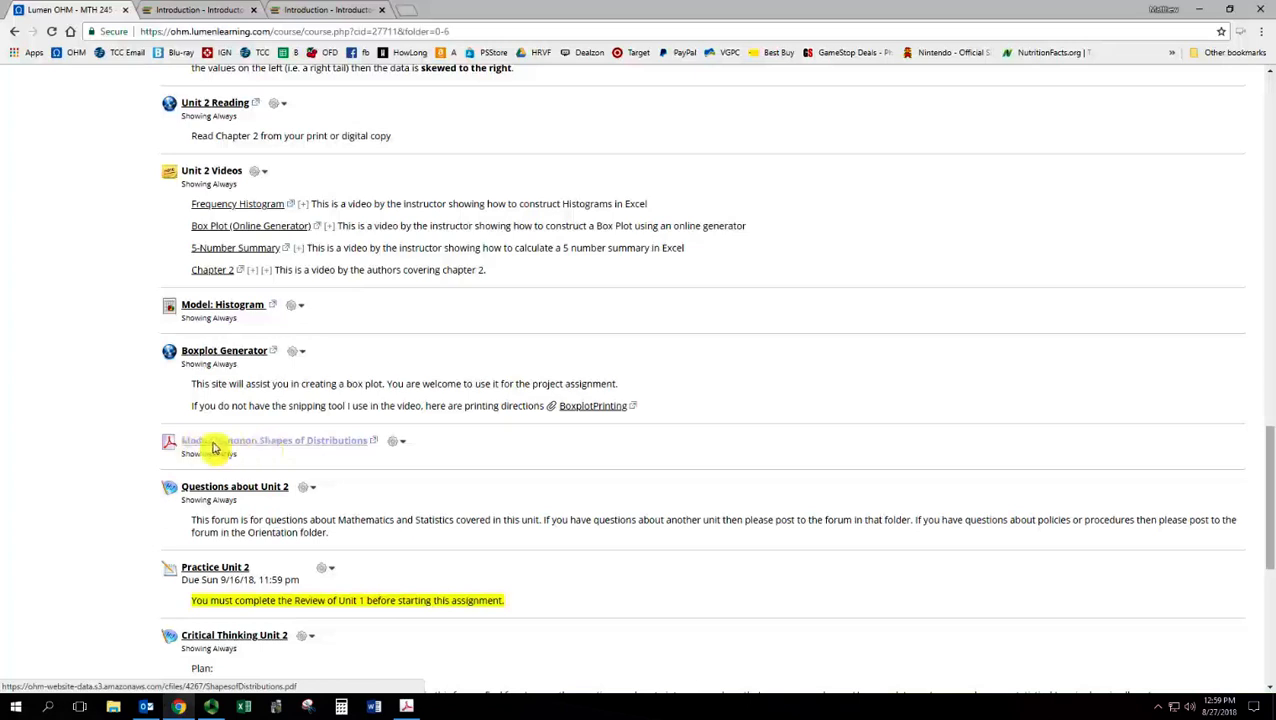
{"action": "mouse_move", "coordinate": [247, 446]}
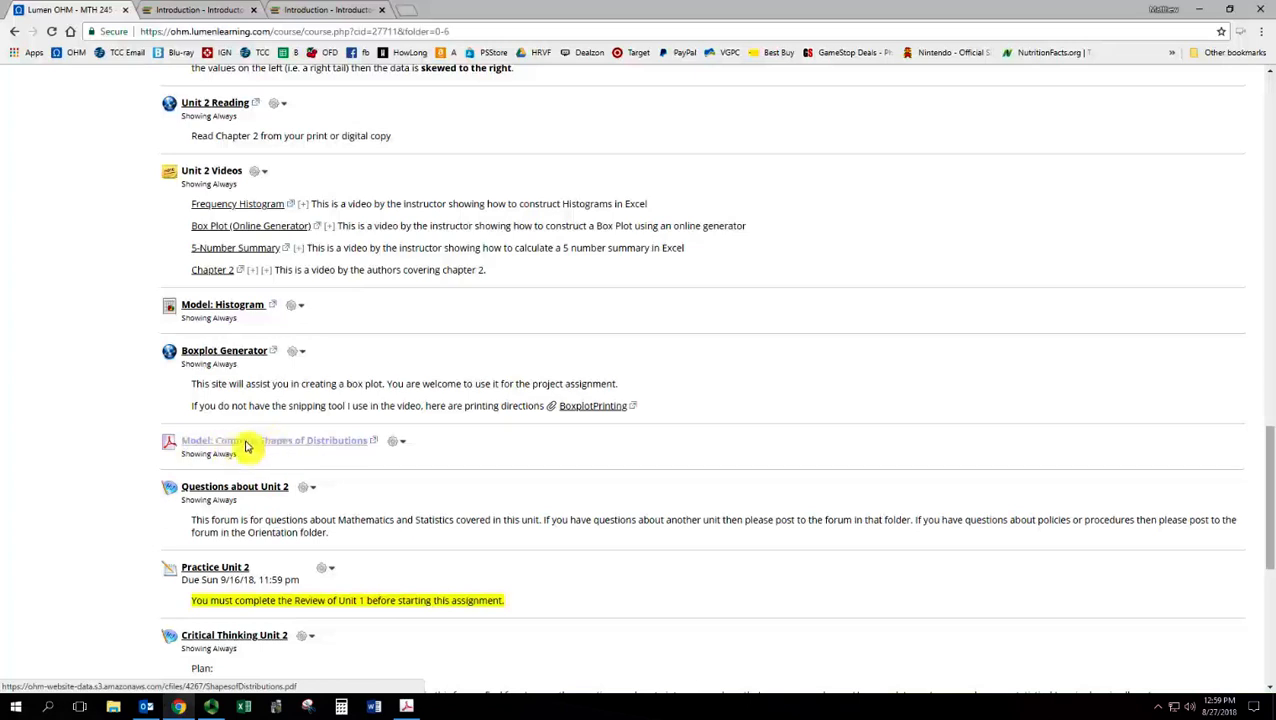
{"action": "mouse_move", "coordinate": [84, 490]}
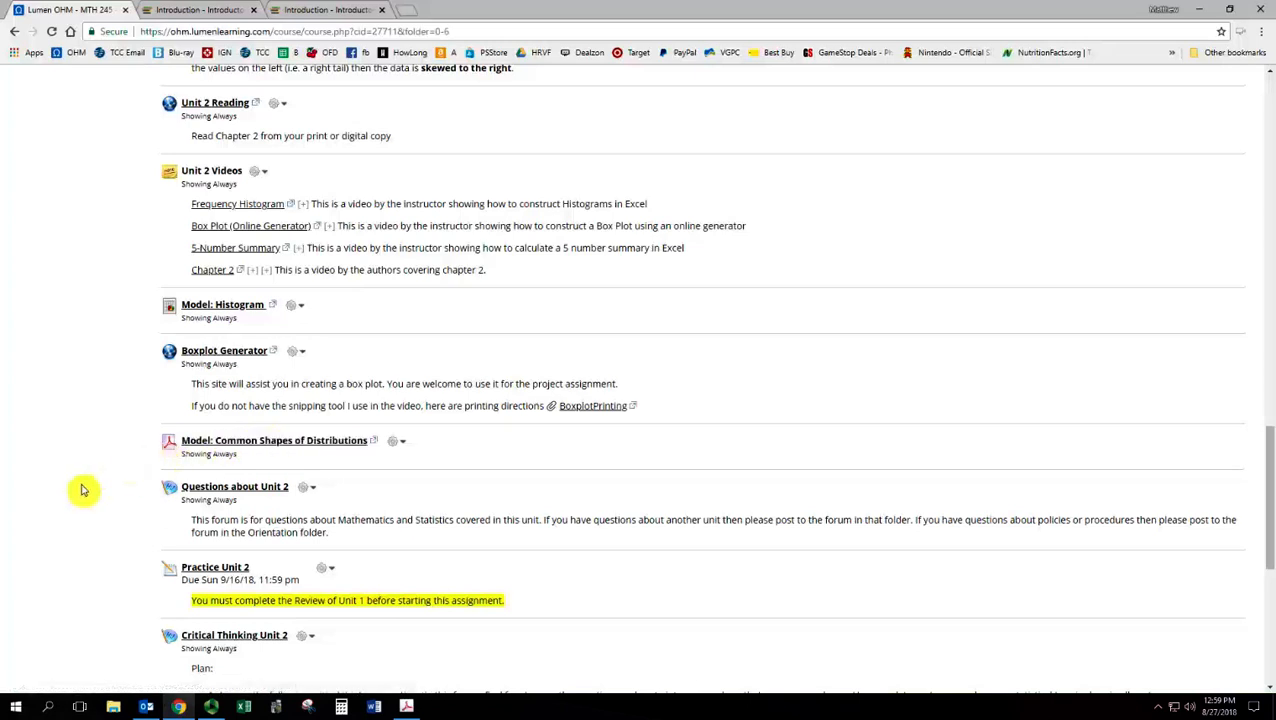
{"action": "mouse_move", "coordinate": [183, 475]}
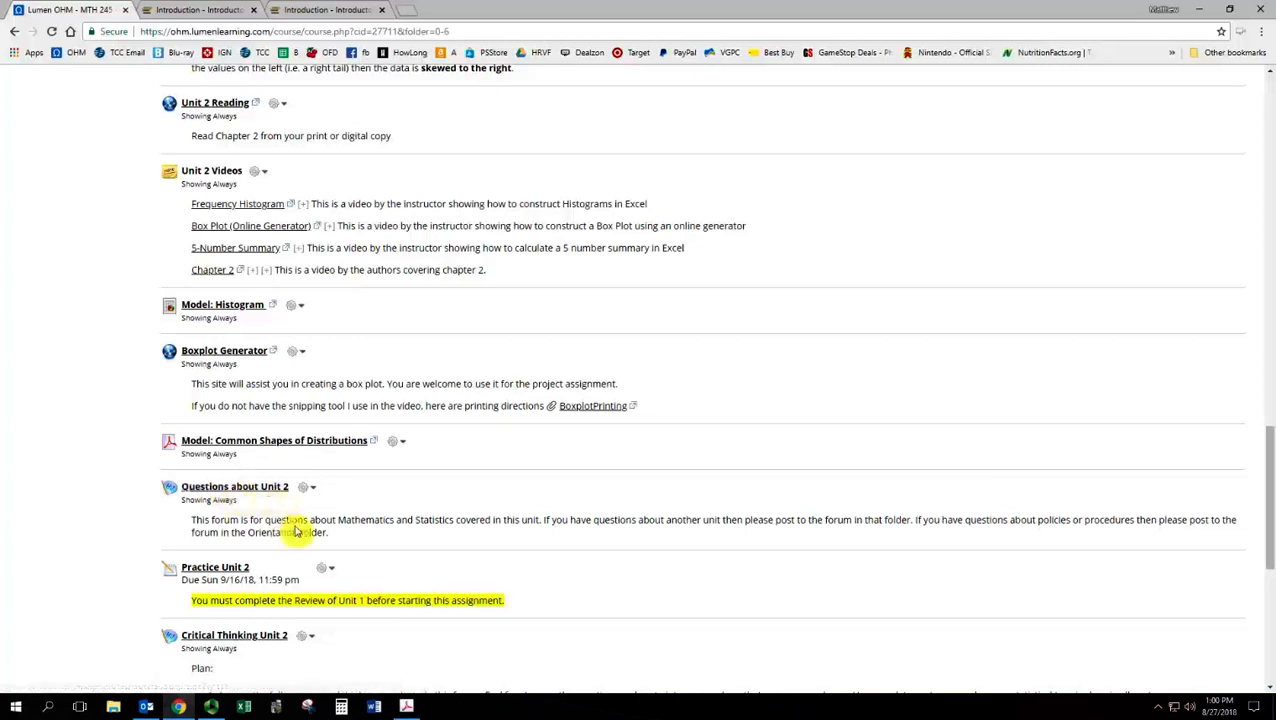
{"action": "scroll", "scroll_direction": "down", "scroll_amount": 3}
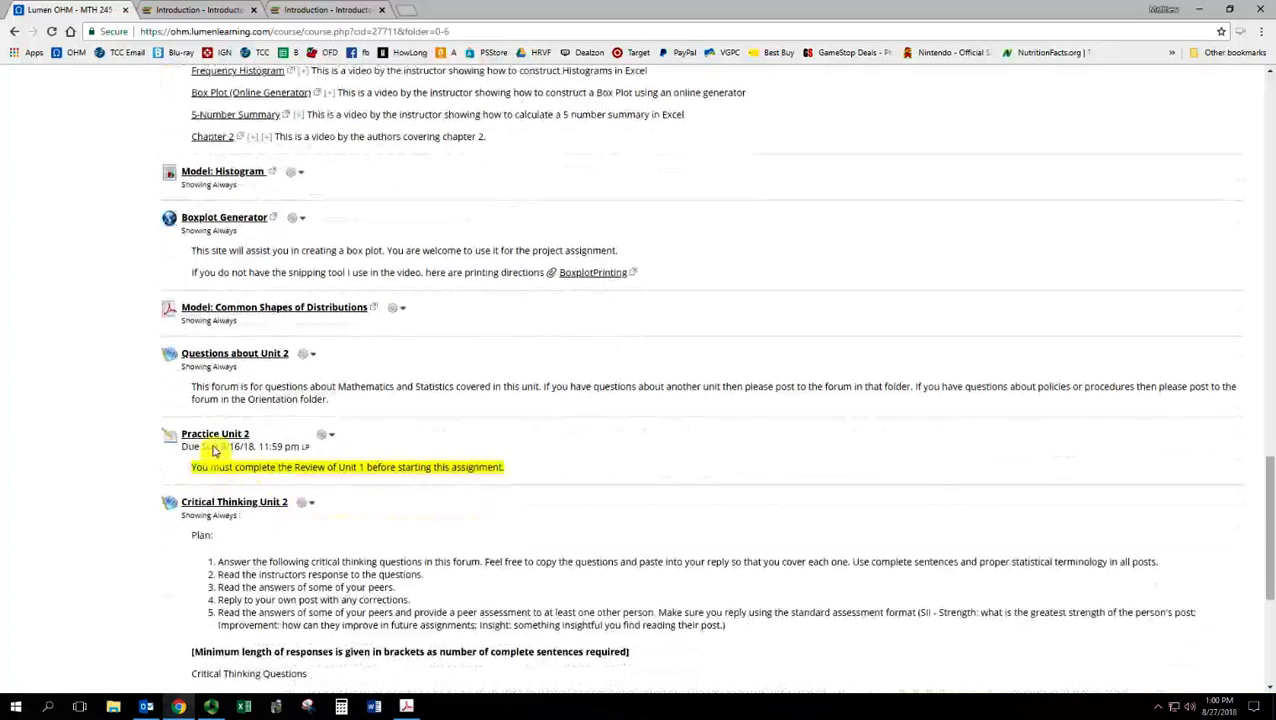
{"action": "mouse_move", "coordinate": [328, 480]}
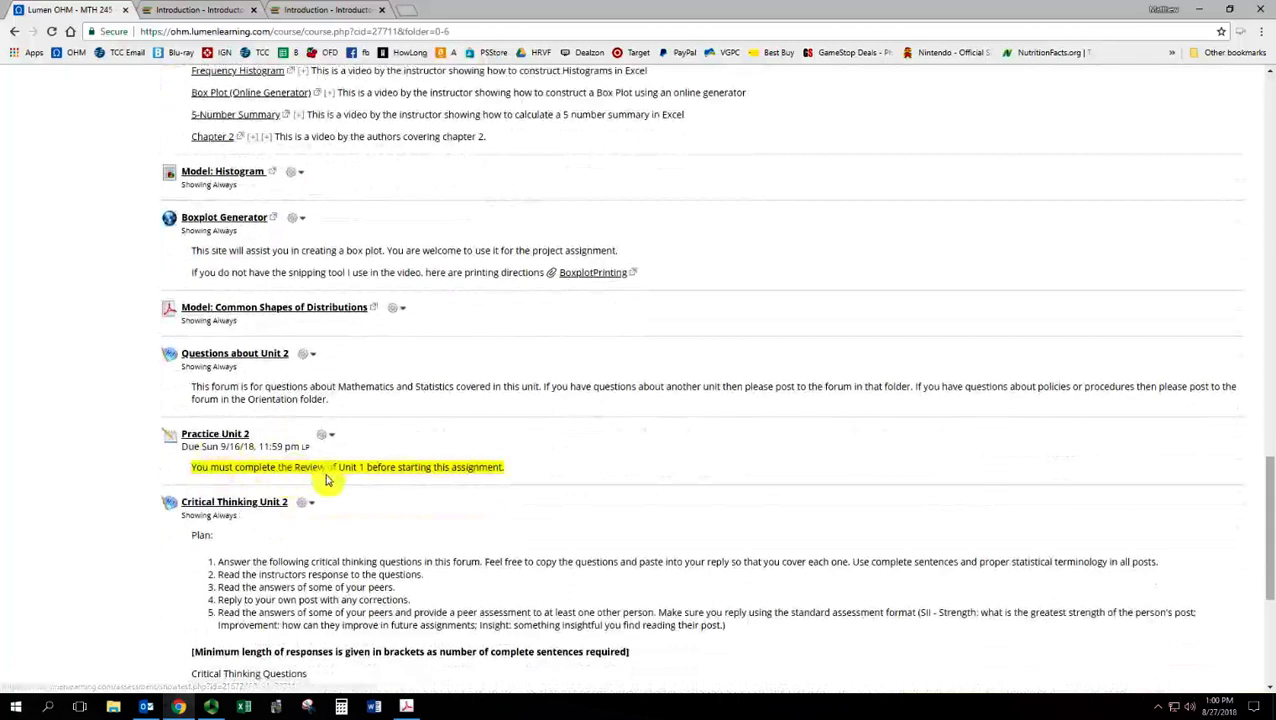
{"action": "mouse_move", "coordinate": [338, 480]}
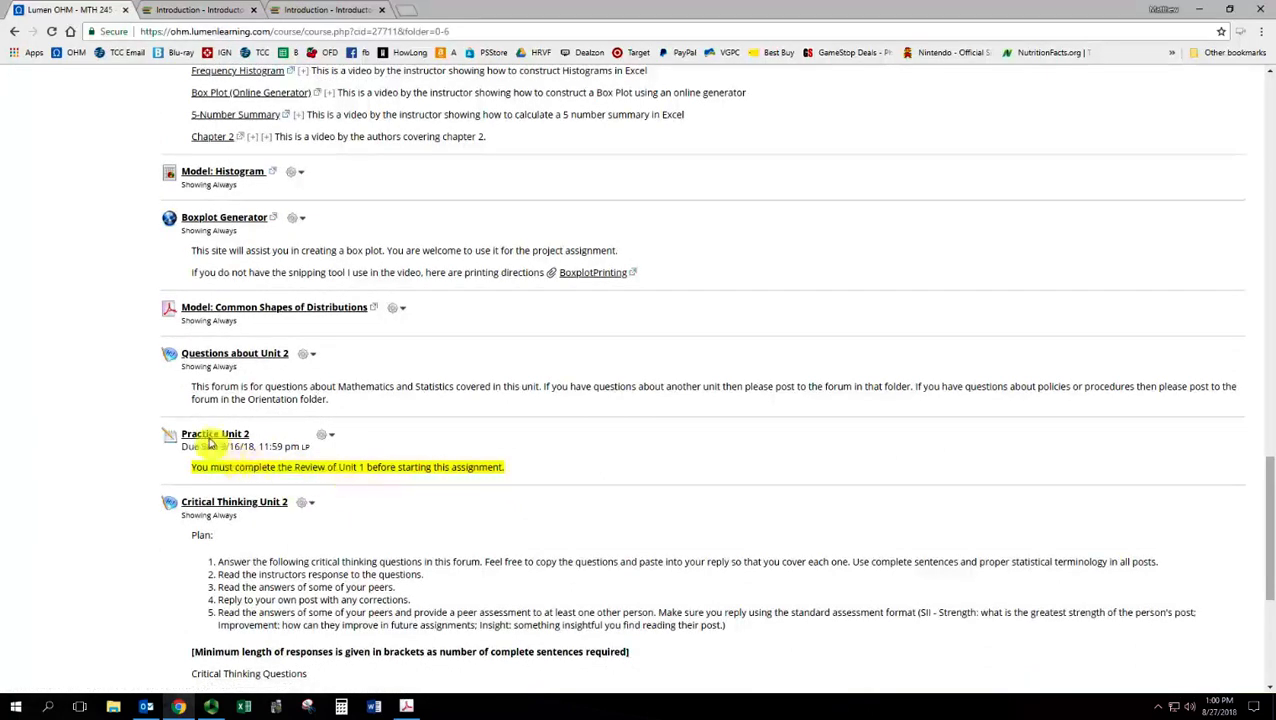
{"action": "left_click", "coordinate": [210, 433]}
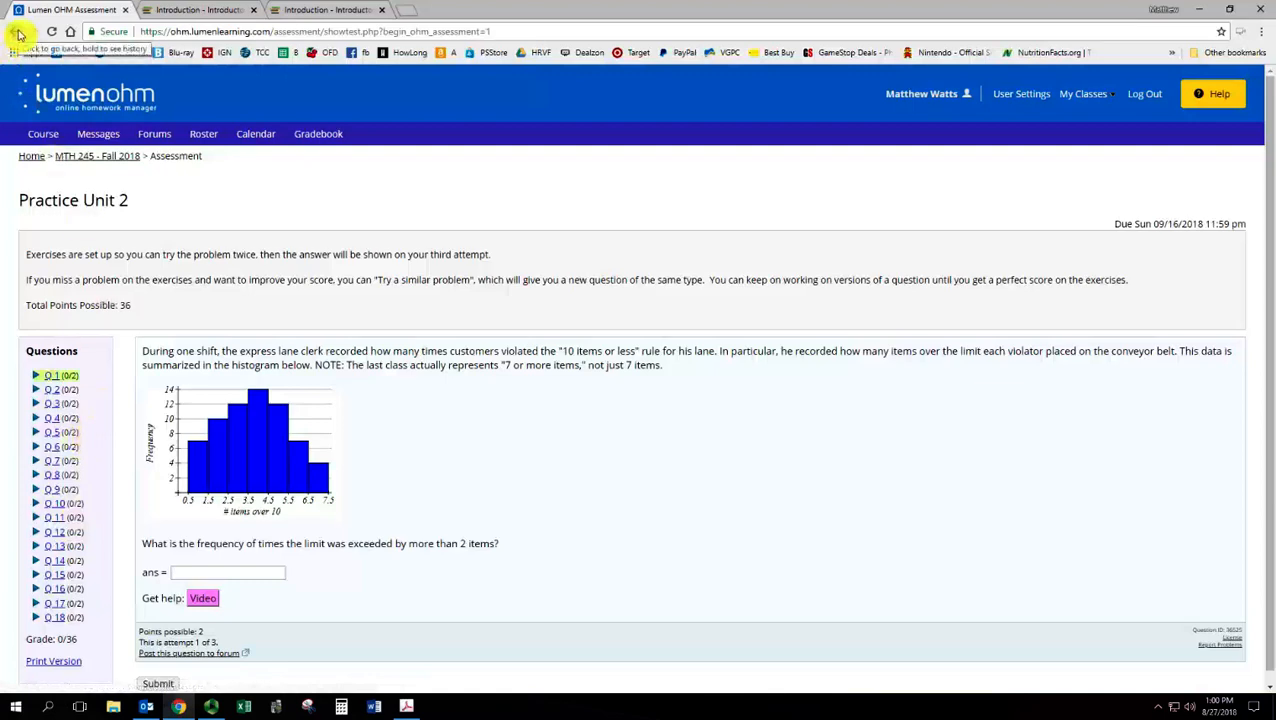
{"action": "left_click", "coordinate": [15, 31]}
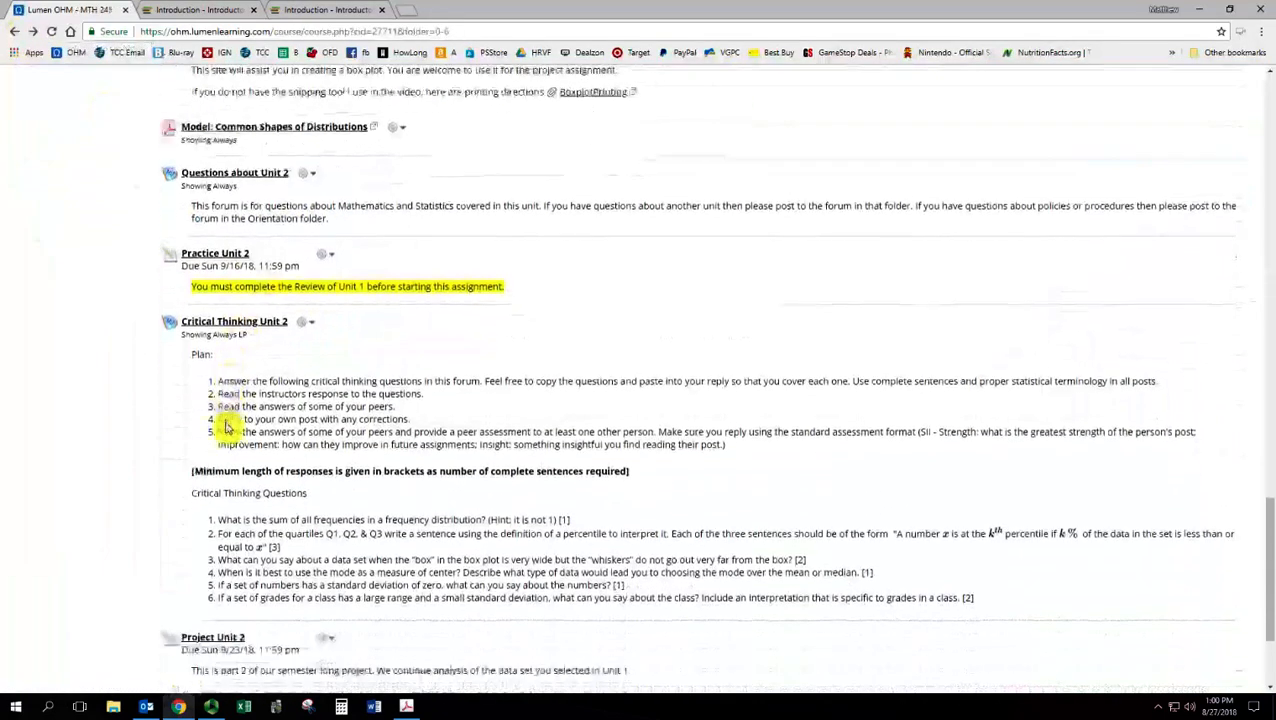
Step: Highlight Critical Thinking plan items 2 and 3 about reading the instructor's and peers' responses
{"action": "scroll", "scroll_direction": "down", "scroll_amount": 3}
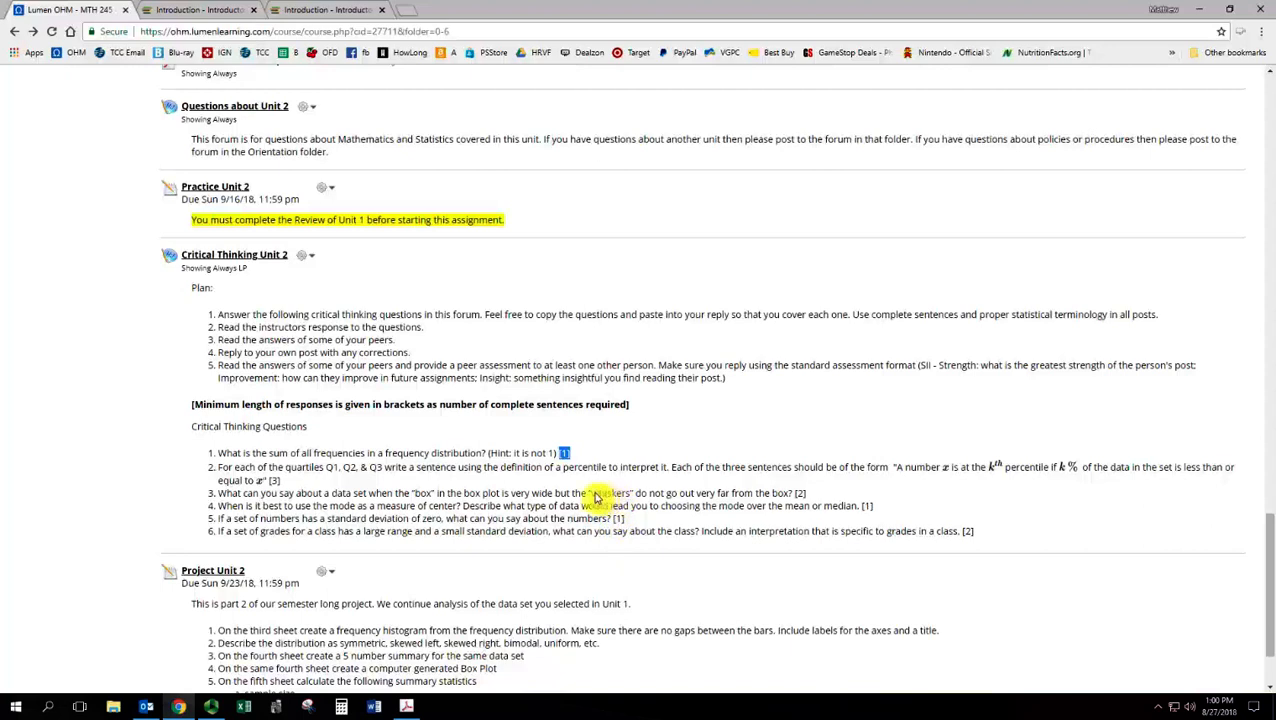
{"action": "mouse_move", "coordinate": [605, 492]}
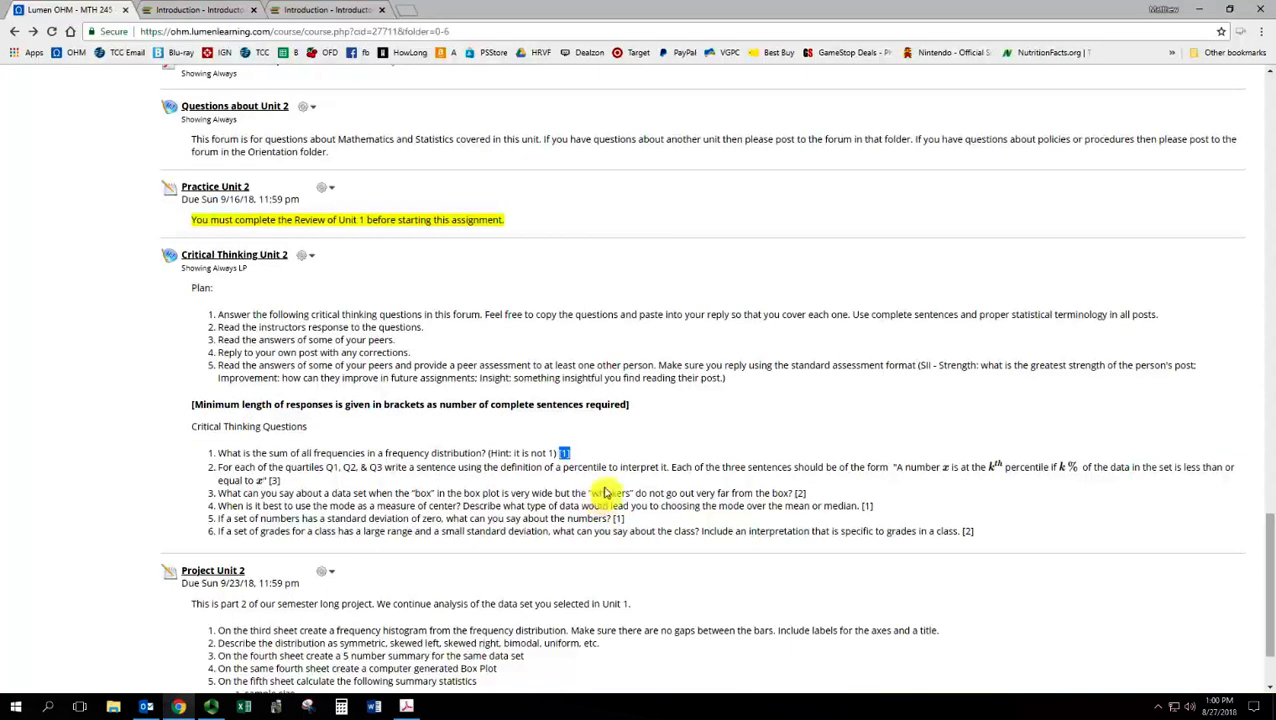
{"action": "mouse_move", "coordinate": [328, 385]}
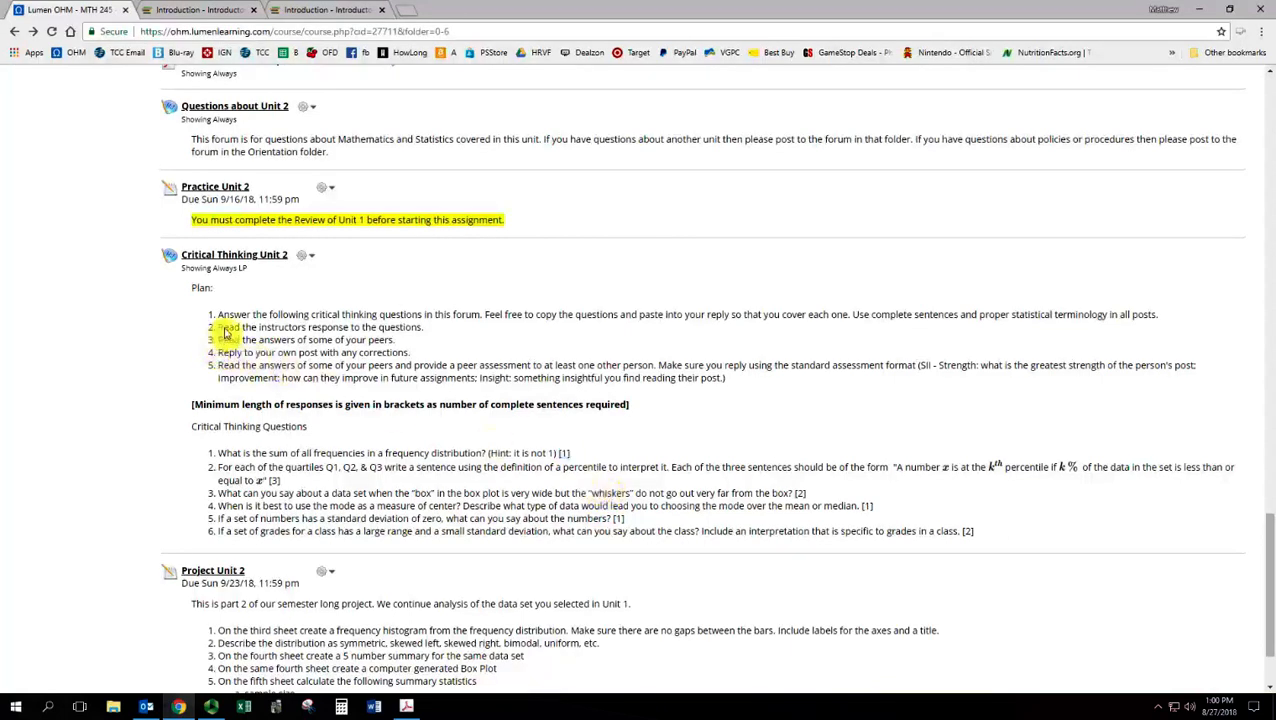
{"action": "left_click_drag", "start_coordinate": [217, 327], "coordinate": [423, 339]}
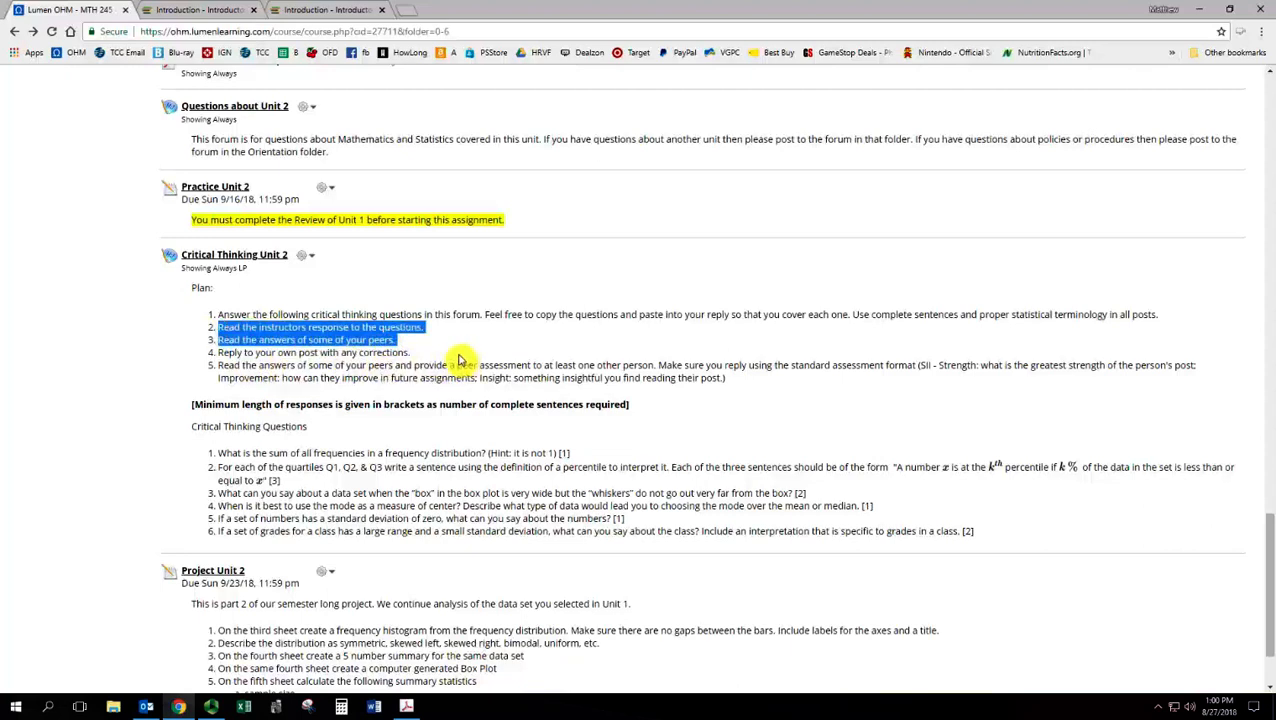
{"action": "mouse_move", "coordinate": [442, 351]}
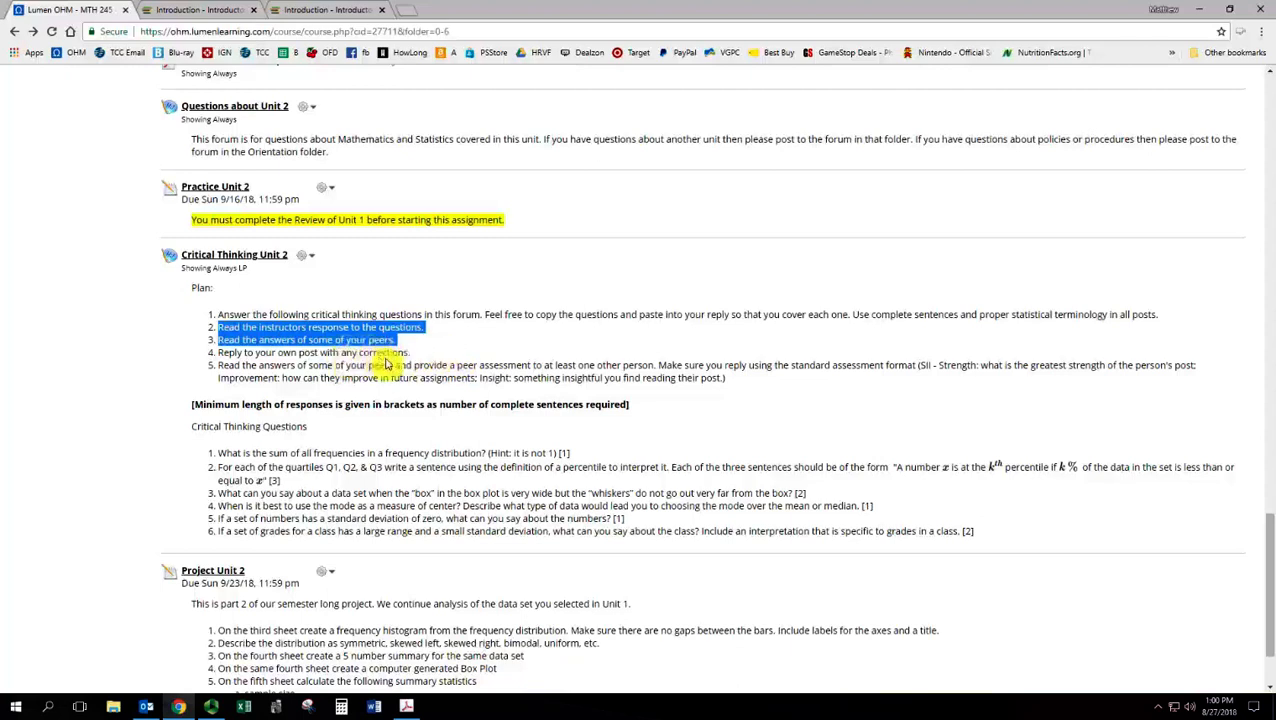
{"action": "mouse_move", "coordinate": [383, 300]}
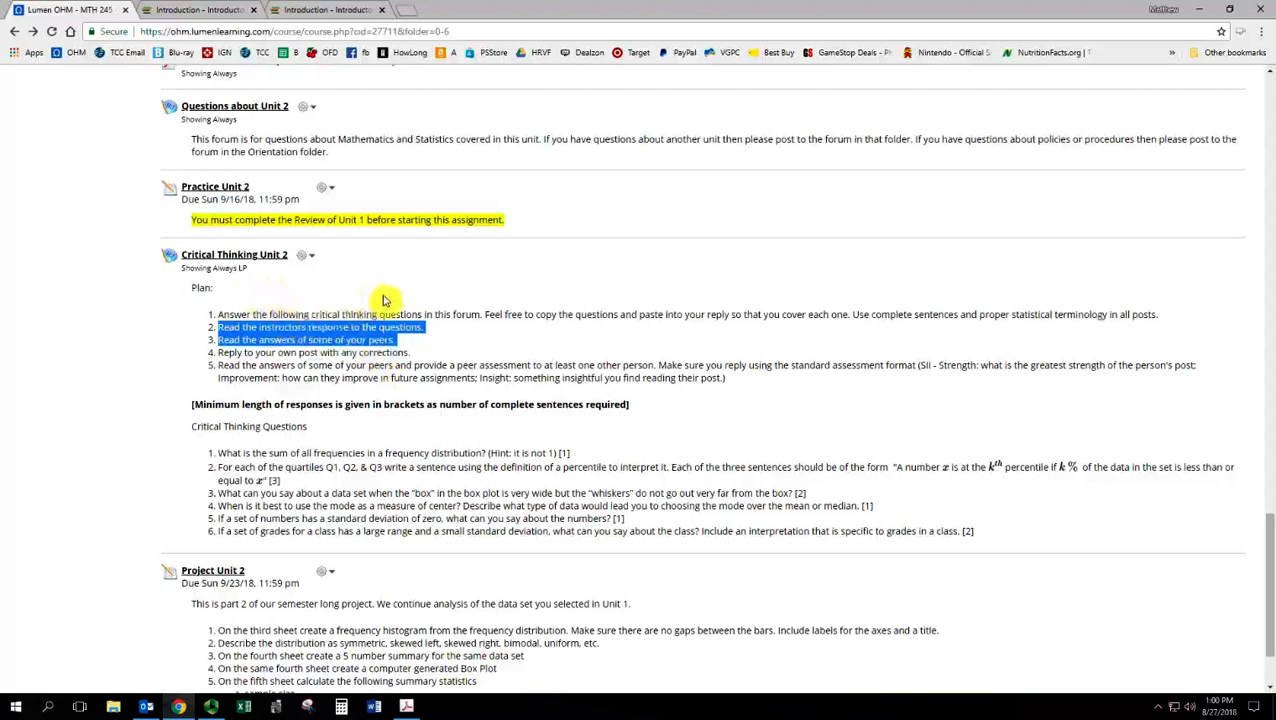
{"action": "mouse_move", "coordinate": [442, 340]}
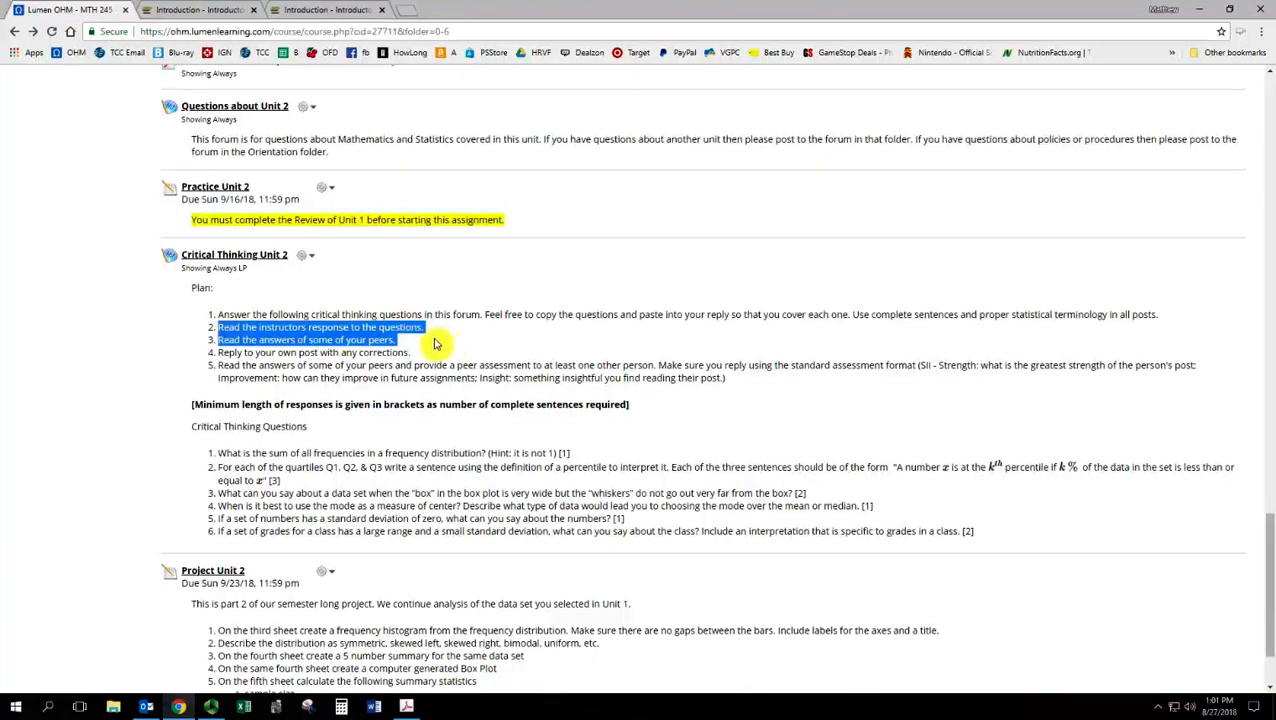
{"action": "mouse_move", "coordinate": [218, 368]}
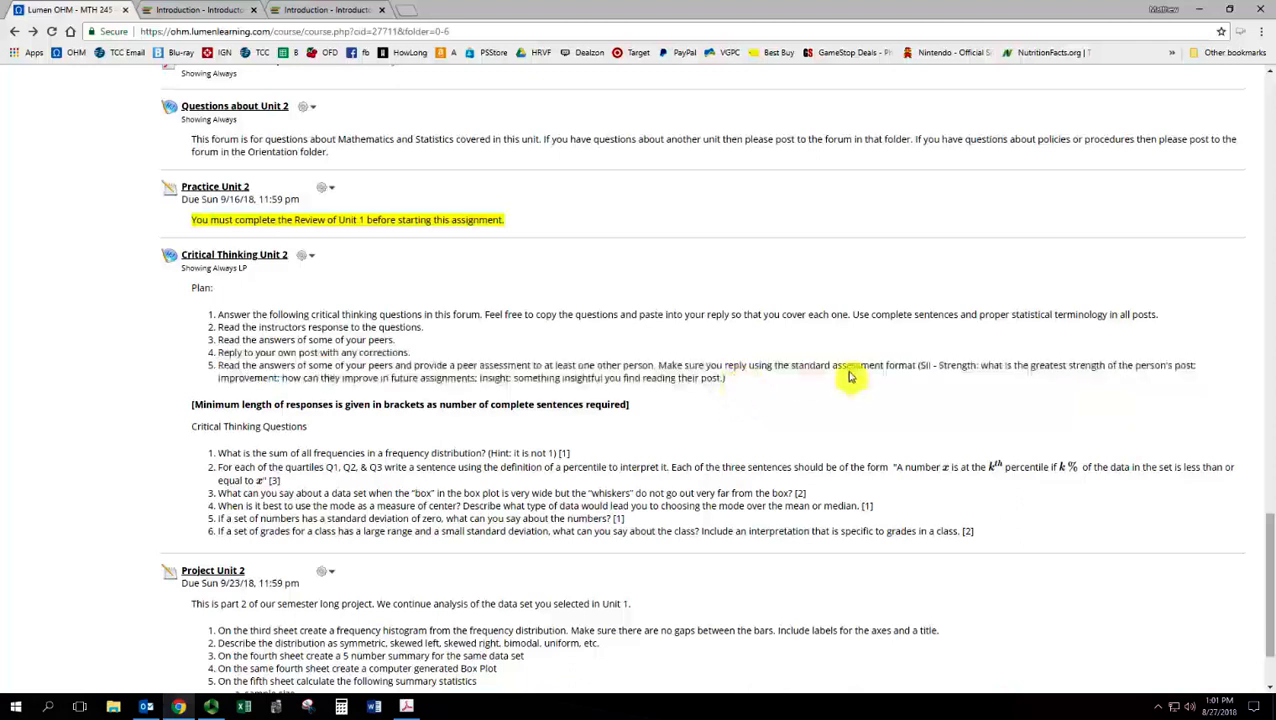
{"action": "mouse_move", "coordinate": [918, 370]}
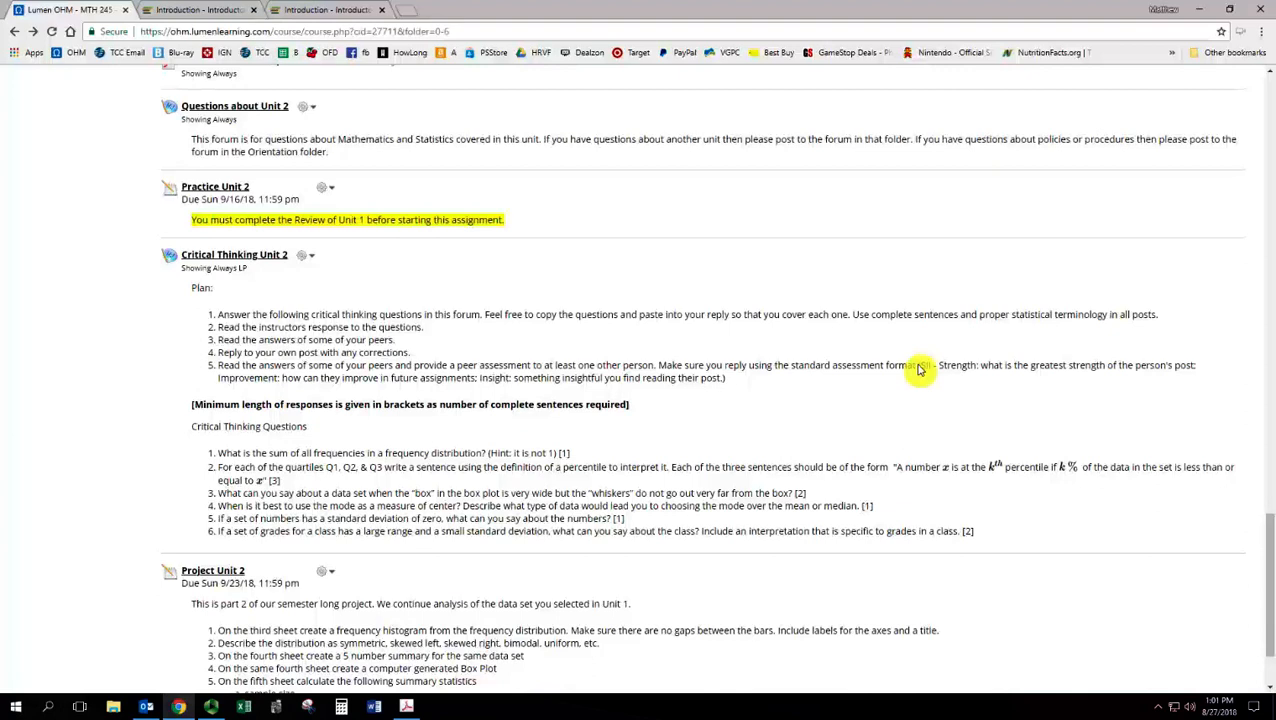
{"action": "mouse_move", "coordinate": [978, 372]}
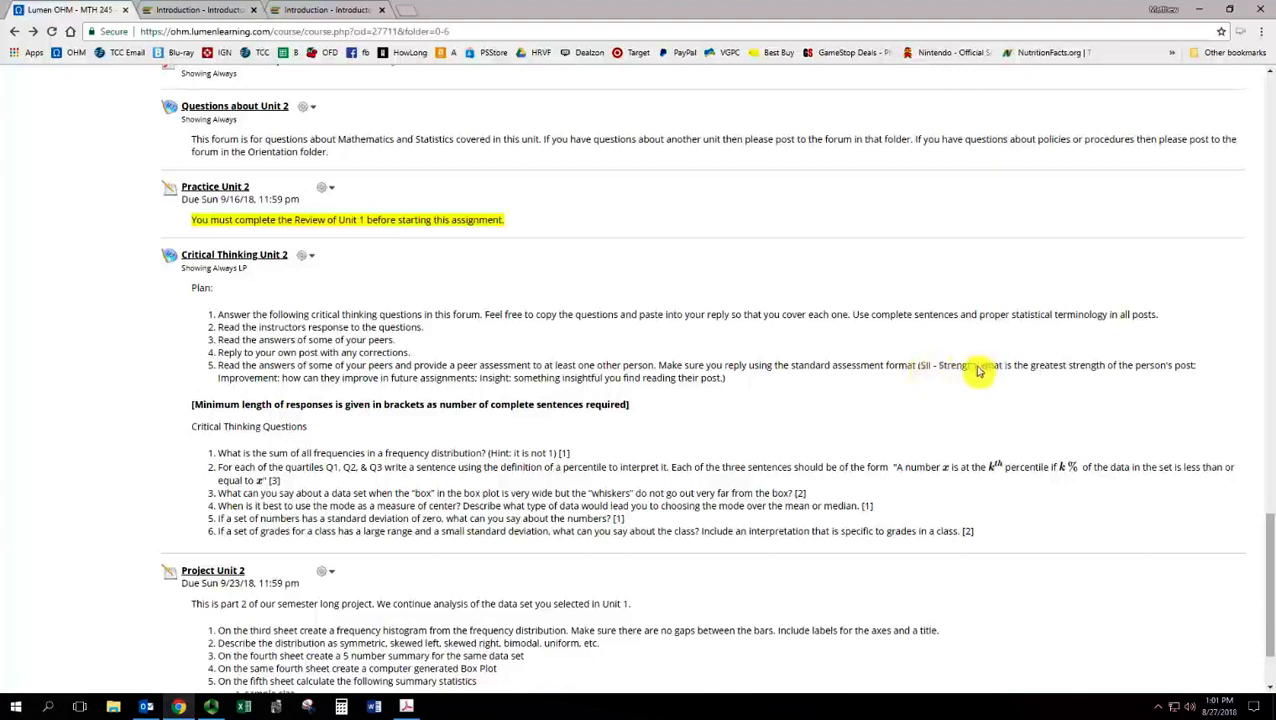
{"action": "mouse_move", "coordinate": [225, 381]}
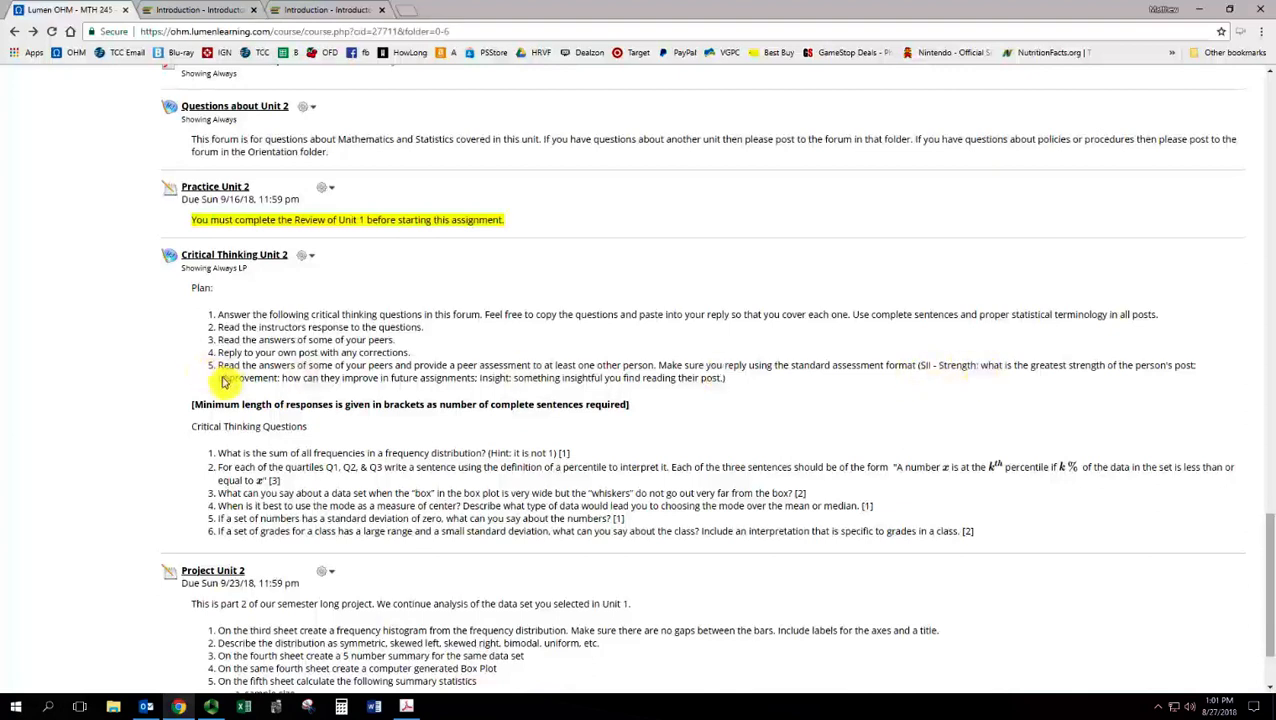
{"action": "mouse_move", "coordinate": [475, 384]}
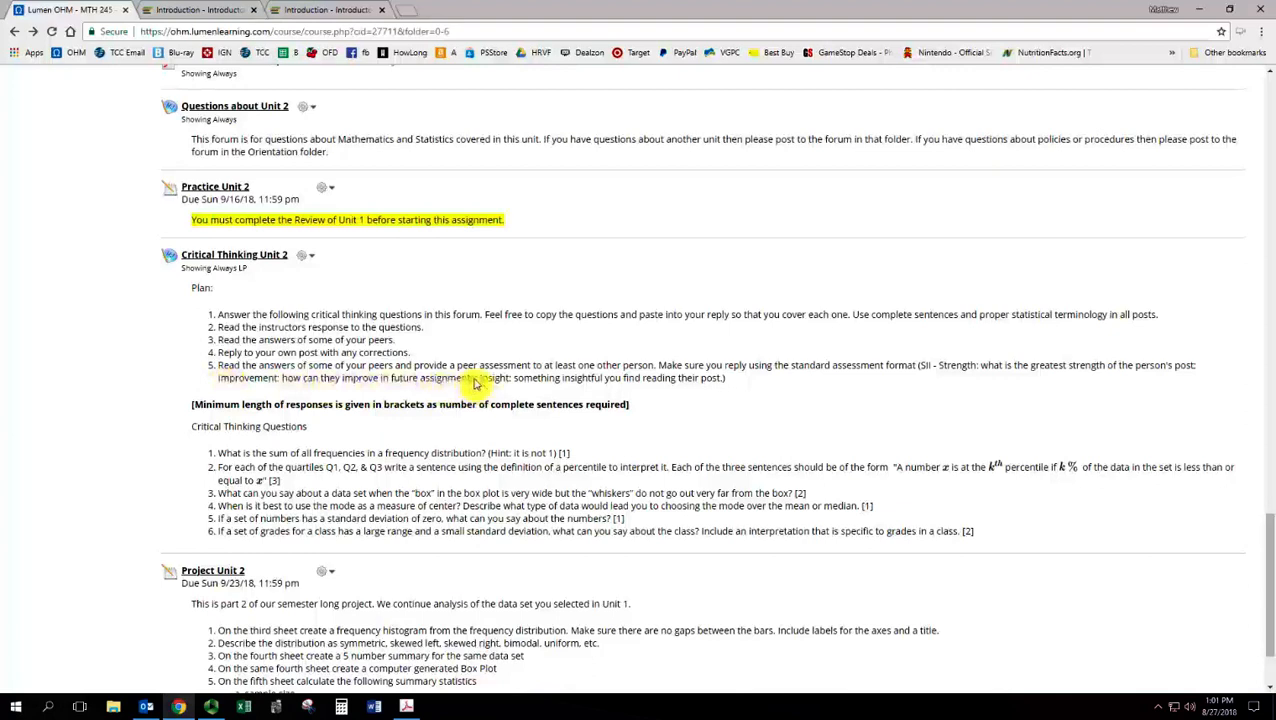
{"action": "mouse_move", "coordinate": [383, 388]}
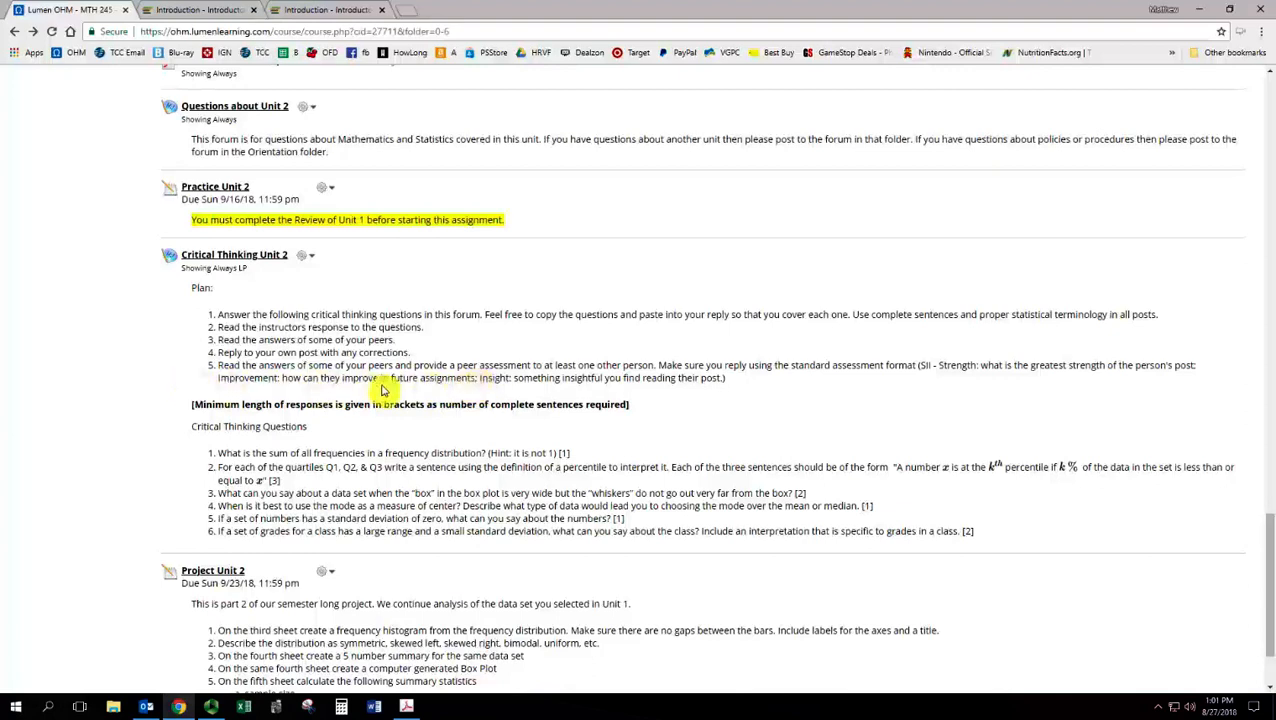
{"action": "mouse_move", "coordinate": [483, 385]}
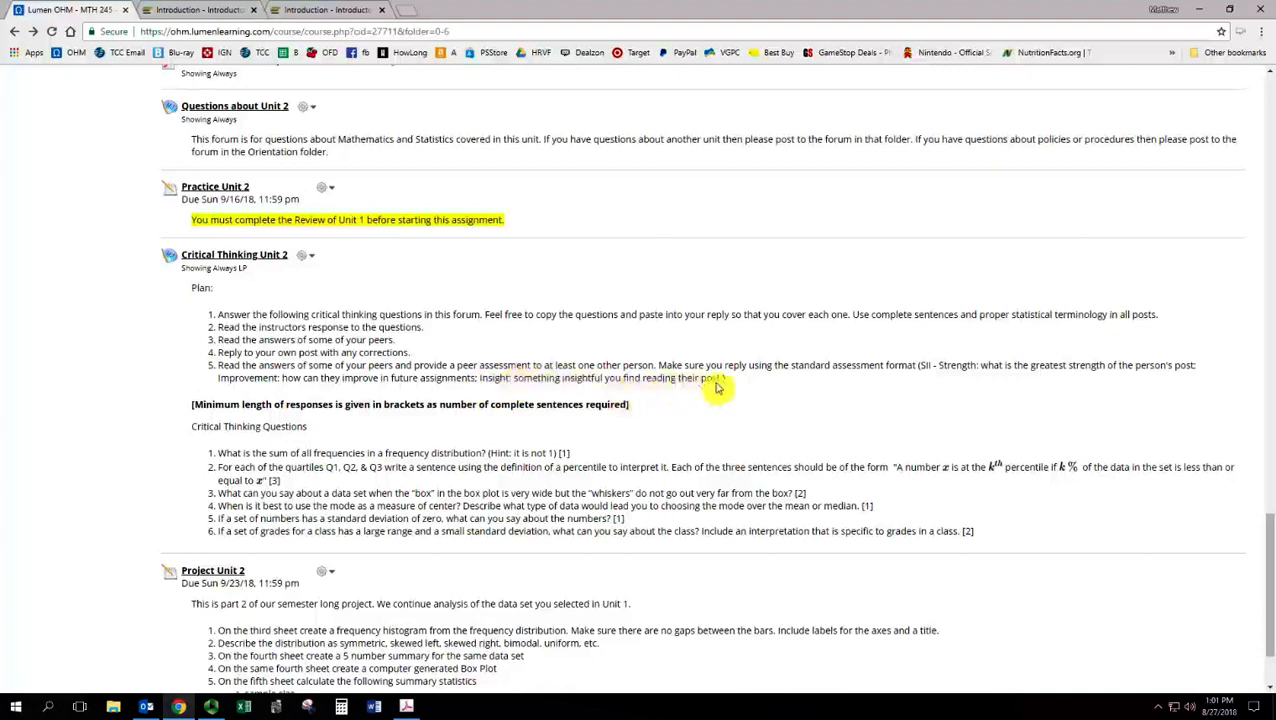
{"action": "mouse_move", "coordinate": [785, 343]}
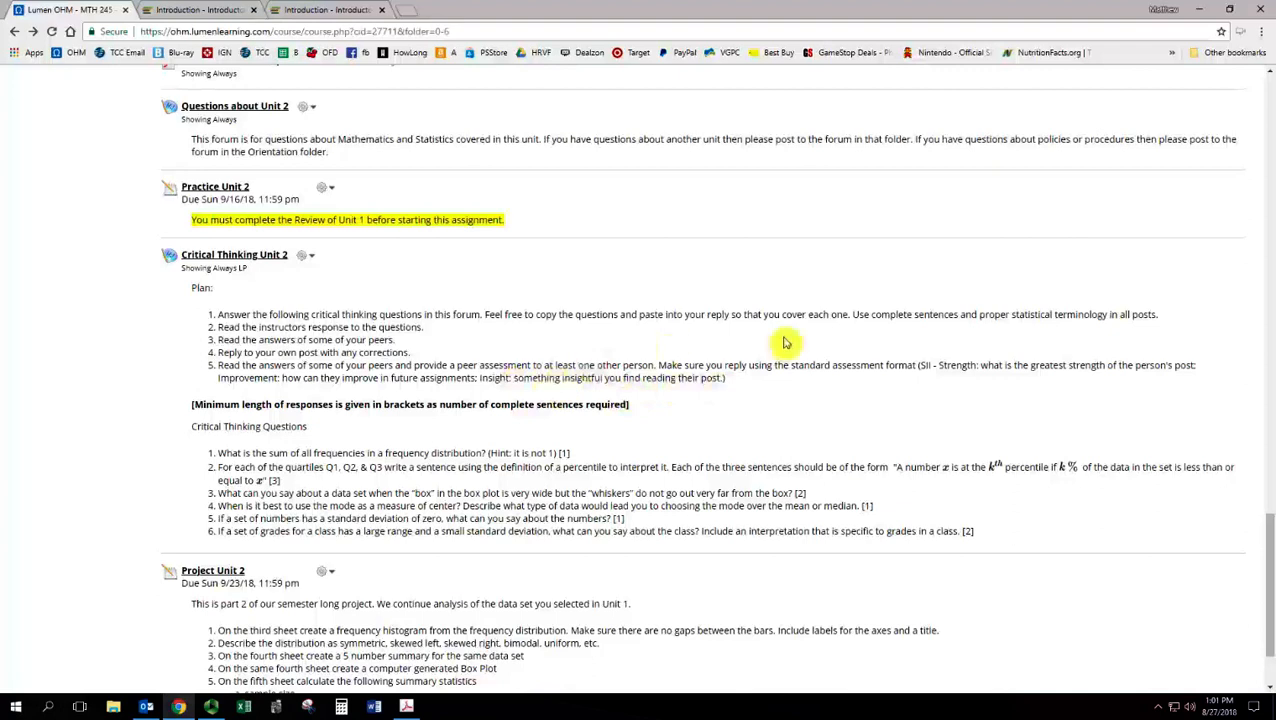
{"action": "mouse_move", "coordinate": [957, 366]}
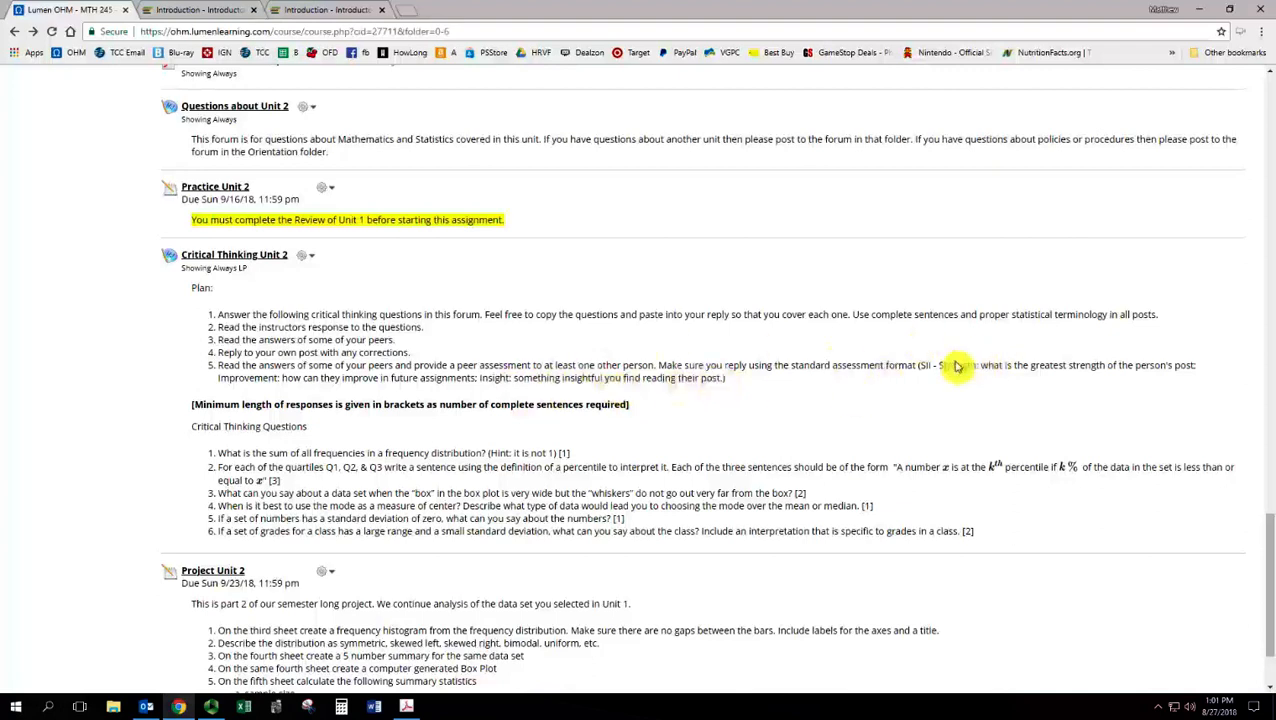
{"action": "mouse_move", "coordinate": [540, 373]}
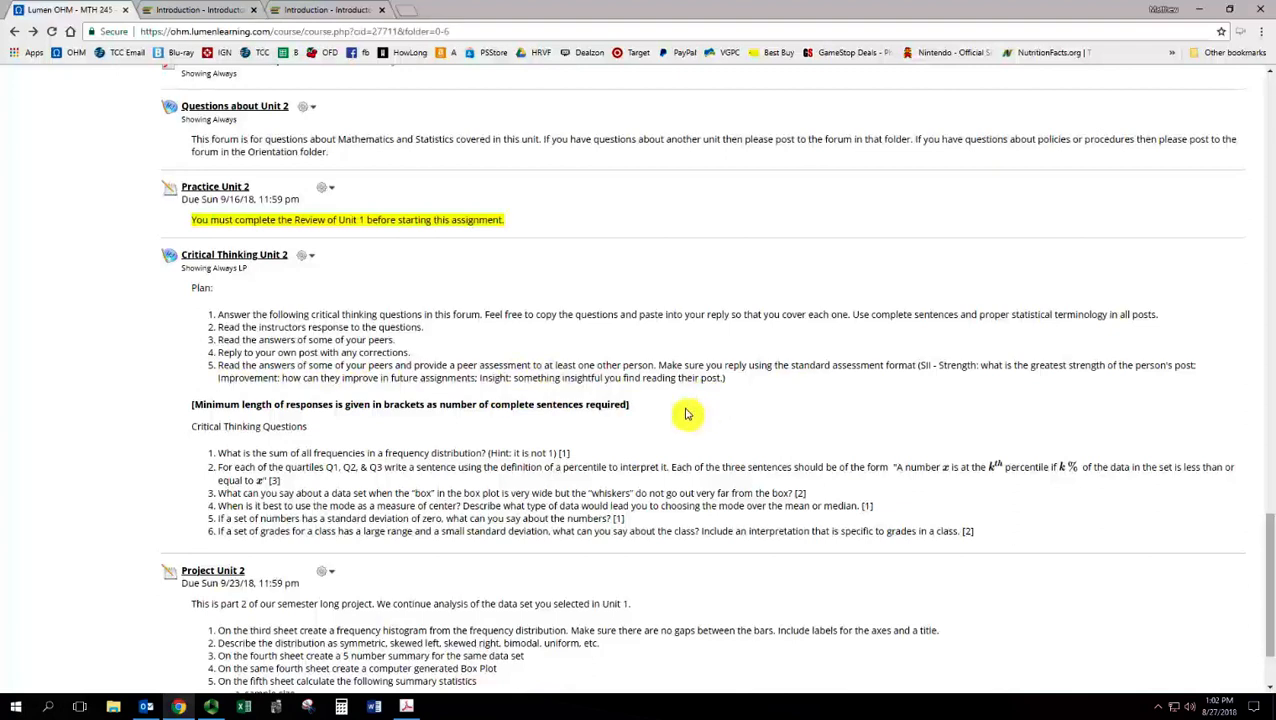
Step: Scroll to the bottom of the page to show Project Unit 2 and its upload step
{"action": "scroll", "scroll_direction": "down", "scroll_amount": 3}
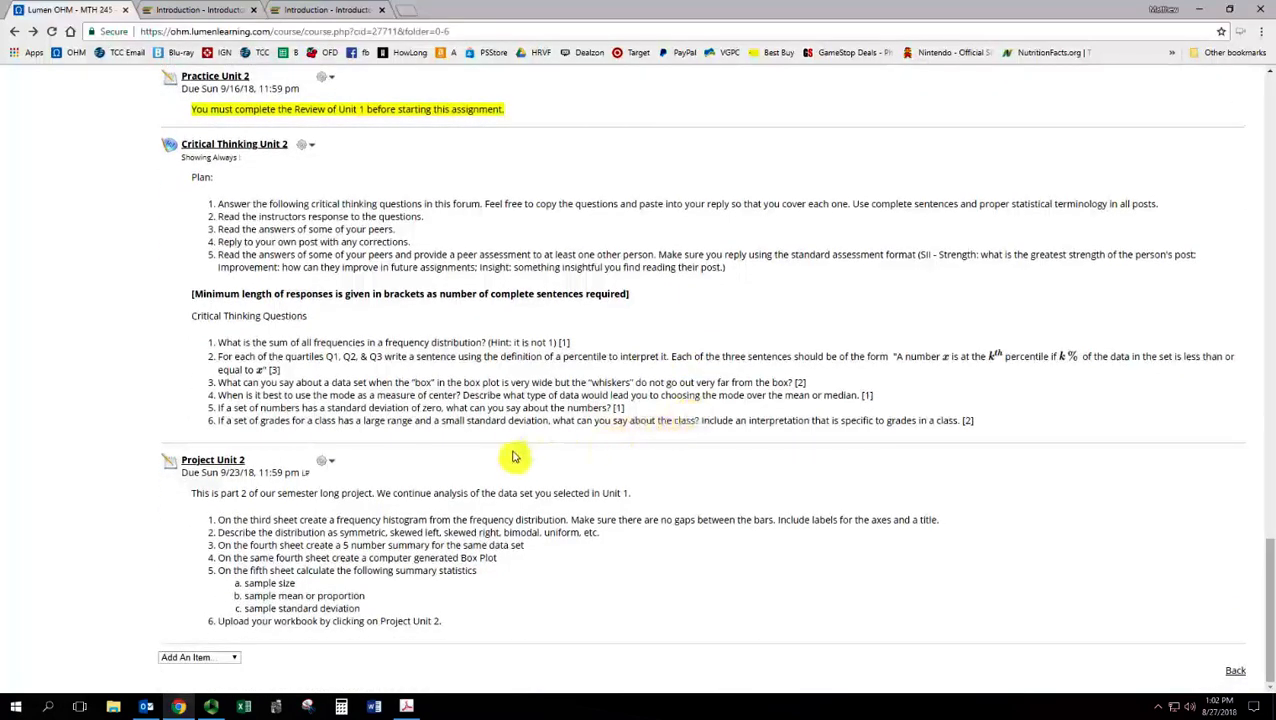
{"action": "mouse_move", "coordinate": [472, 475]}
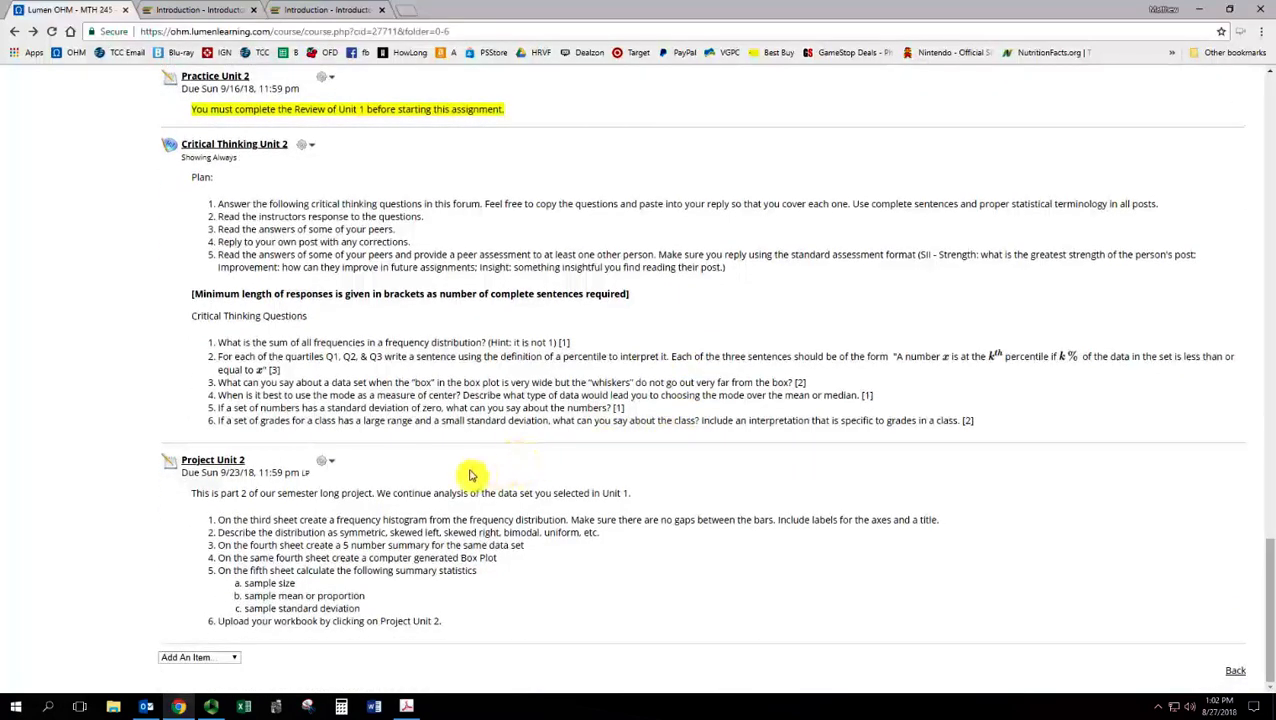
{"action": "mouse_move", "coordinate": [449, 474]}
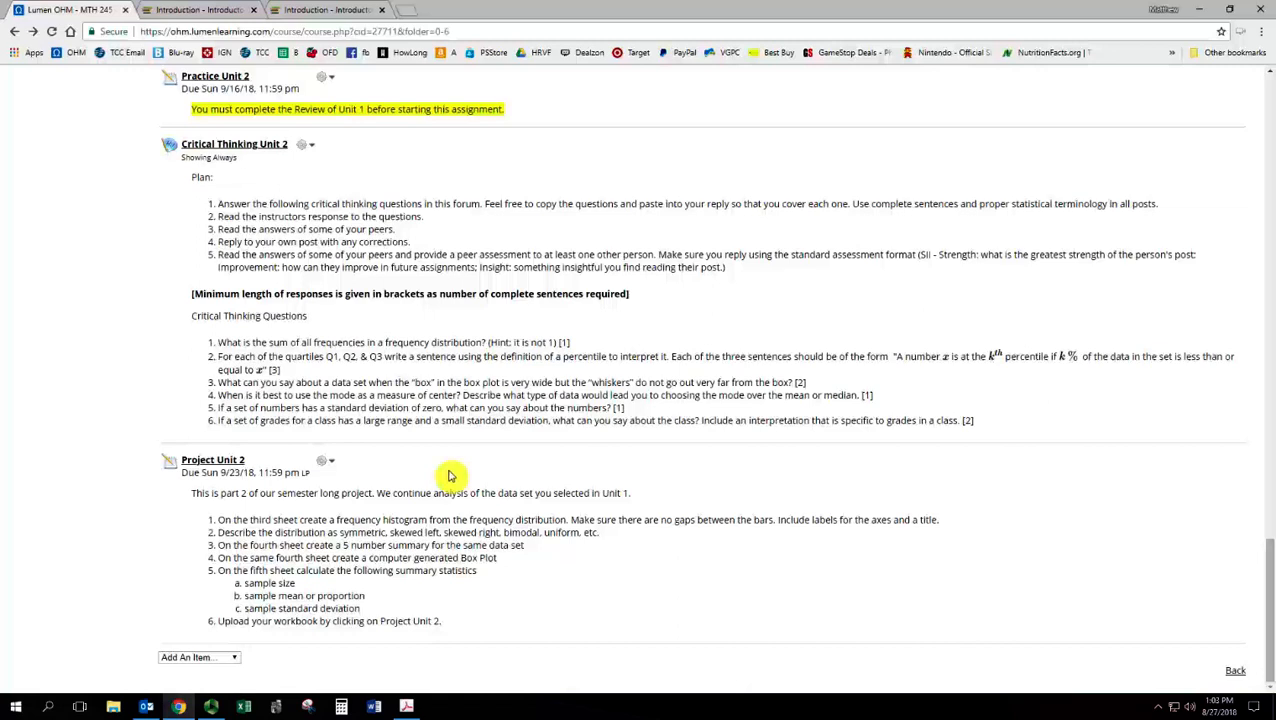
Step: Scroll up to the Graphical and Numerical Data Analysis heading and Purpose item
{"action": "scroll", "scroll_direction": "up", "scroll_amount": 3}
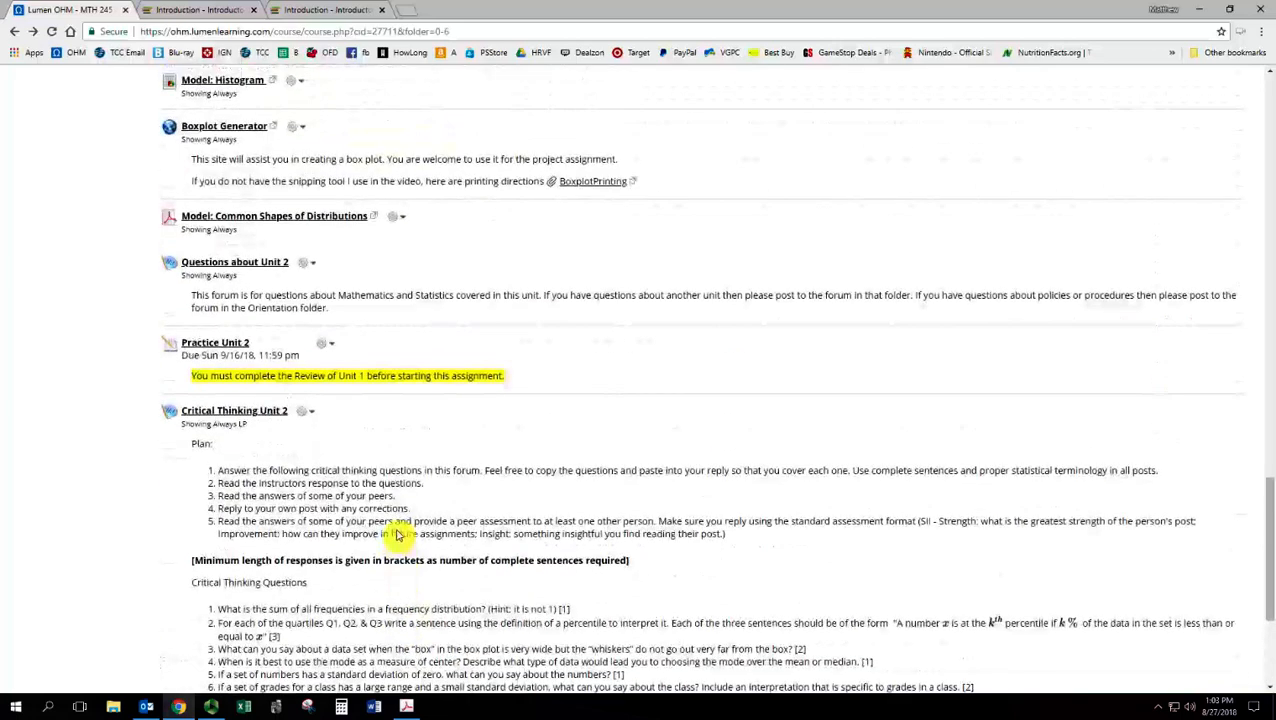
{"action": "scroll", "scroll_direction": "up", "scroll_amount": 3}
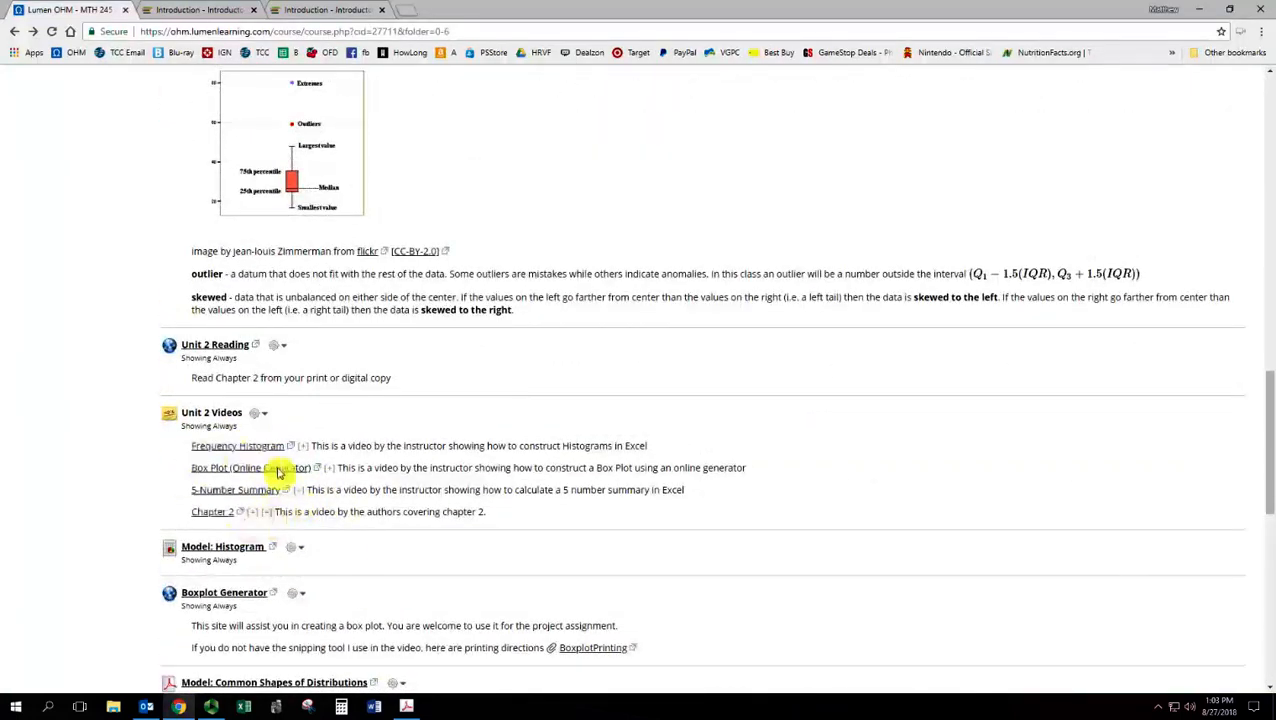
{"action": "scroll", "scroll_direction": "down", "scroll_amount": 3}
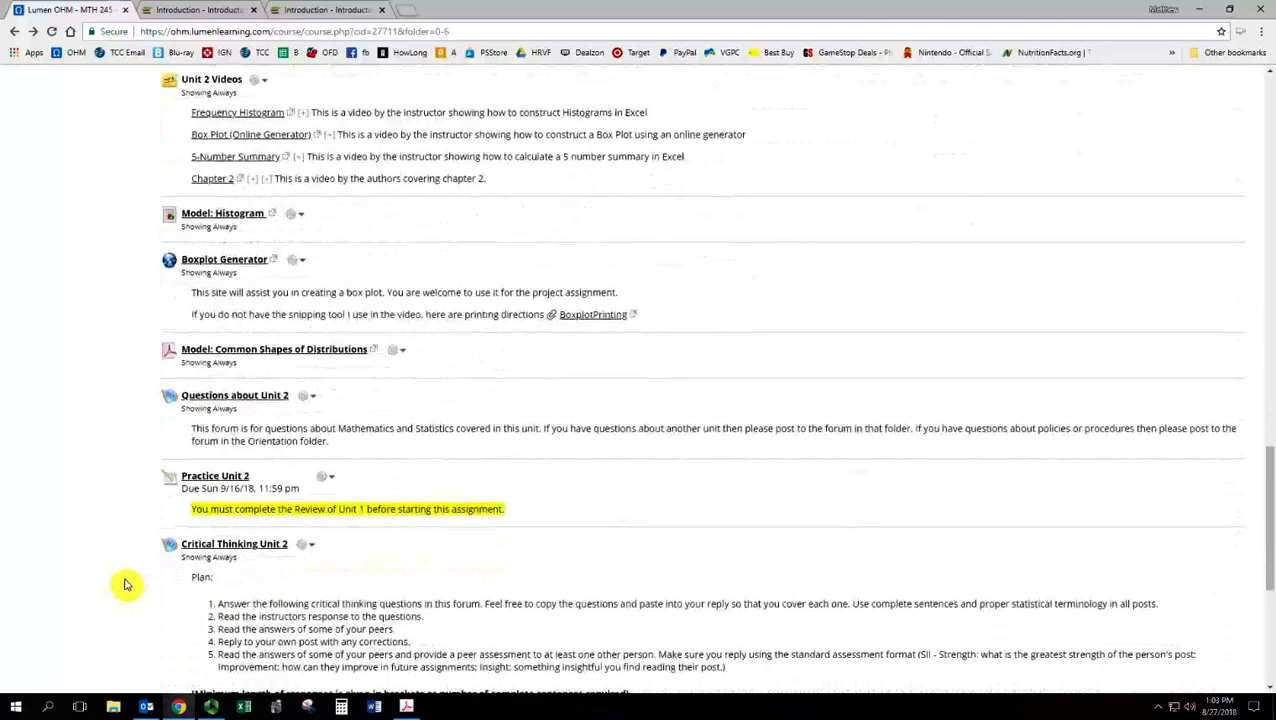
{"action": "scroll", "scroll_direction": "down", "scroll_amount": 3}
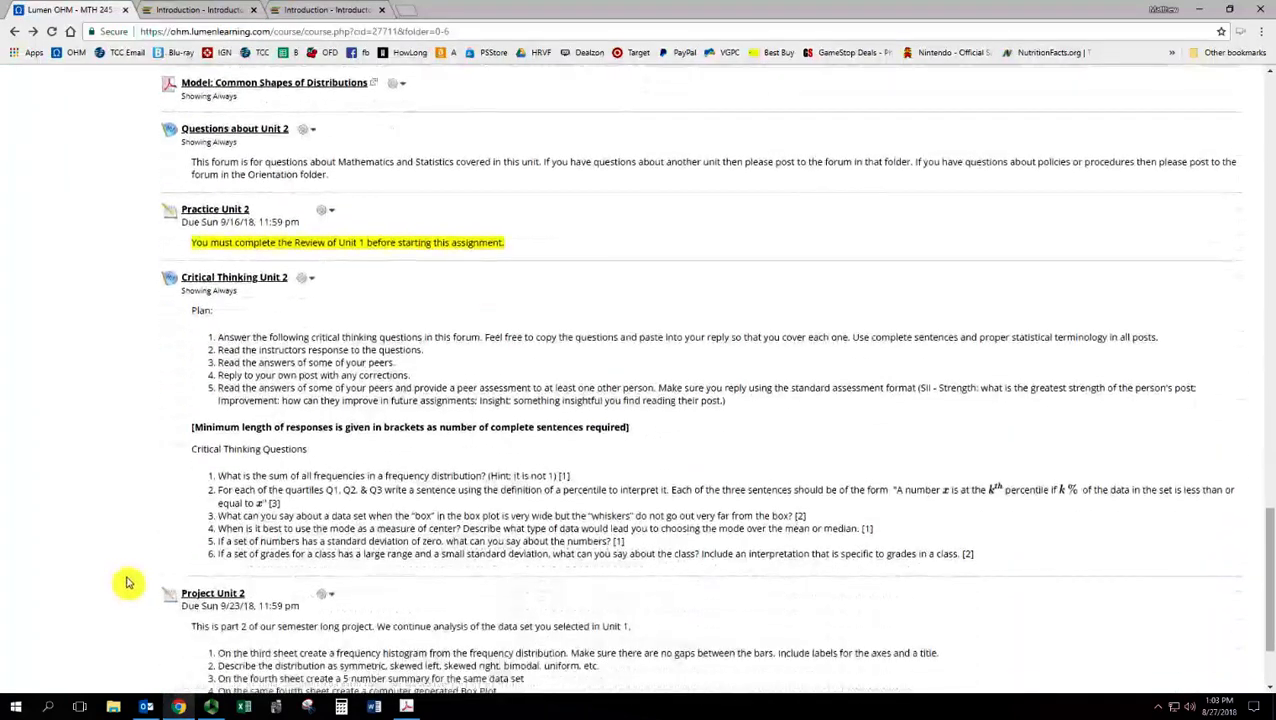
{"action": "scroll", "scroll_direction": "down", "scroll_amount": 3}
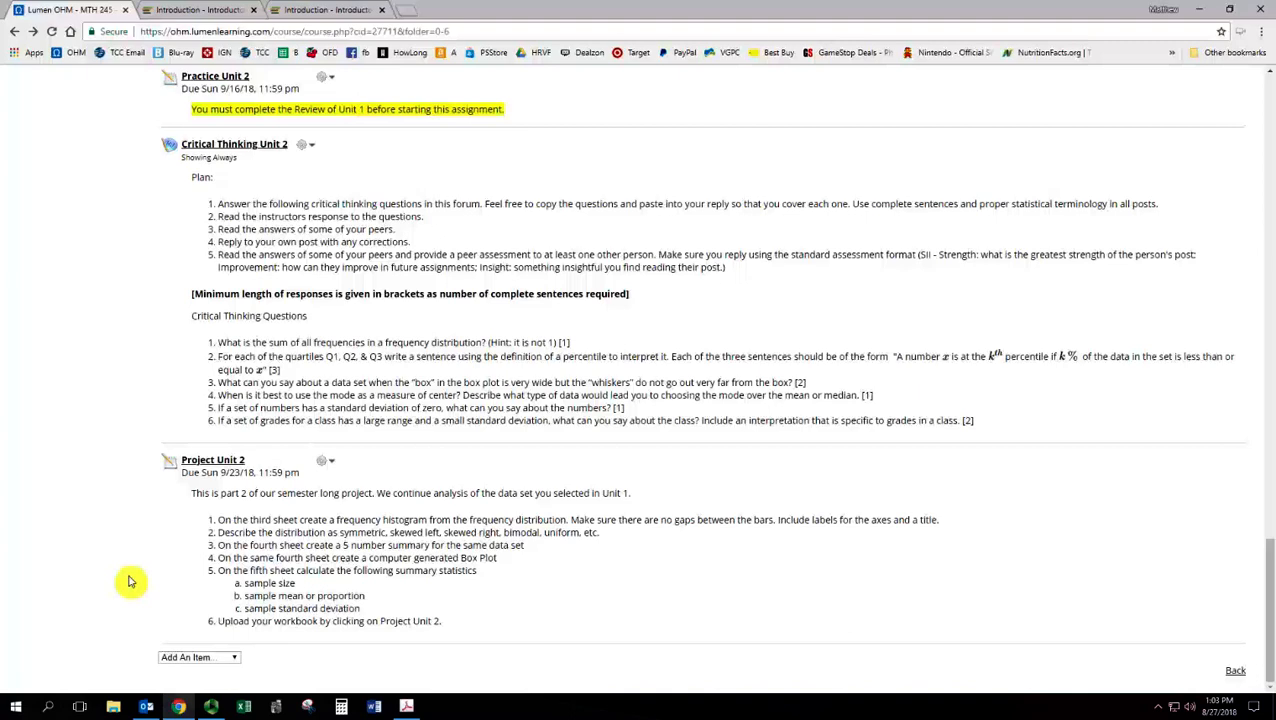
{"action": "scroll", "scroll_direction": "up", "scroll_amount": 3}
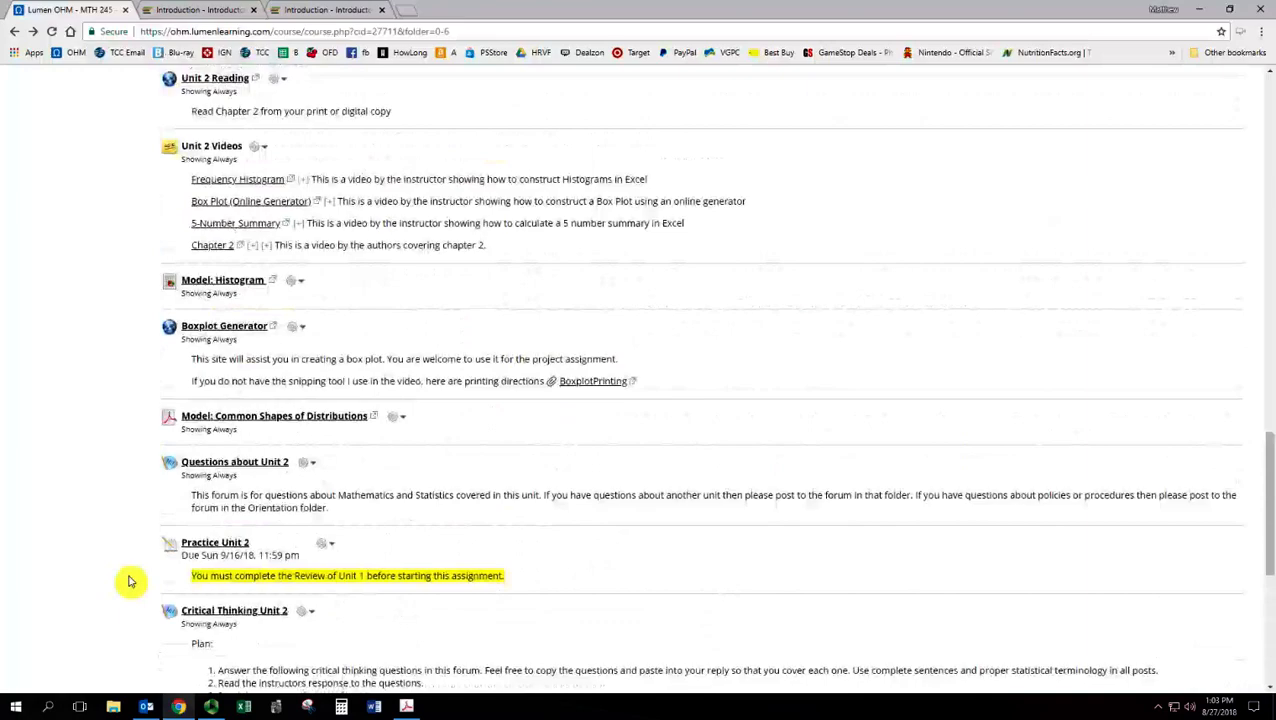
{"action": "scroll", "scroll_direction": "up", "scroll_amount": 3}
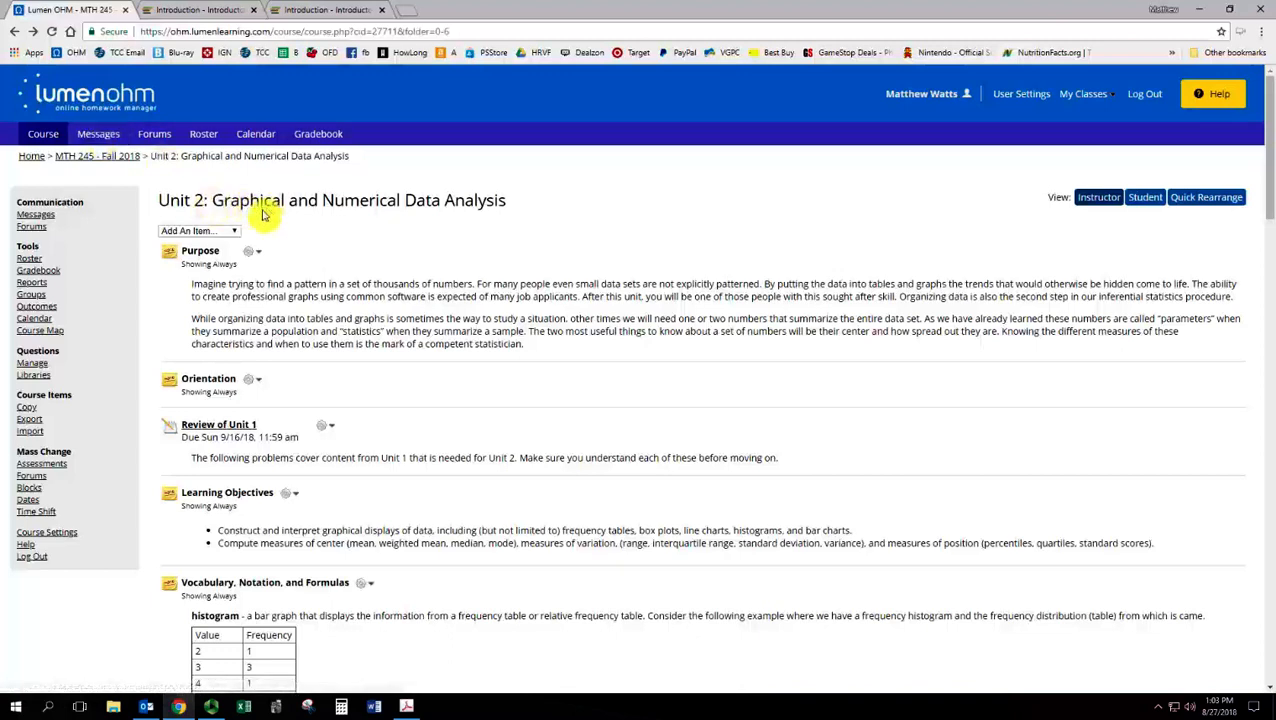
{"action": "mouse_move", "coordinate": [290, 220]}
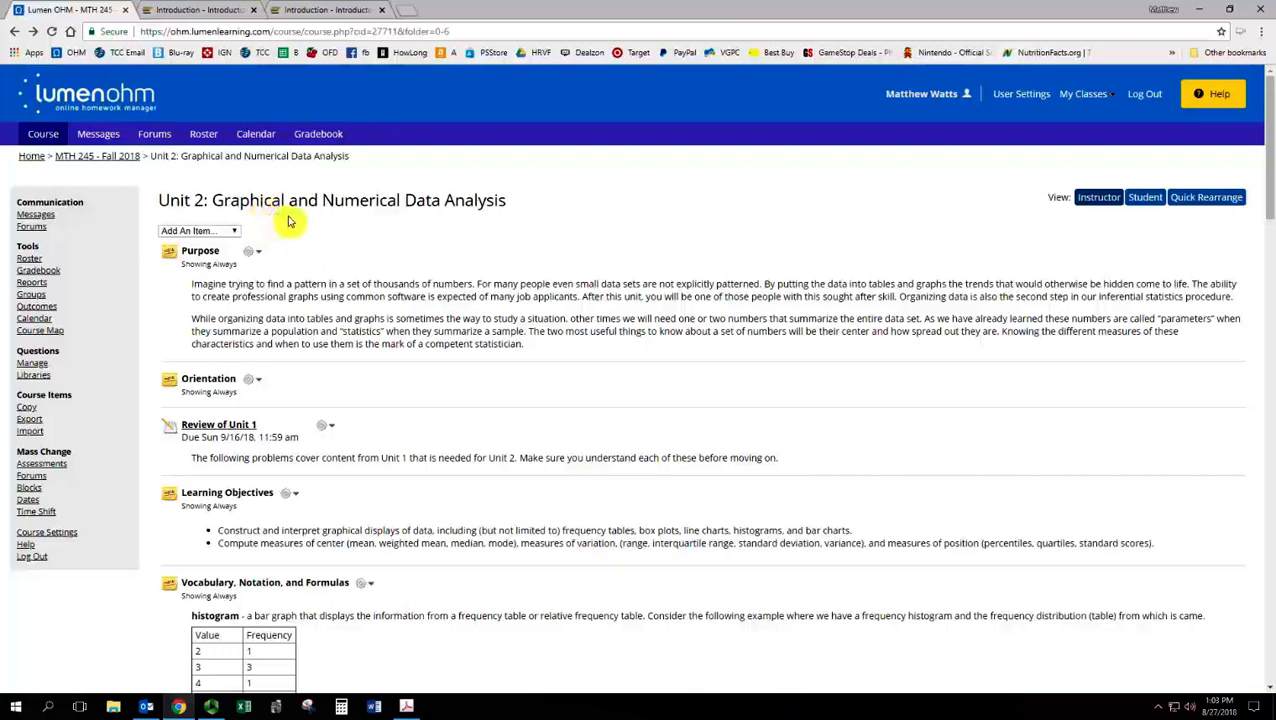